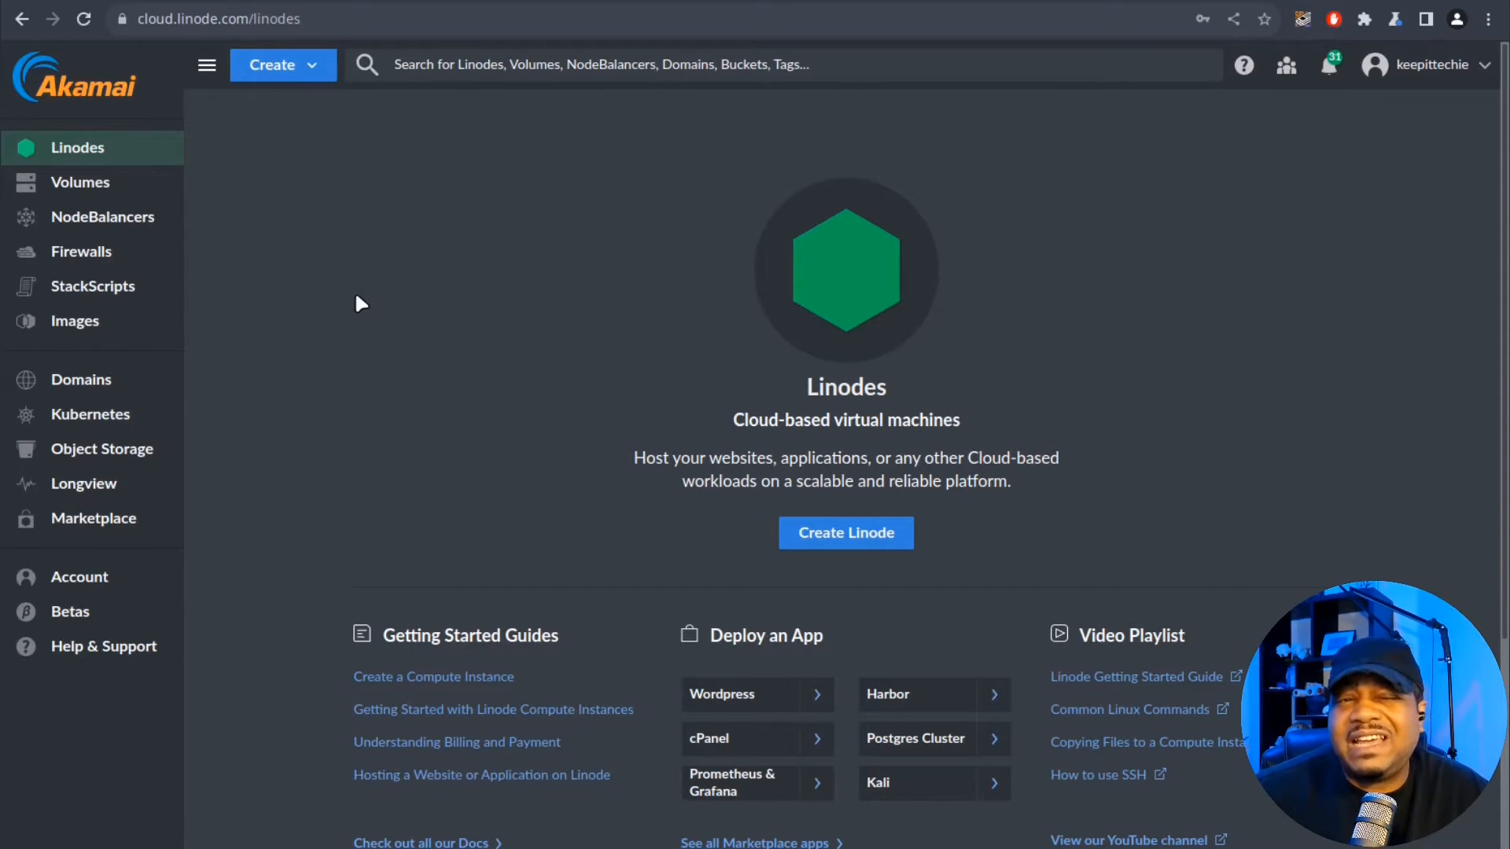
mouse_move(846, 533)
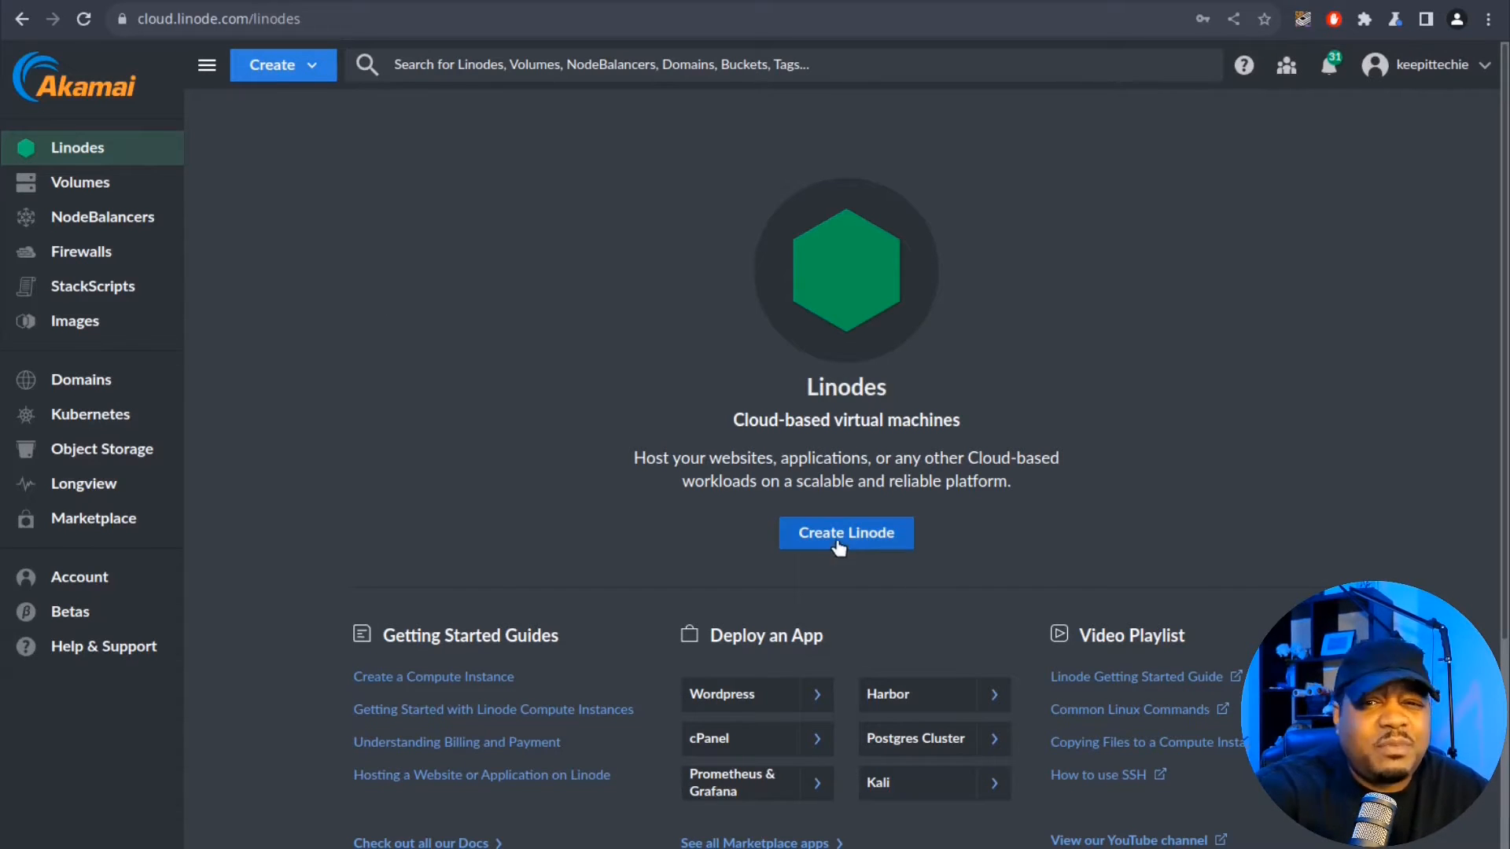
Begin a new Linode and browse the distribution image list down to the Ubuntu options.
left_click(846, 533)
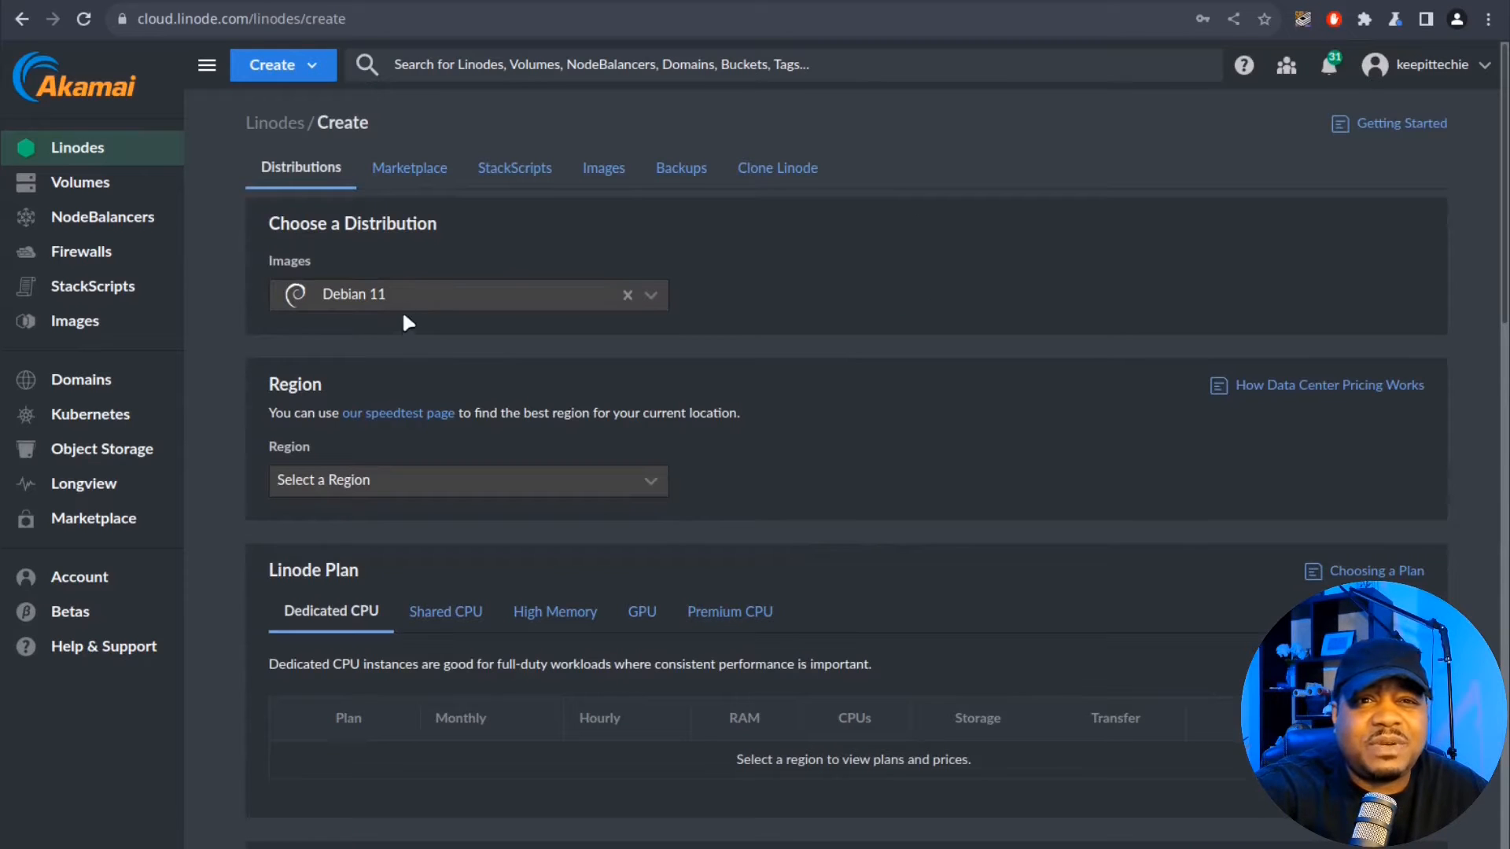
mouse_move(659, 303)
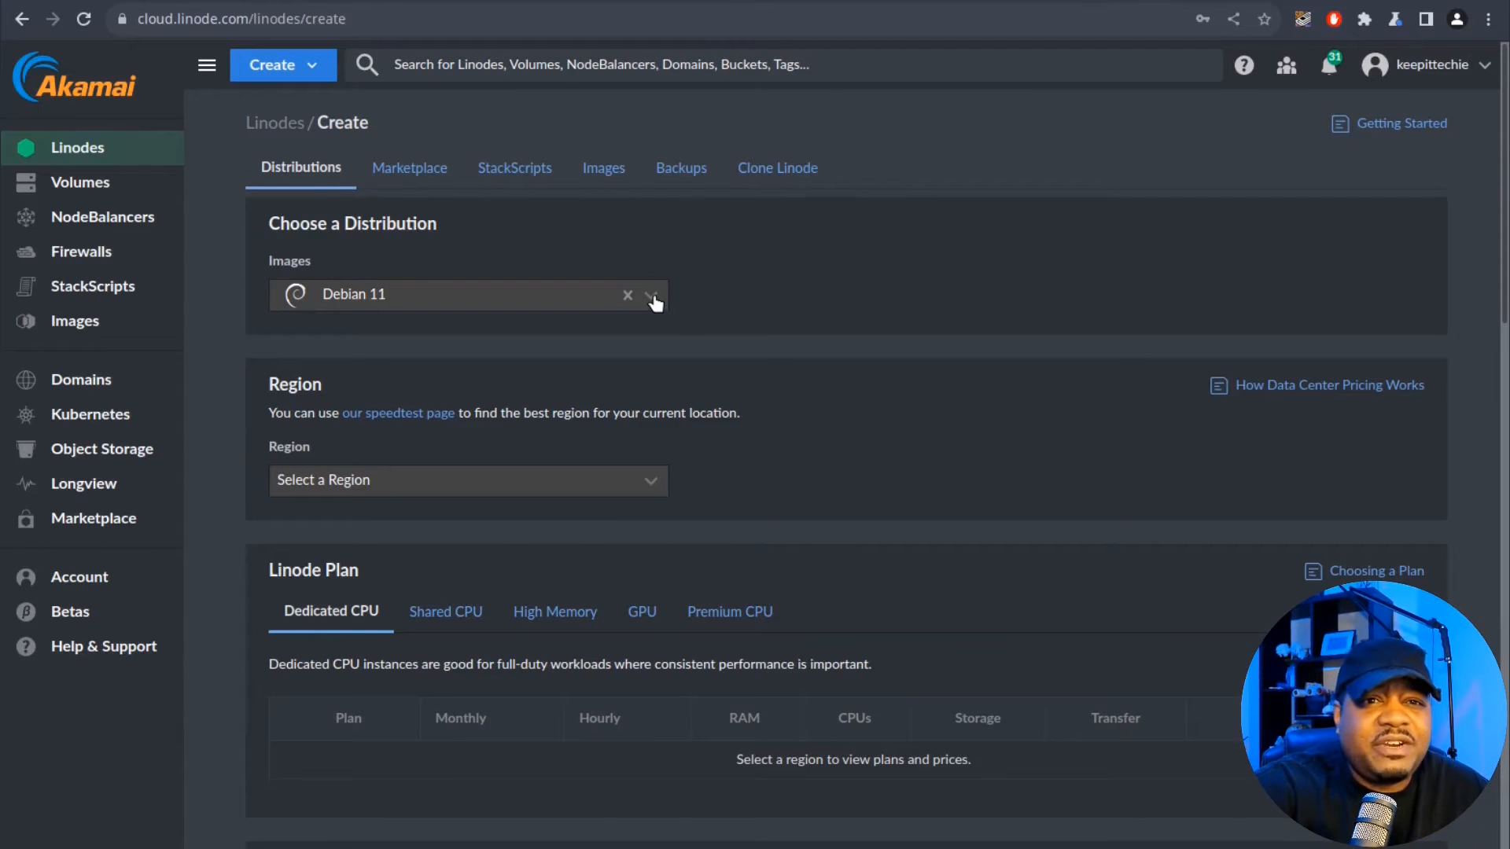
left_click(651, 294)
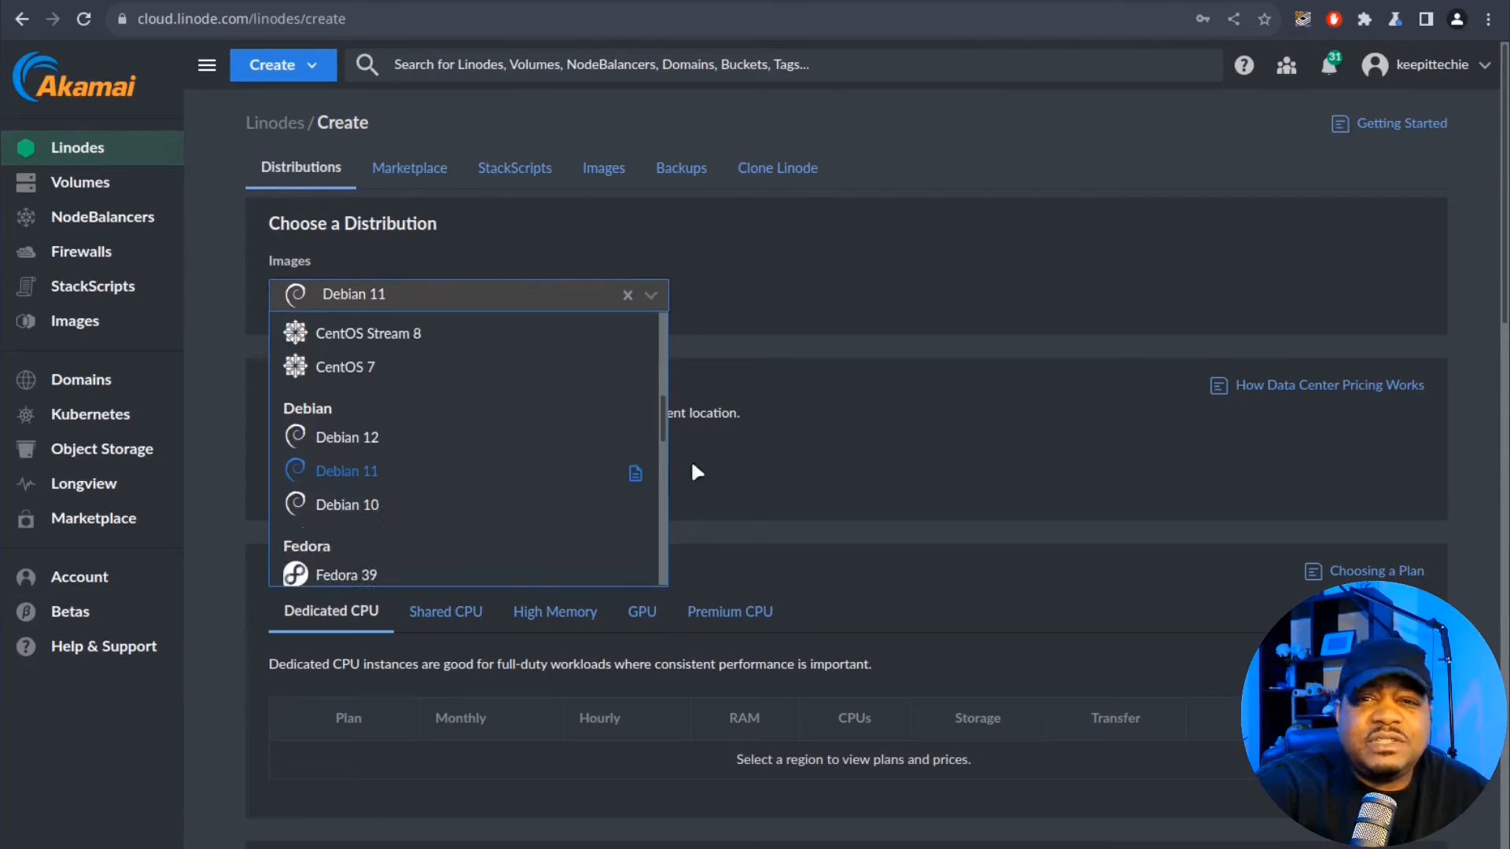
mouse_move(635, 474)
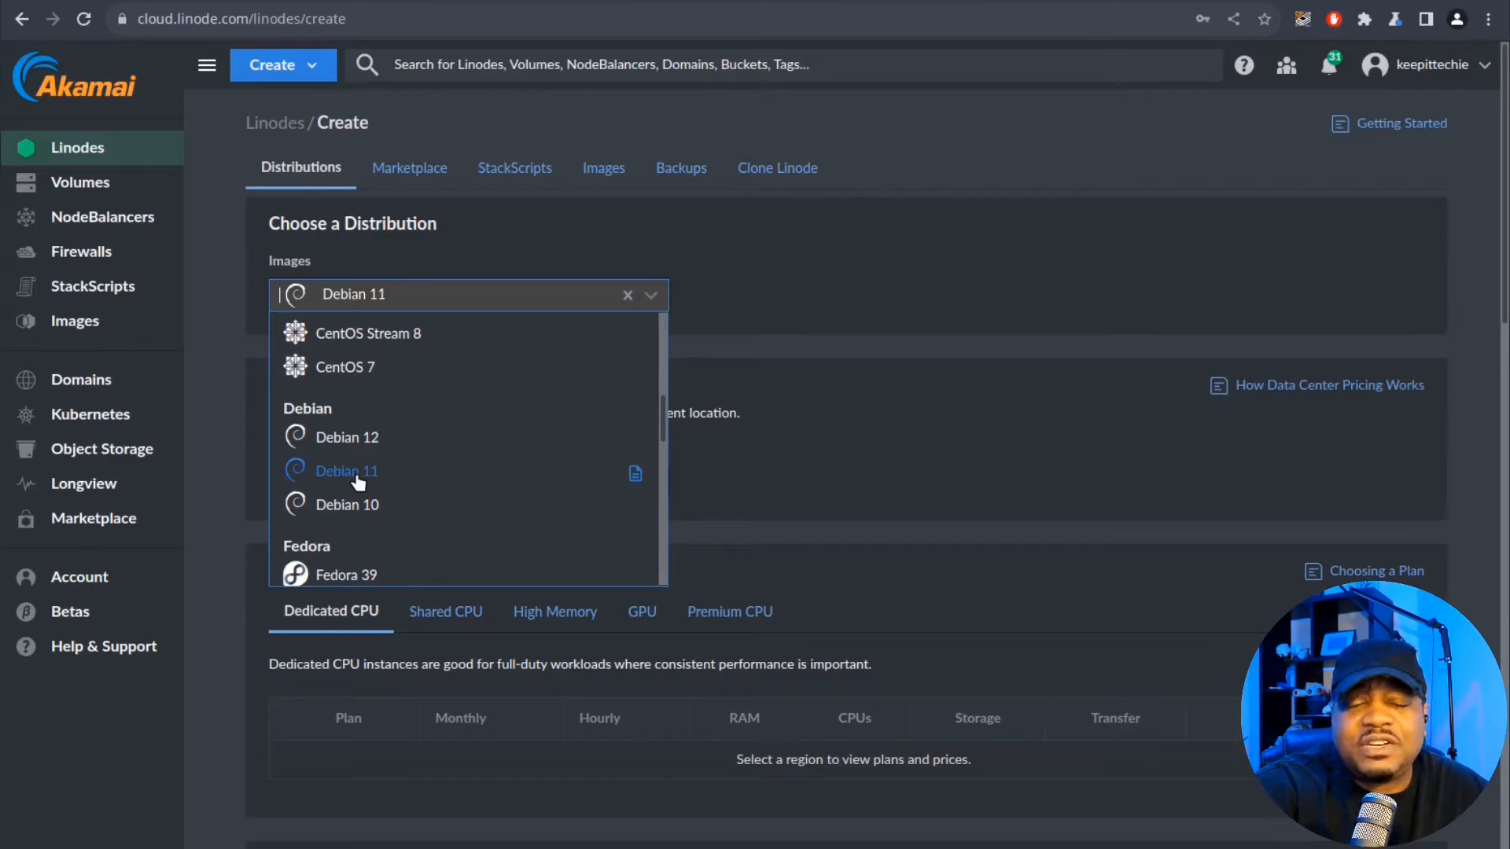
mouse_move(371, 505)
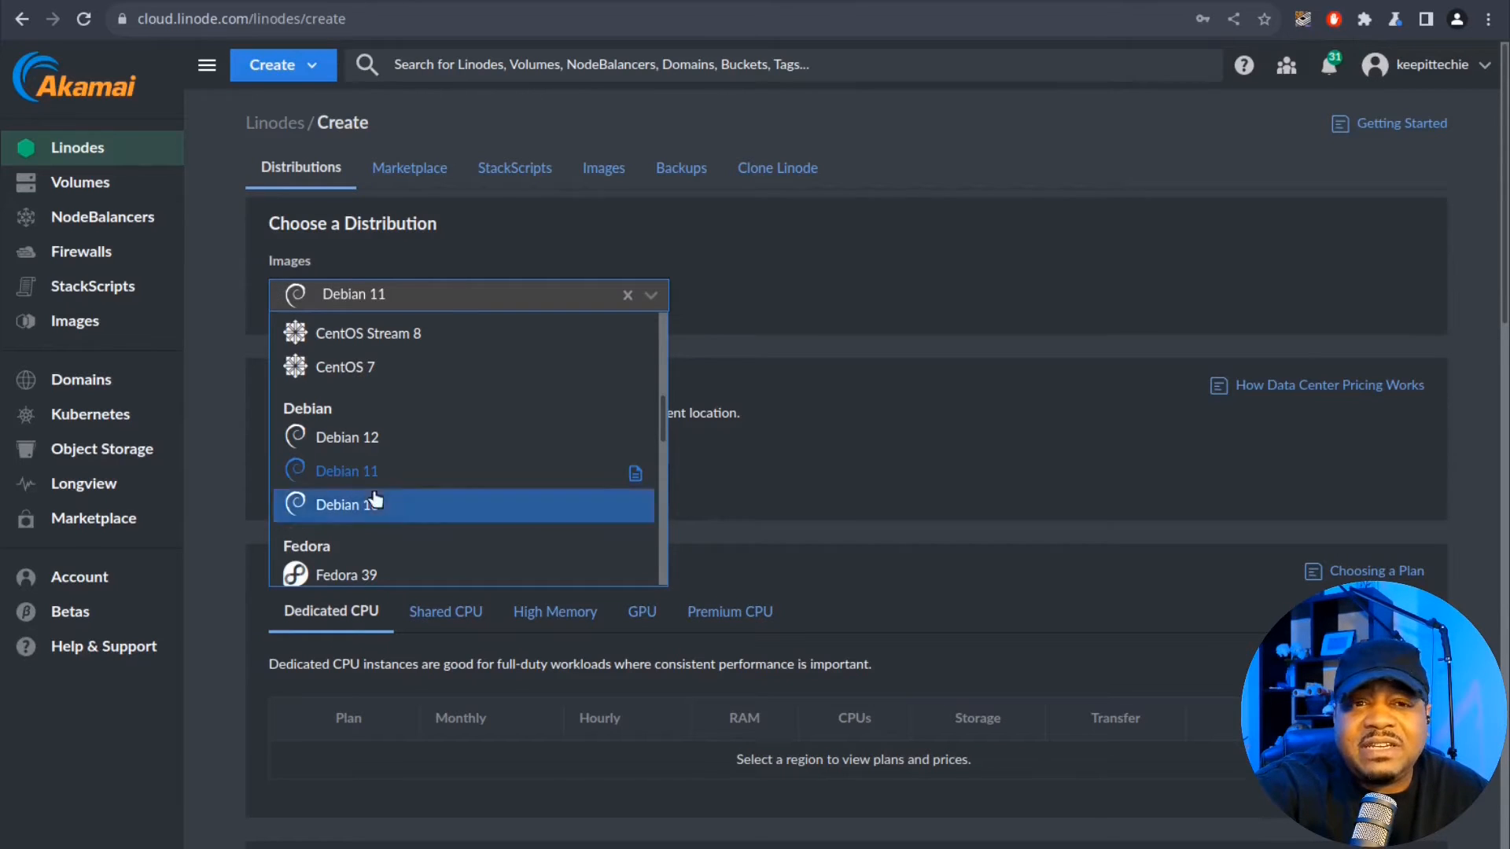
mouse_move(362, 470)
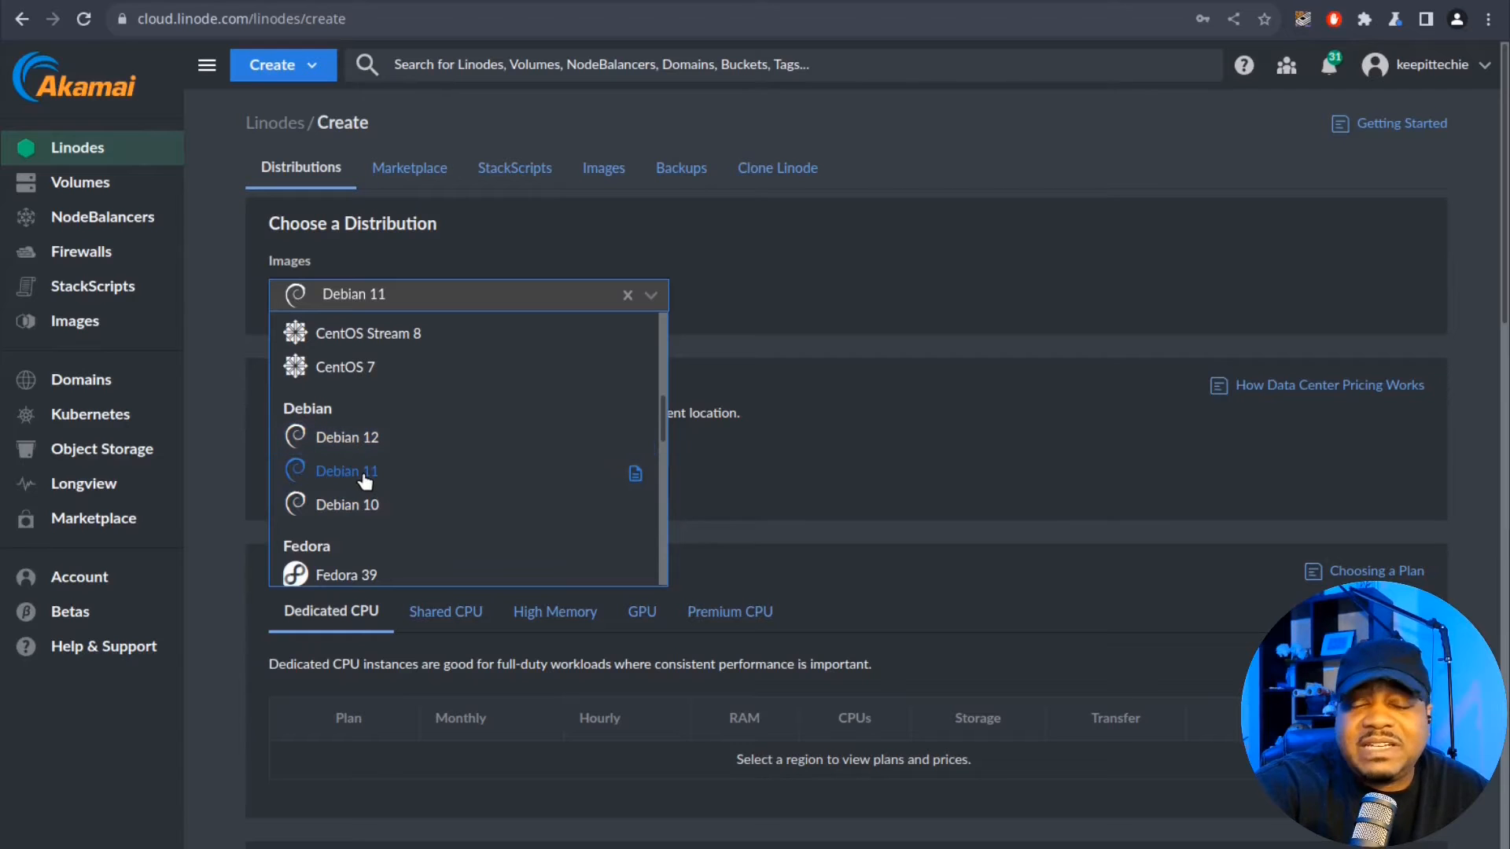
scroll("down", 3)
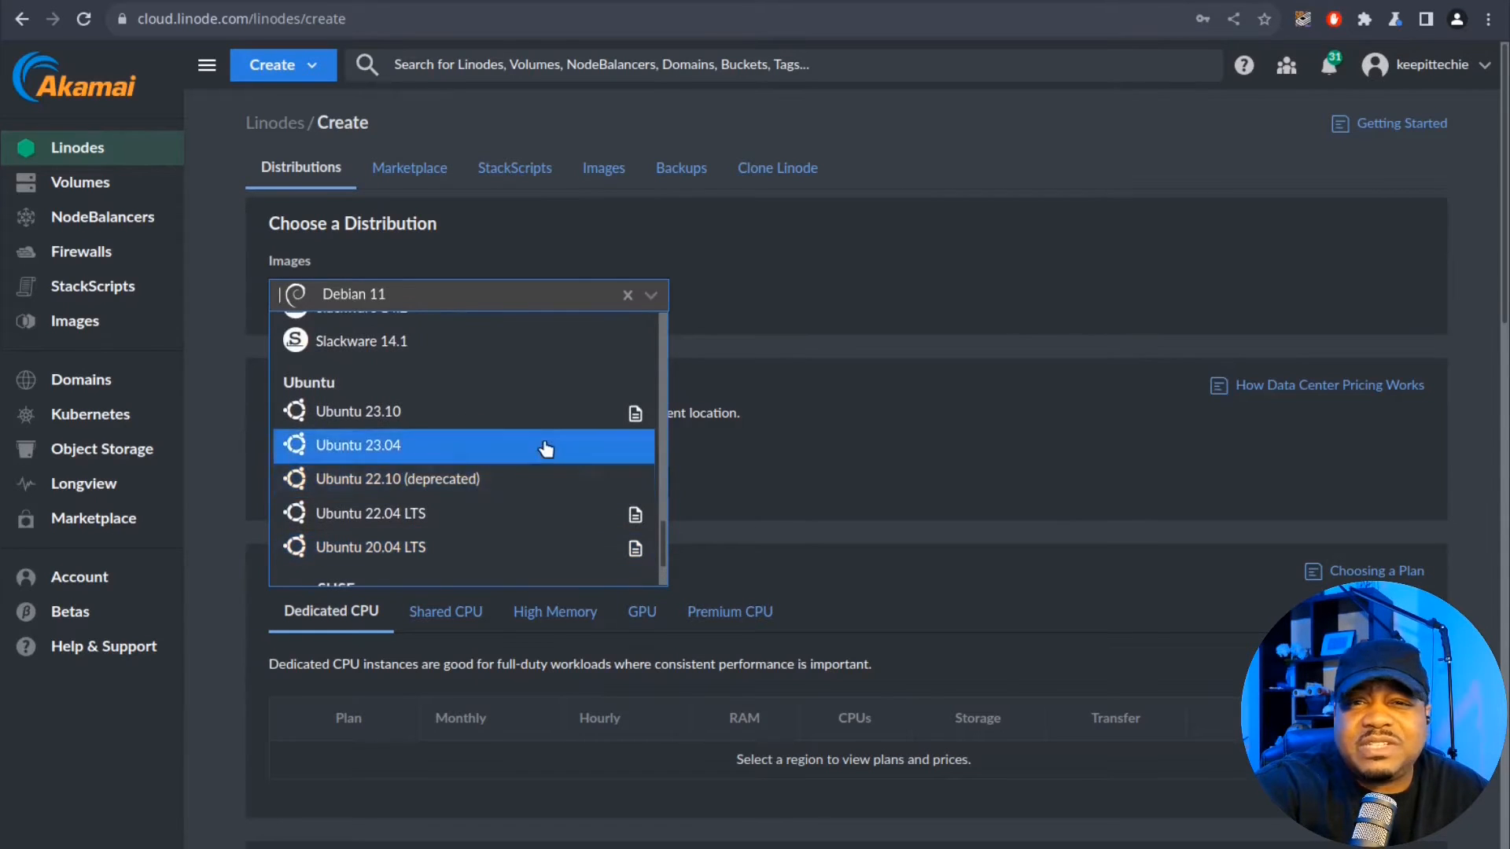
mouse_move(409, 423)
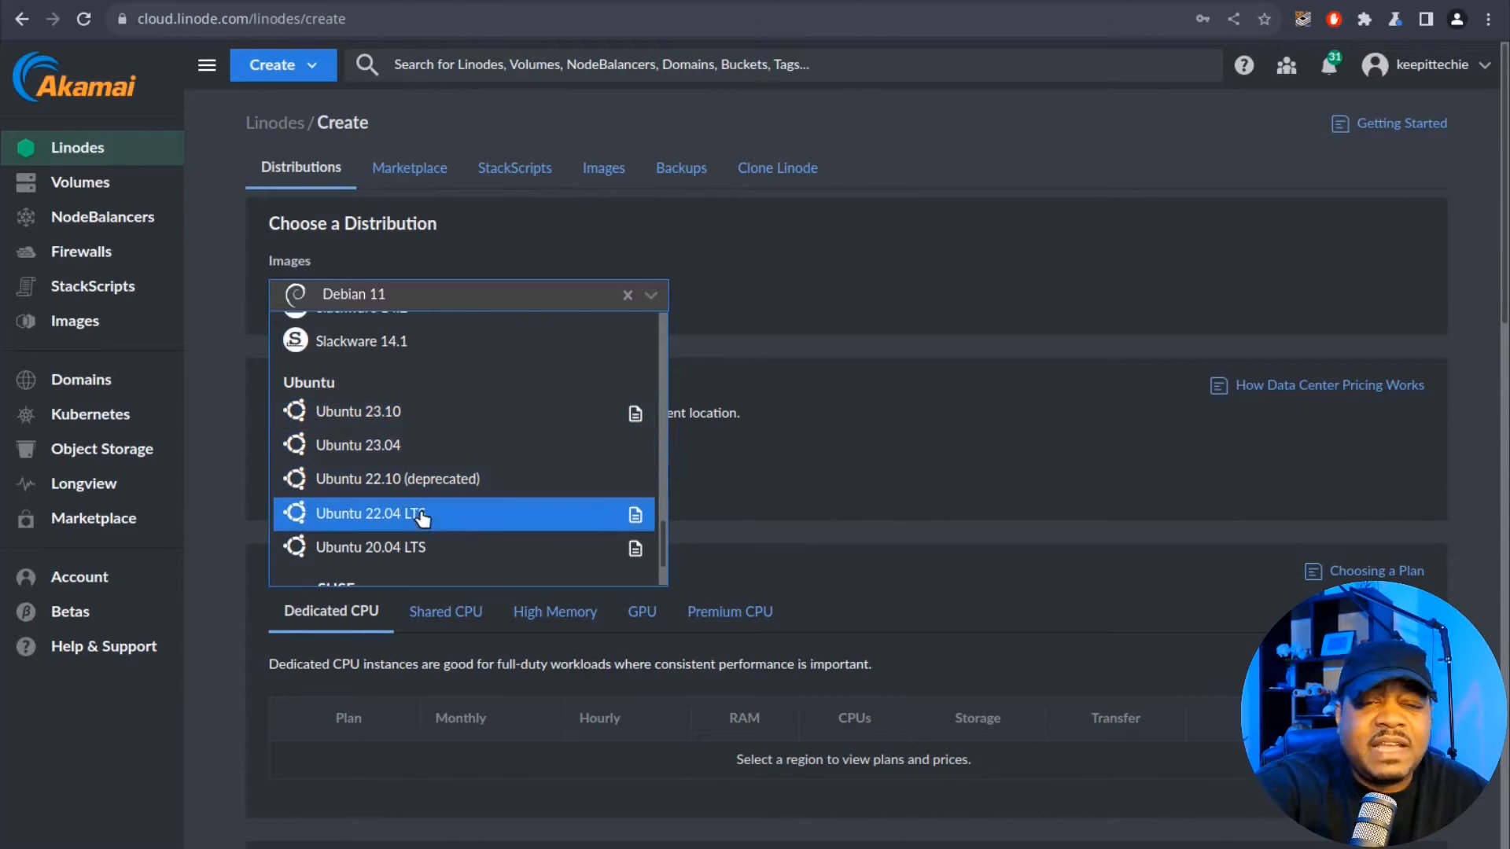
mouse_move(403, 522)
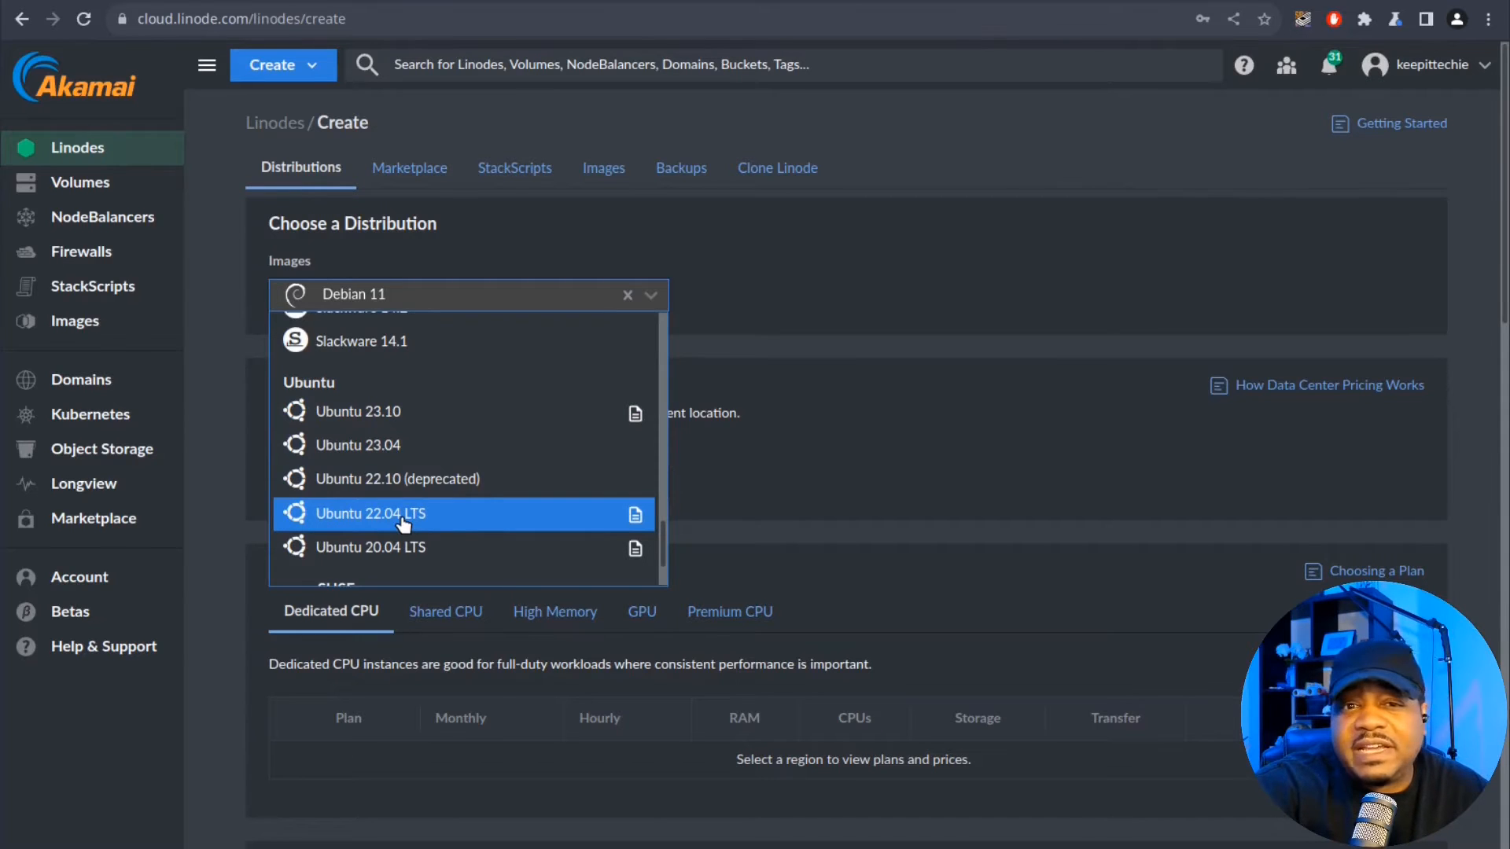
mouse_move(396, 478)
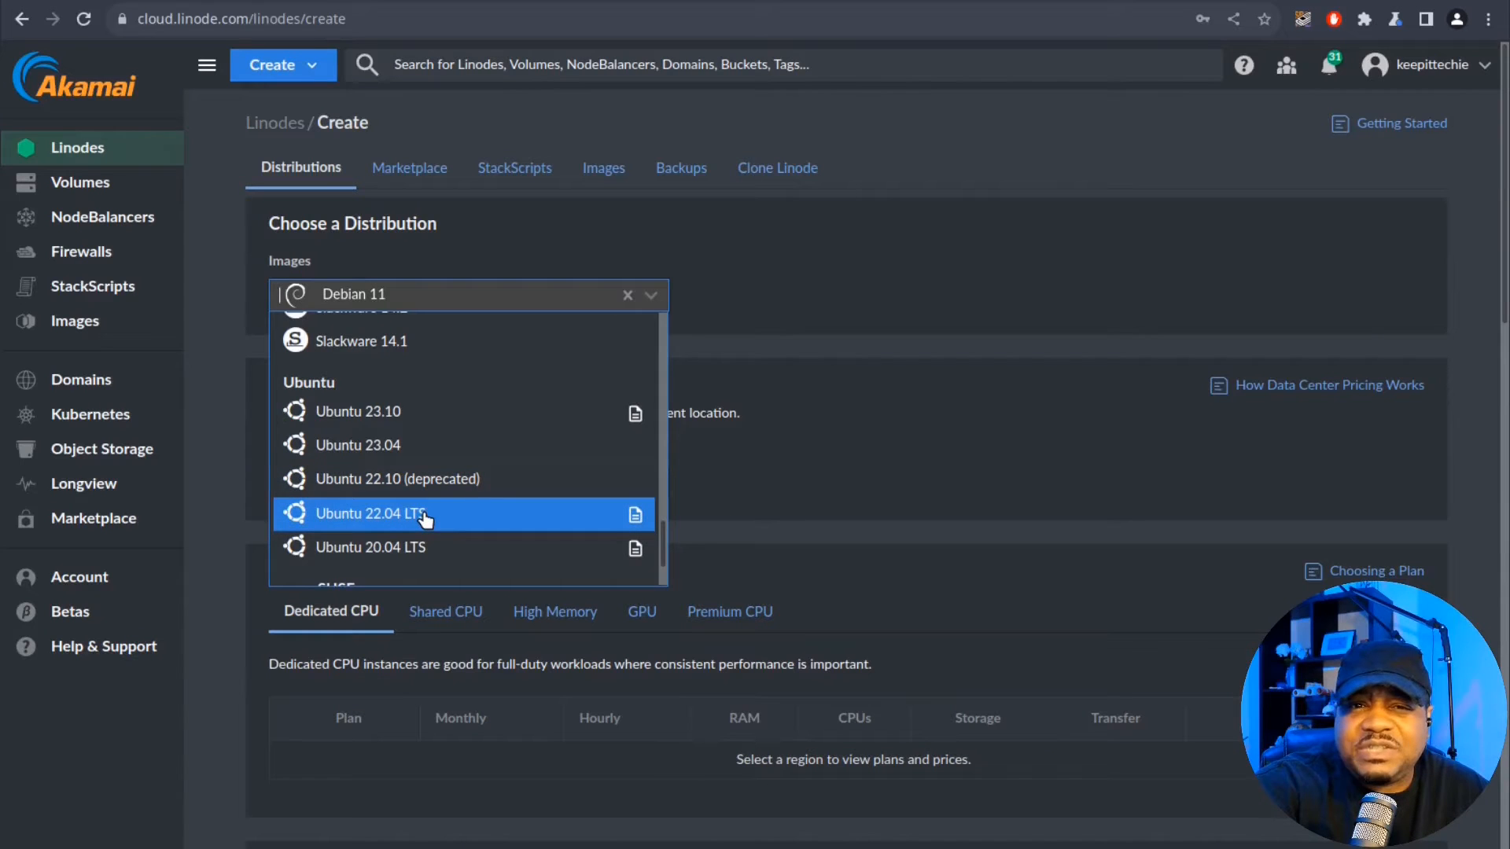
Choose Ubuntu 22.04 LTS, the Los Angeles region and the Nanode 1 GB shared CPU plan.
left_click(371, 513)
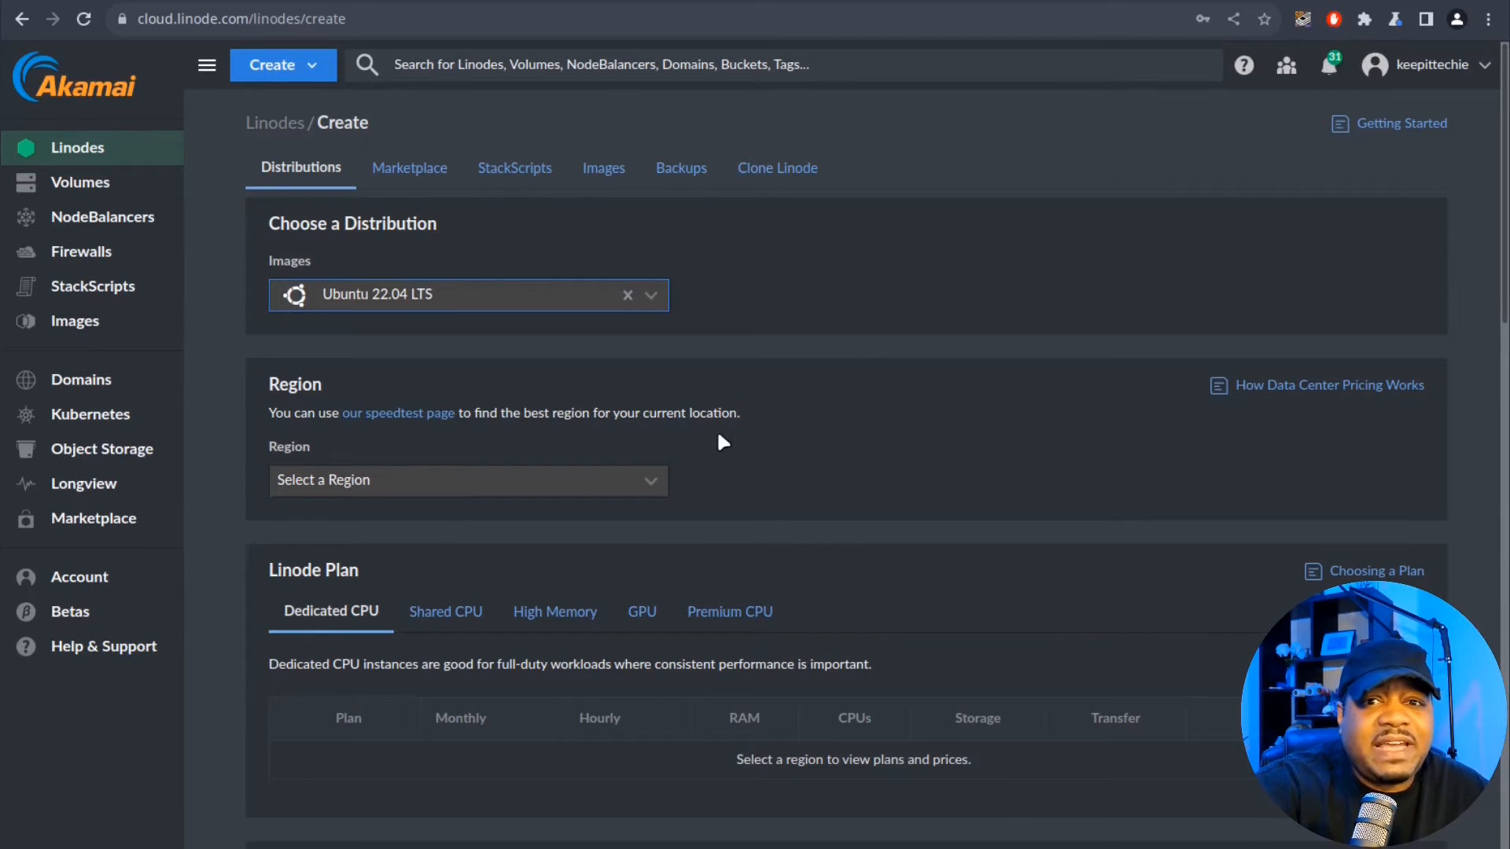
left_click(468, 480)
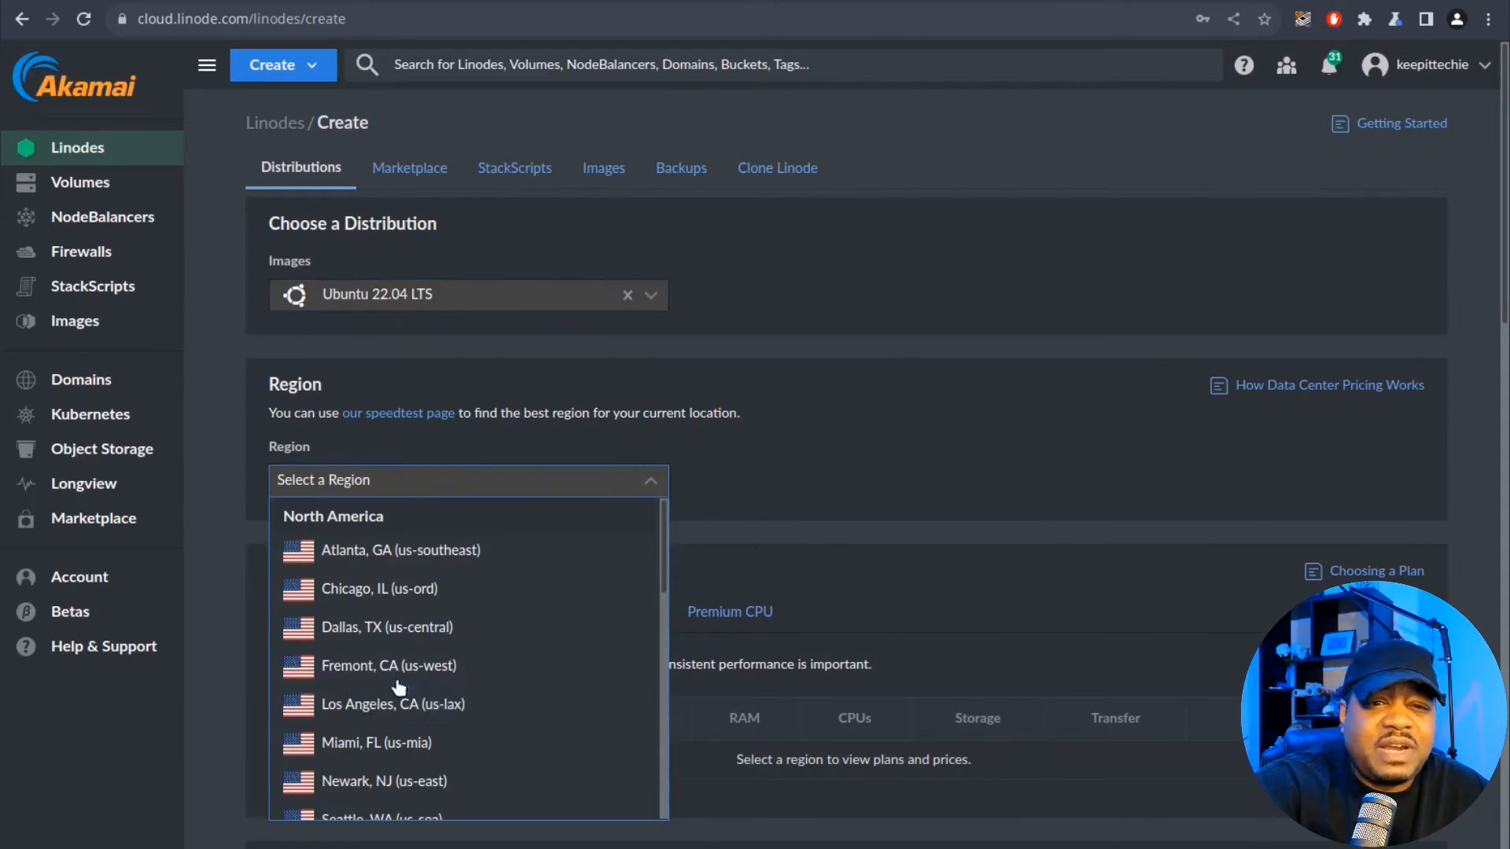
left_click(393, 705)
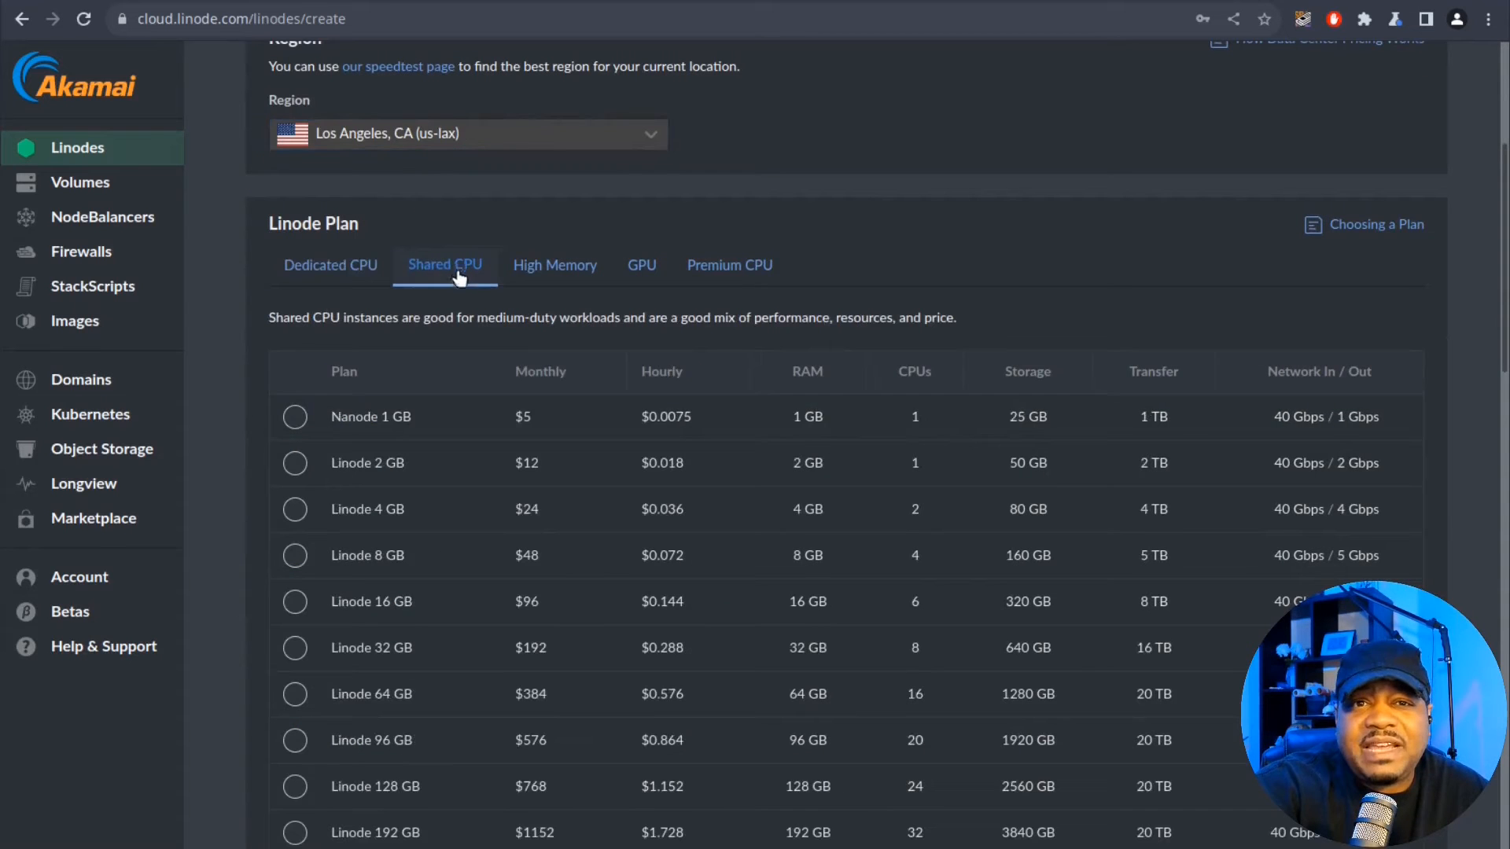
left_click(294, 415)
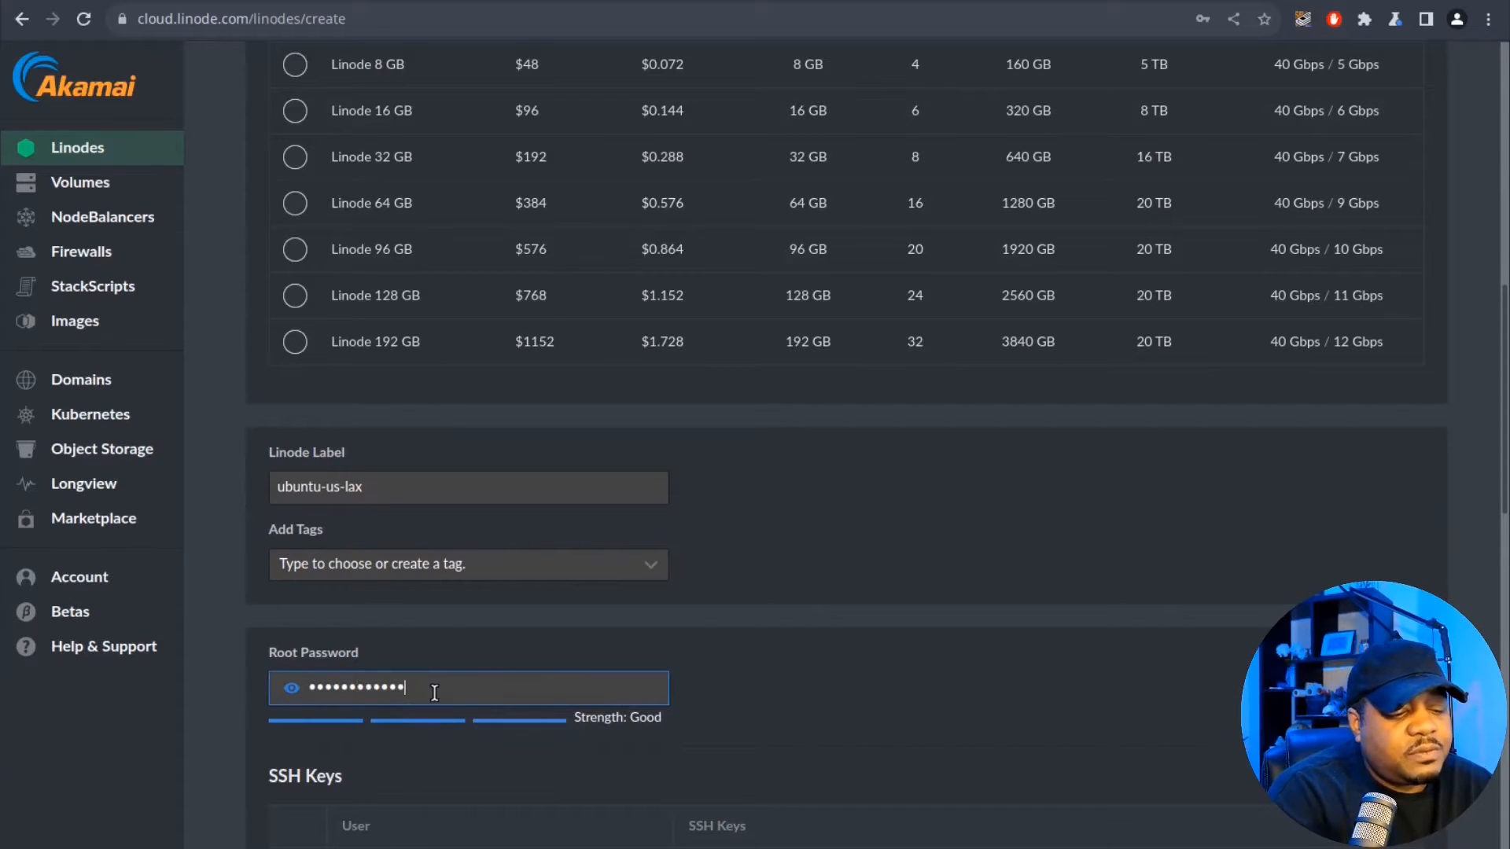
mouse_move(727, 634)
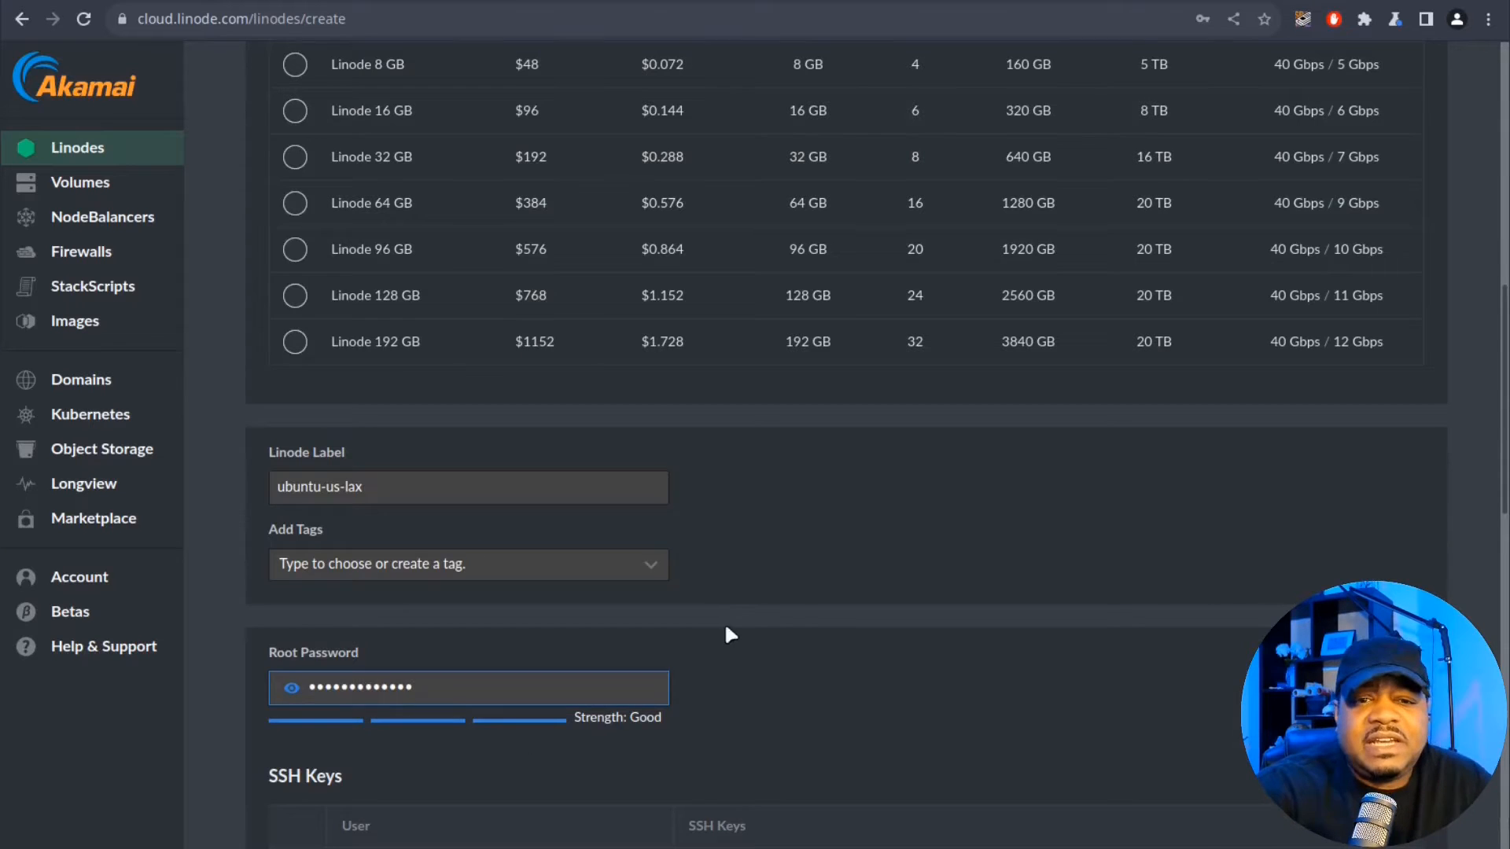
Move past SSH Keys, Firewall and VLAN and expand the Add User Data section.
scroll("down", 3)
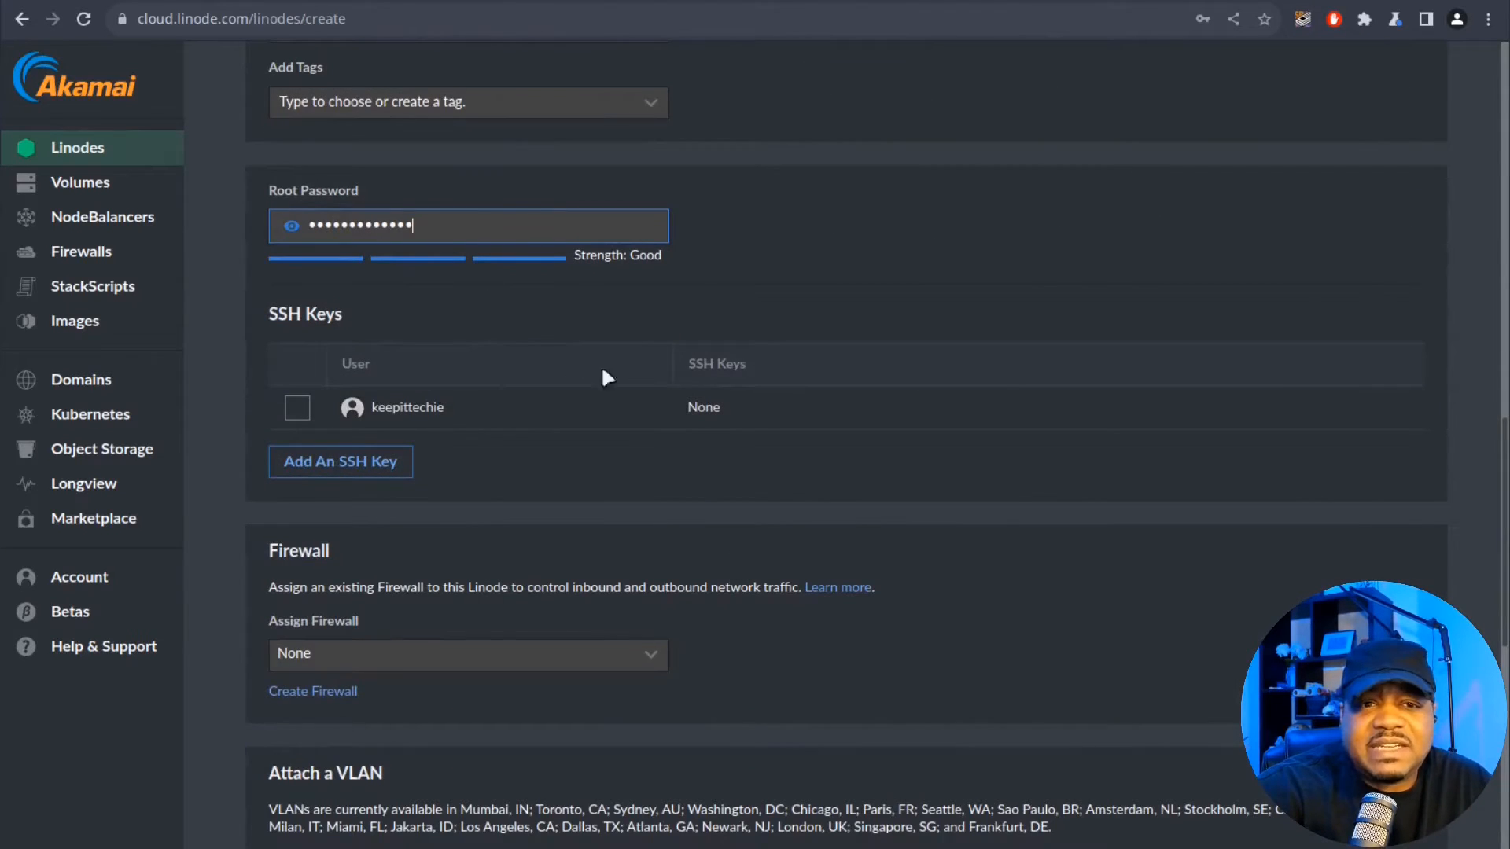
scroll("down", 3)
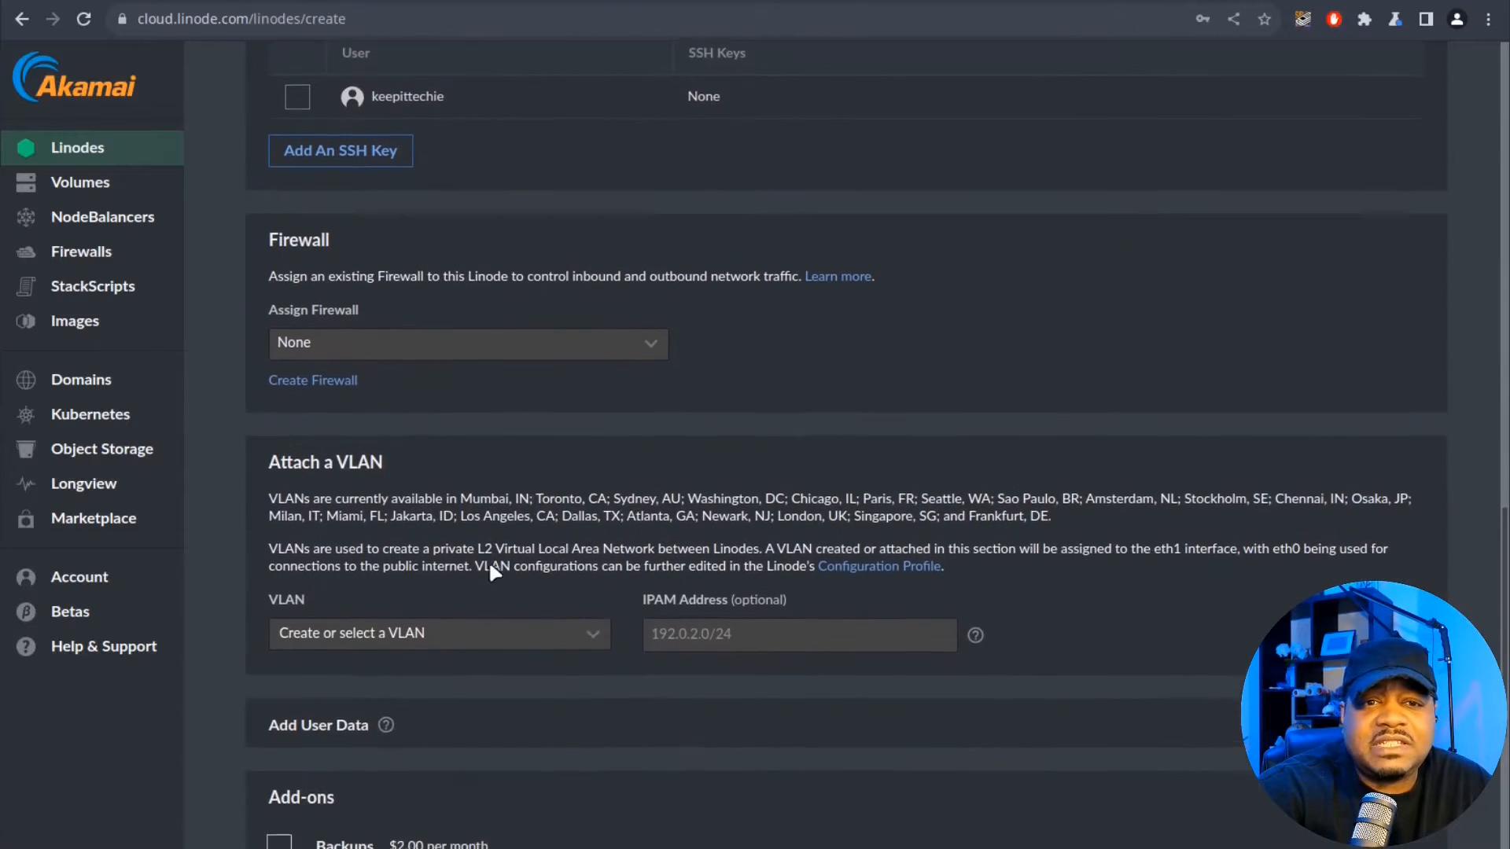
scroll("down", 3)
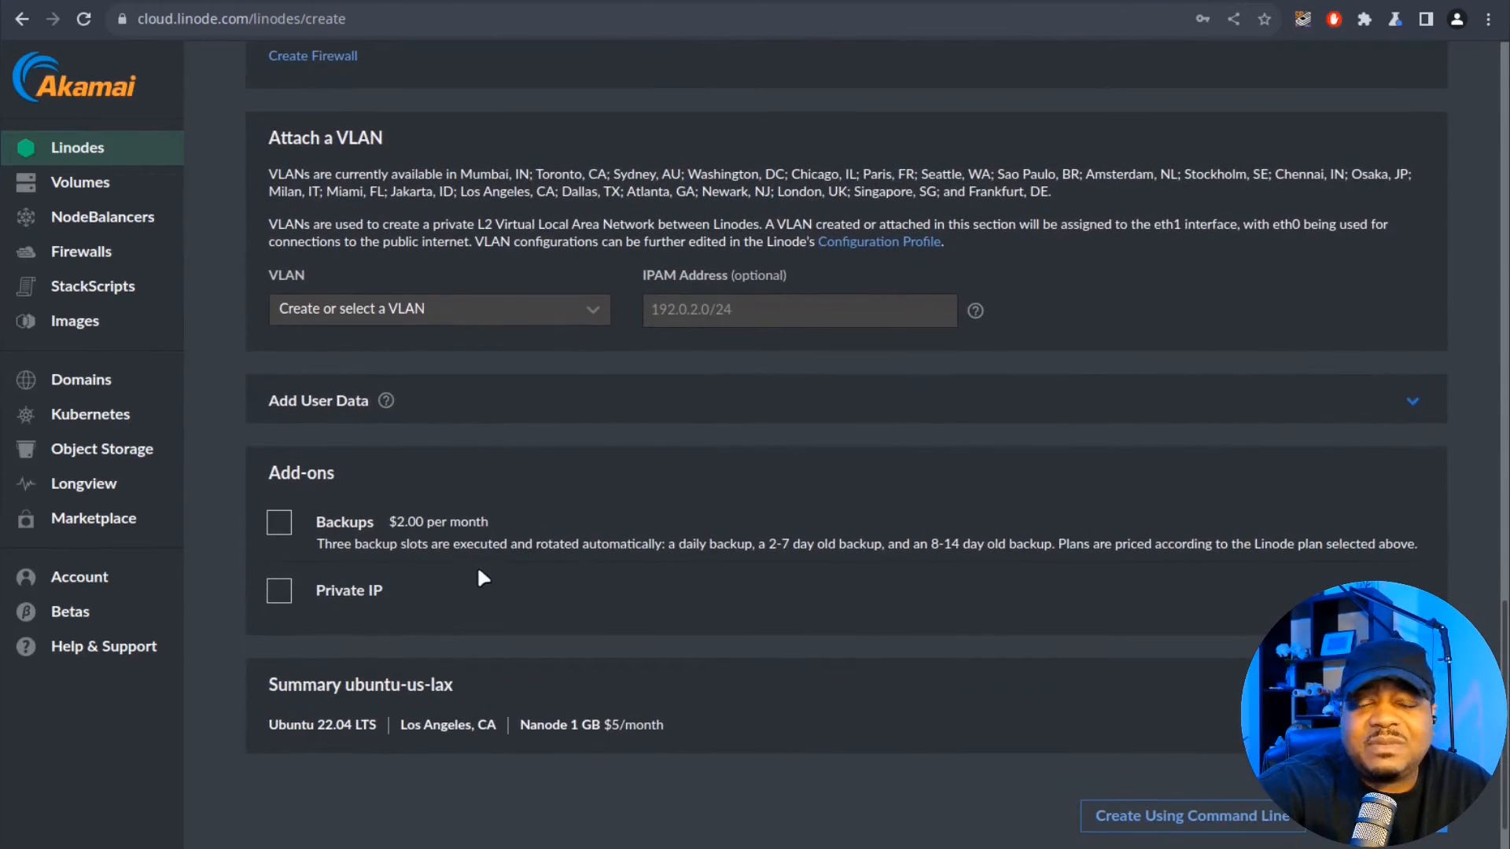
mouse_move(508, 597)
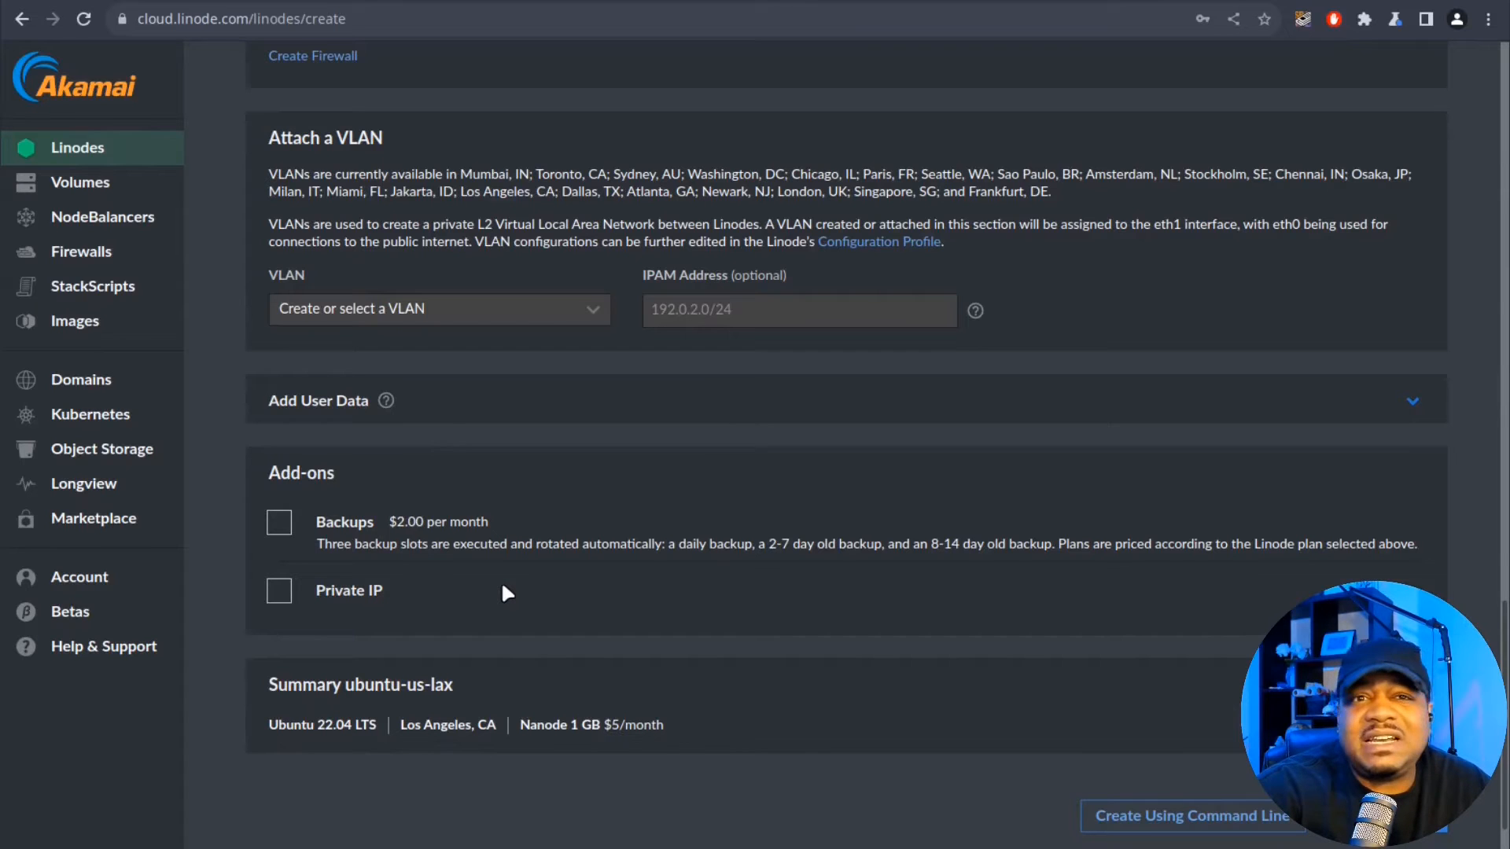
mouse_move(513, 585)
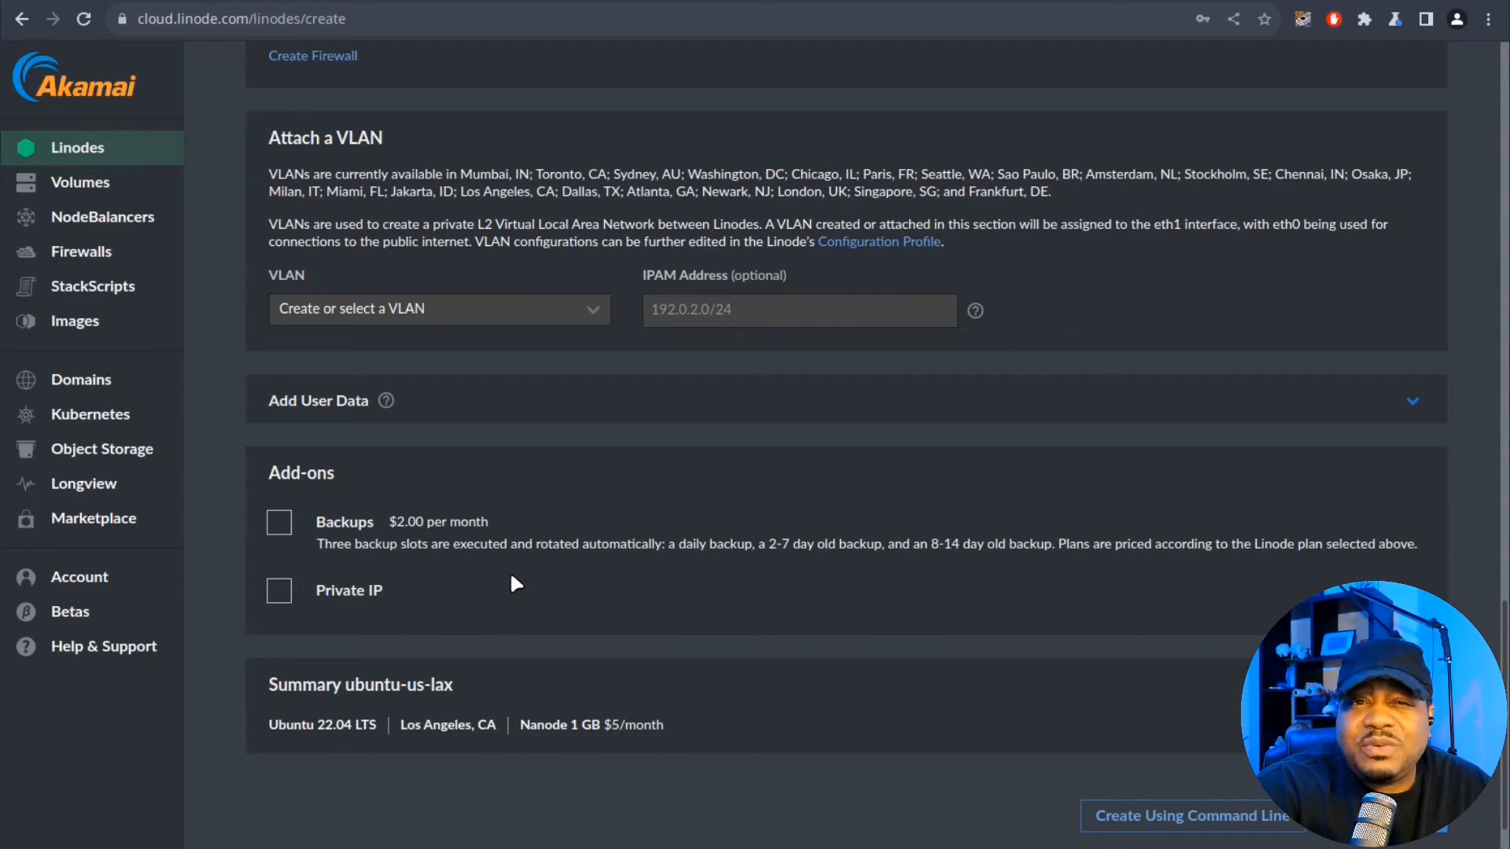
mouse_move(366, 401)
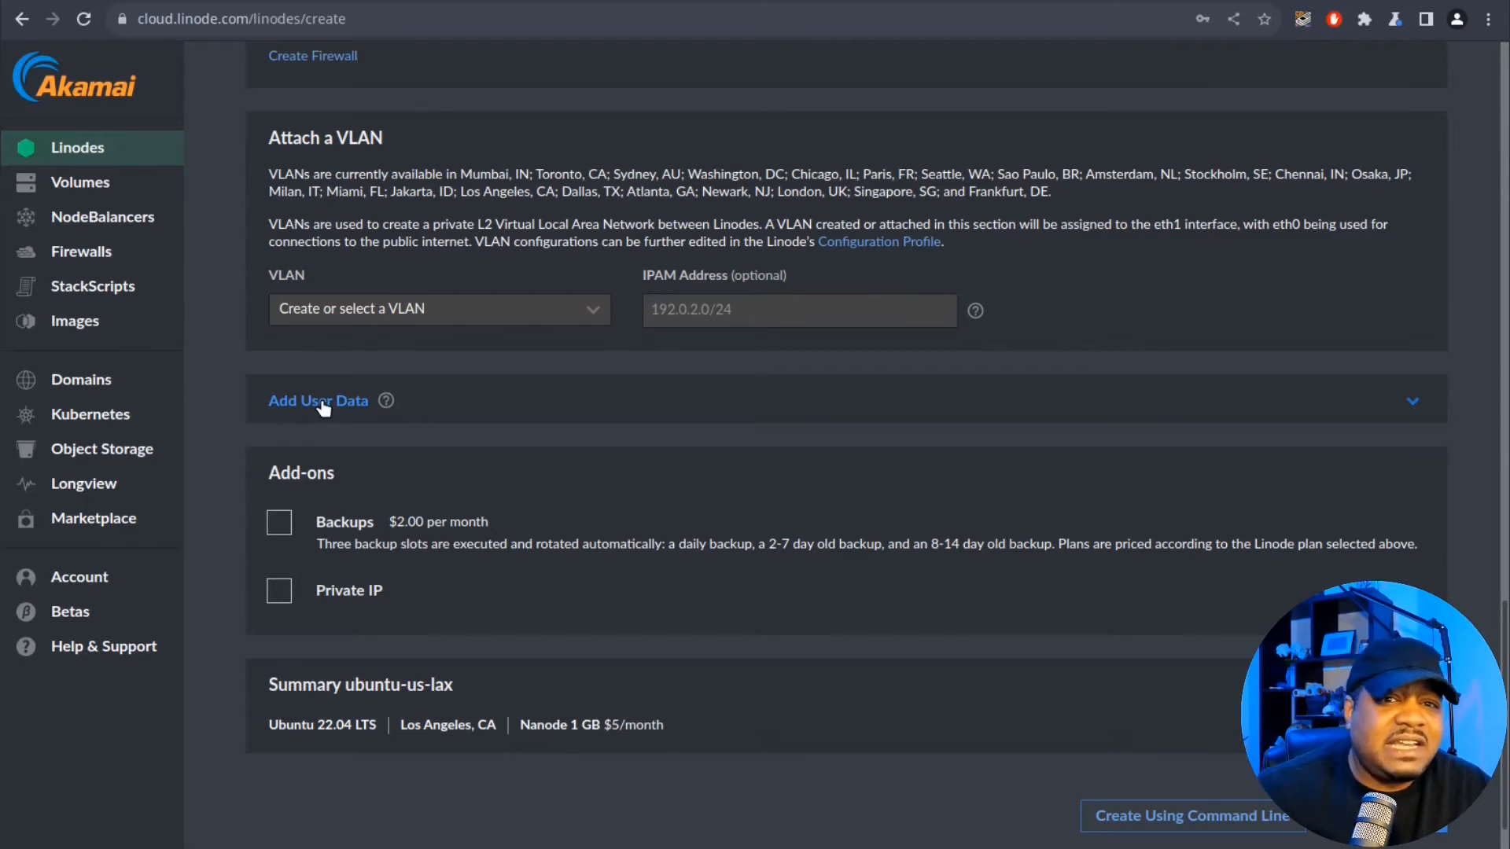
left_click(318, 401)
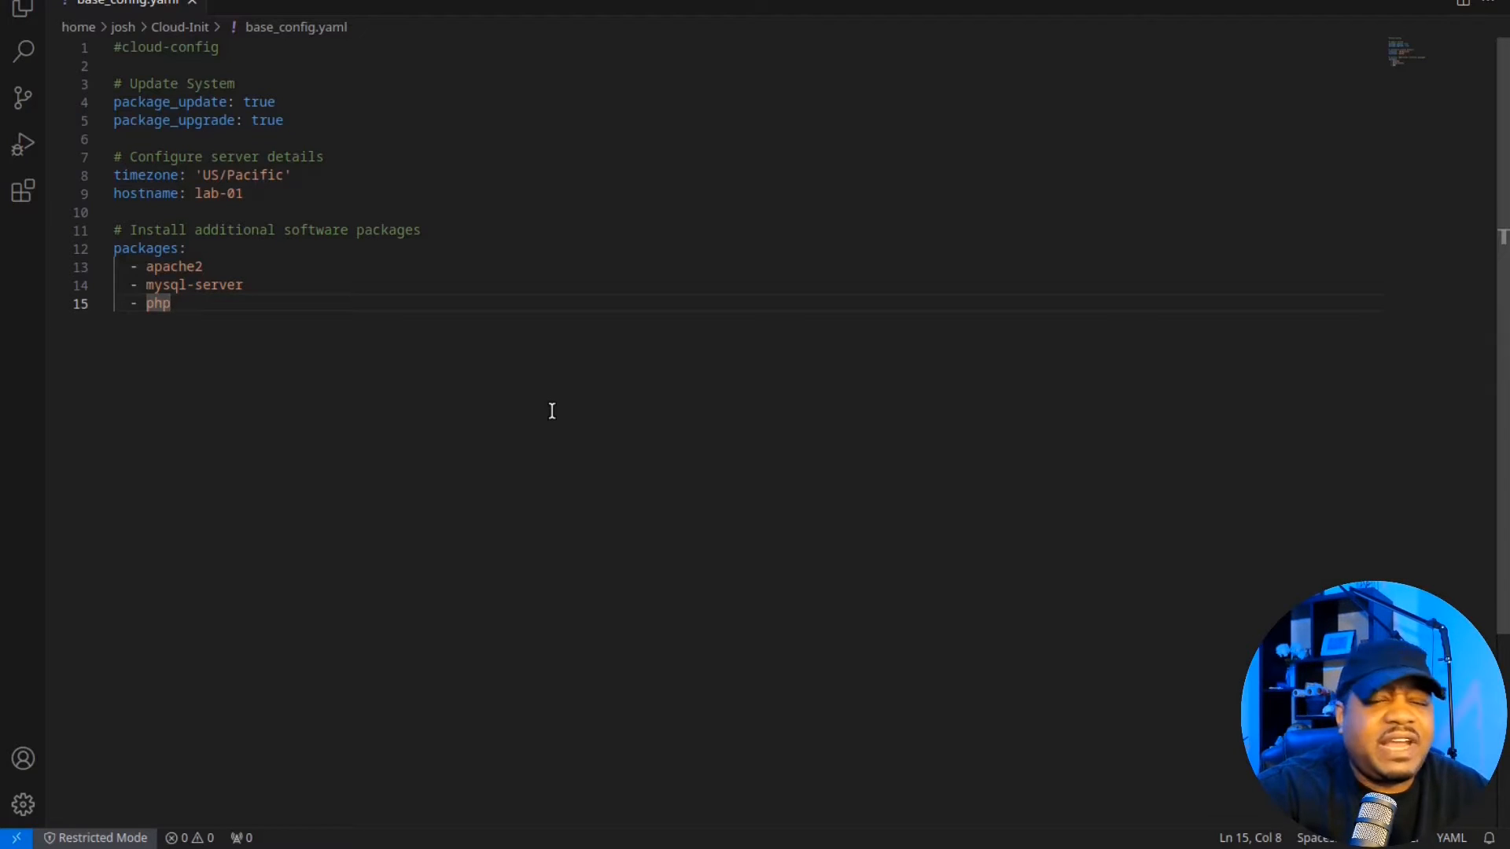
mouse_move(183, 344)
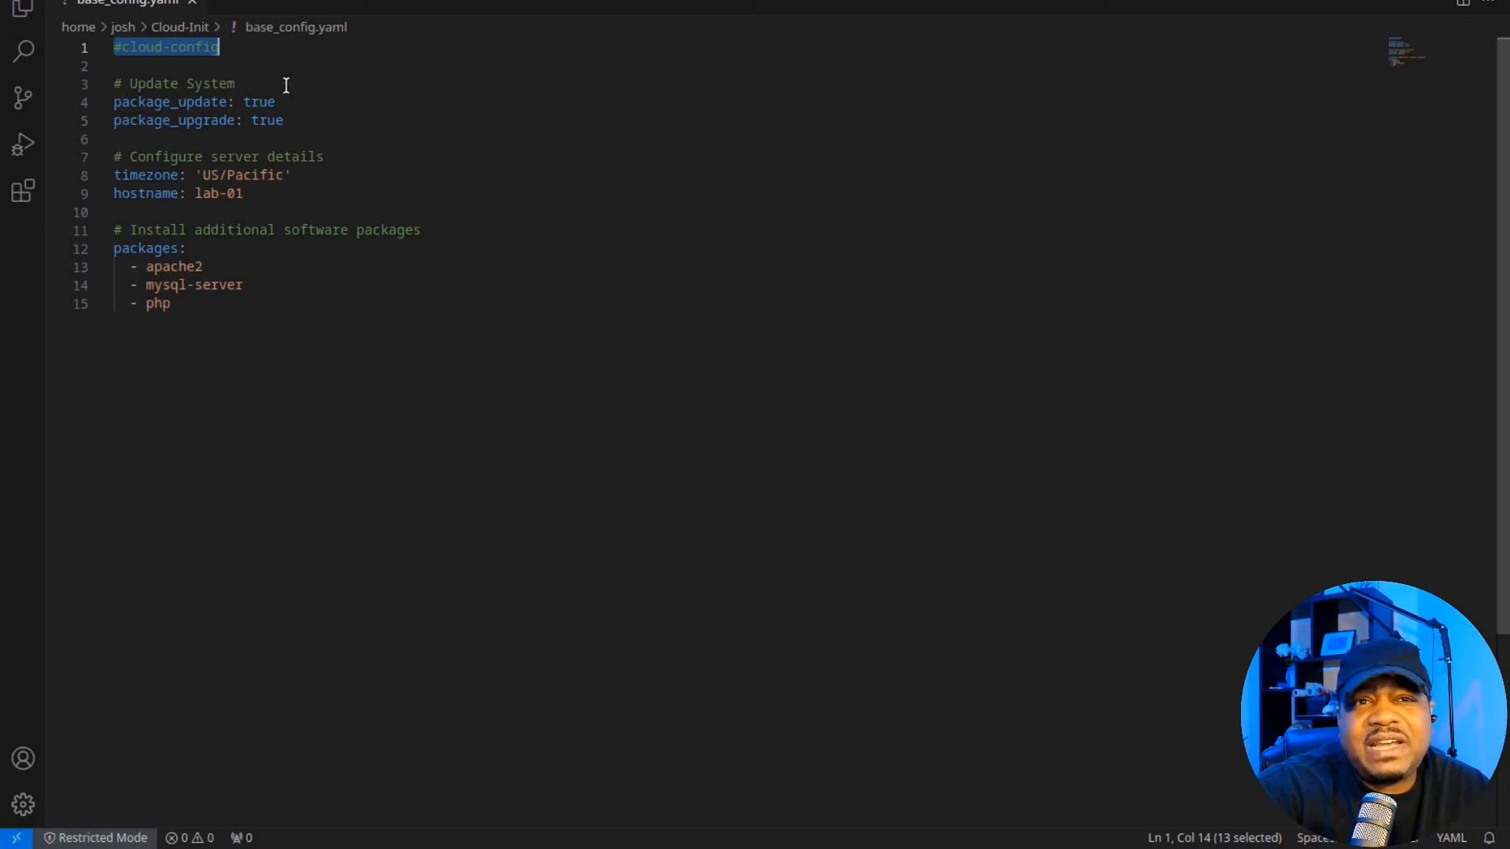
double_click(209, 83)
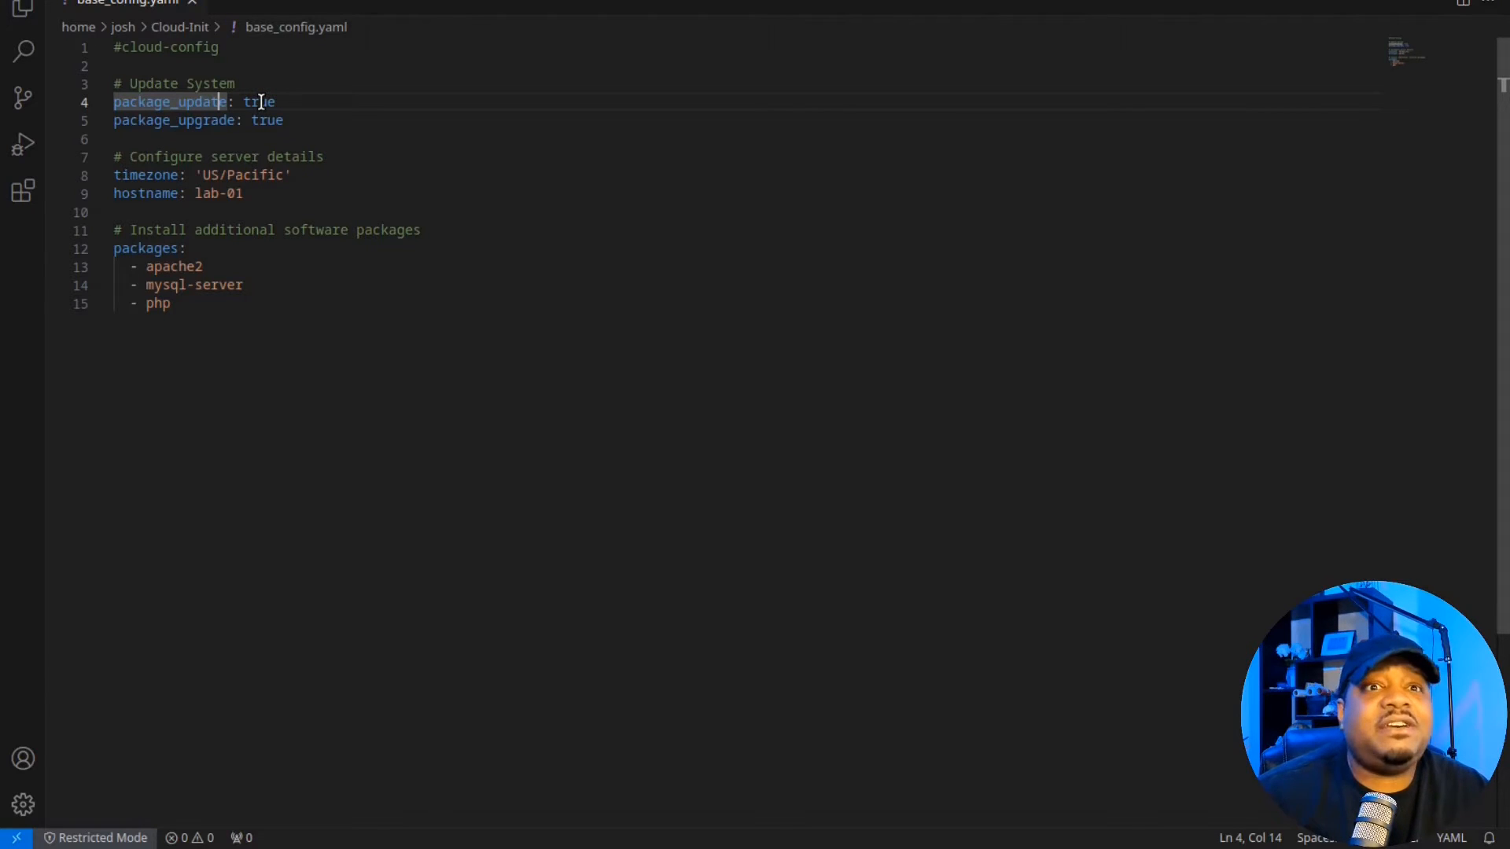
mouse_move(108, 145)
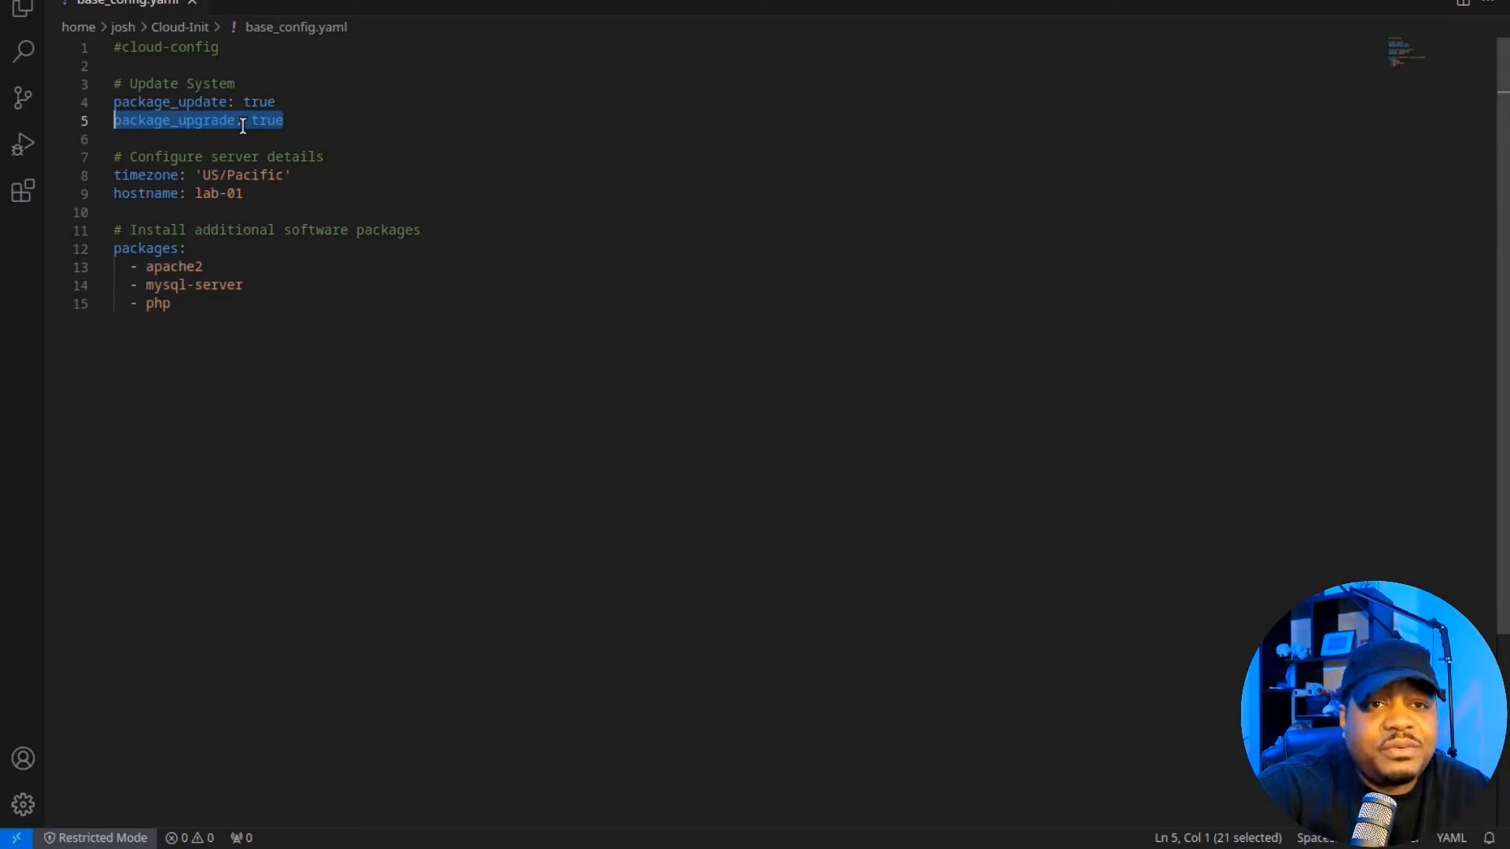
Walk through the lab-01 hostname and apache2 package entries, then select all of base_config.yaml.
left_click(245, 192)
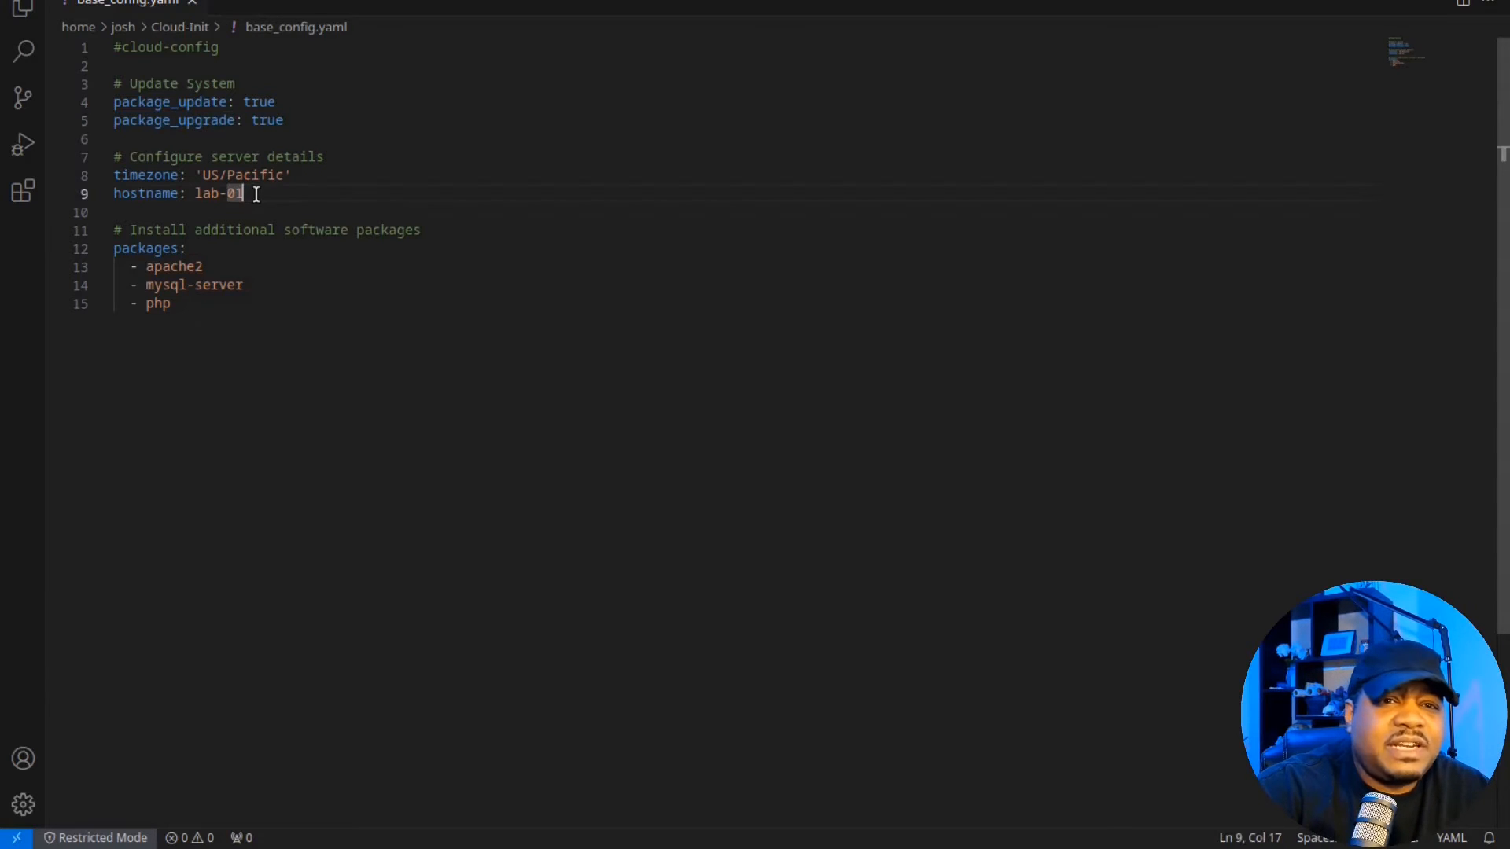
left_click_drag(245, 192, 113, 175)
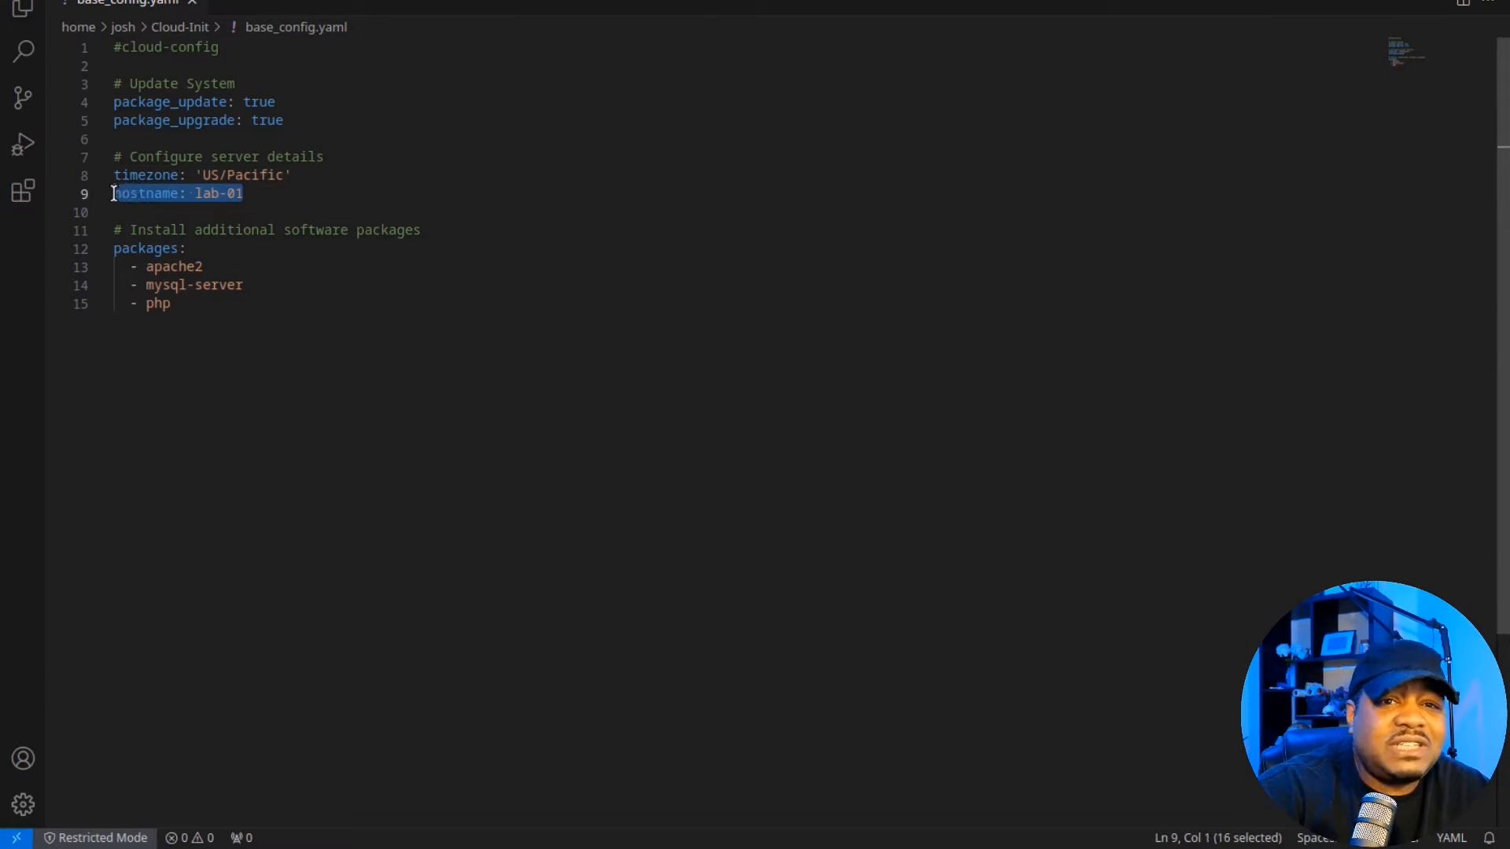
left_click(208, 194)
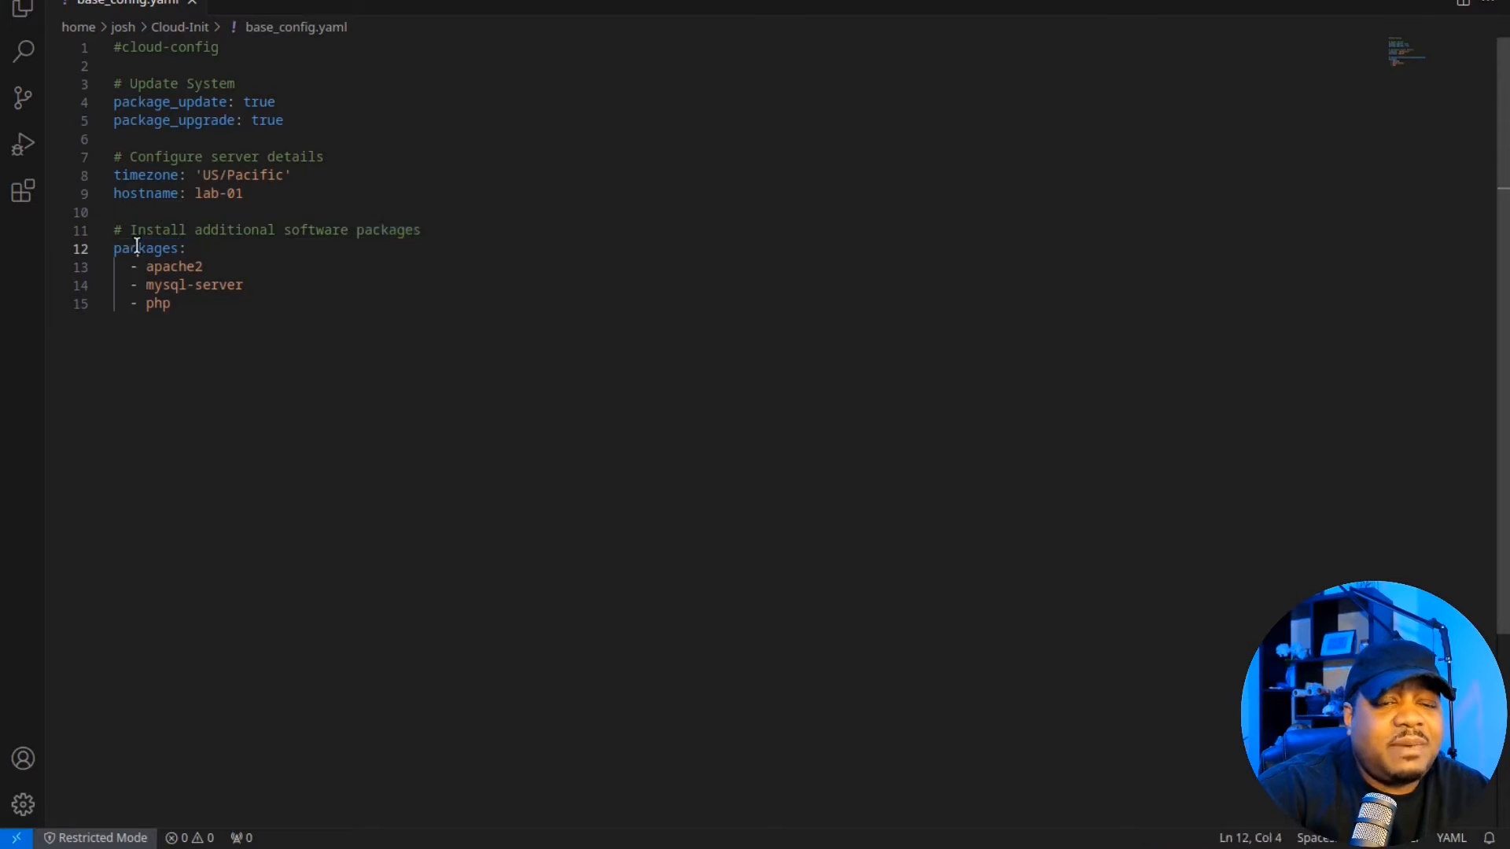
double_click(144, 249)
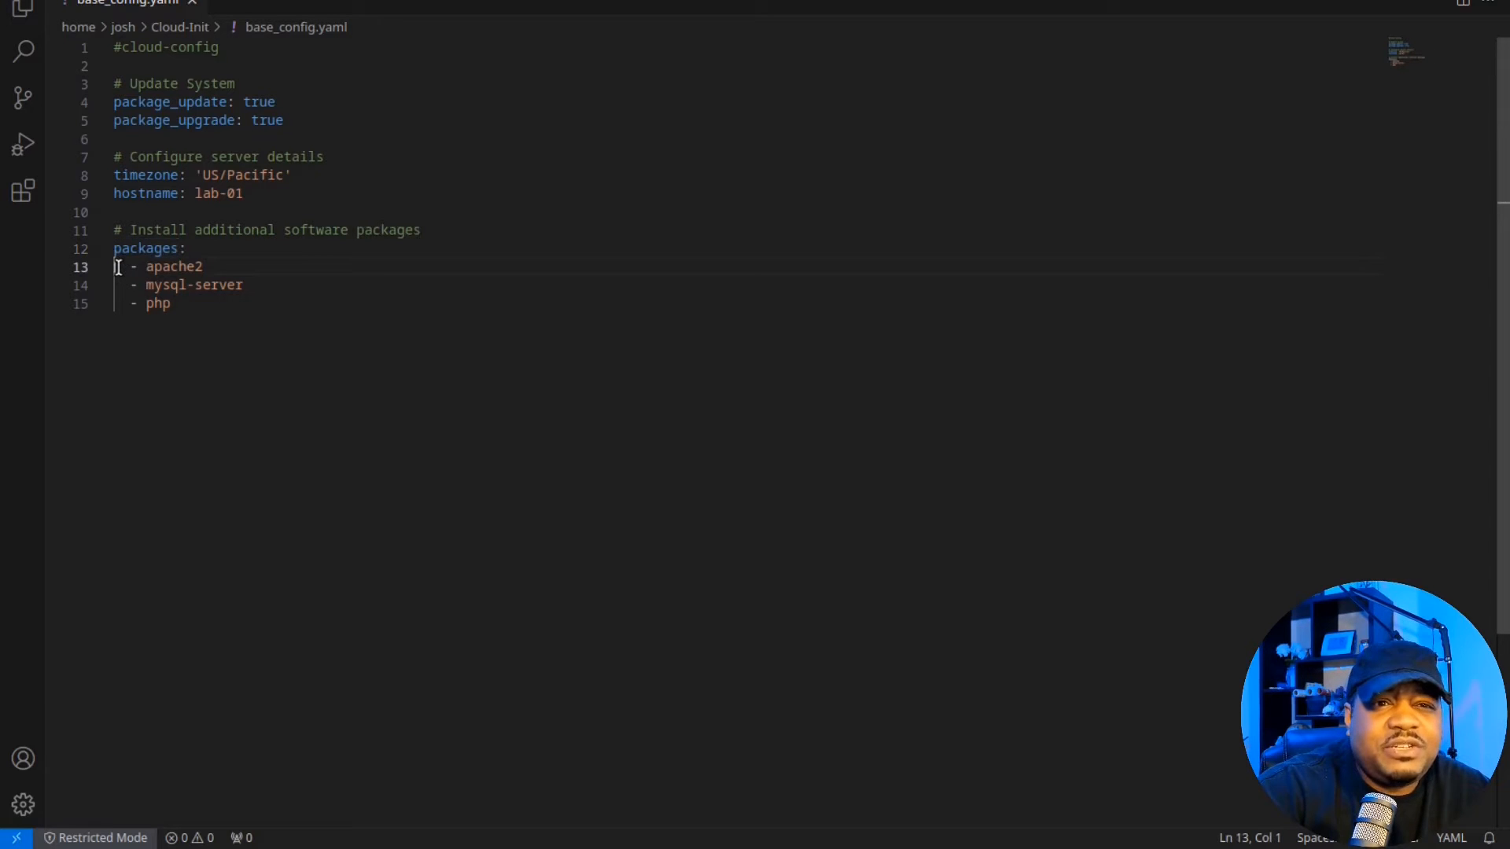
mouse_move(175, 285)
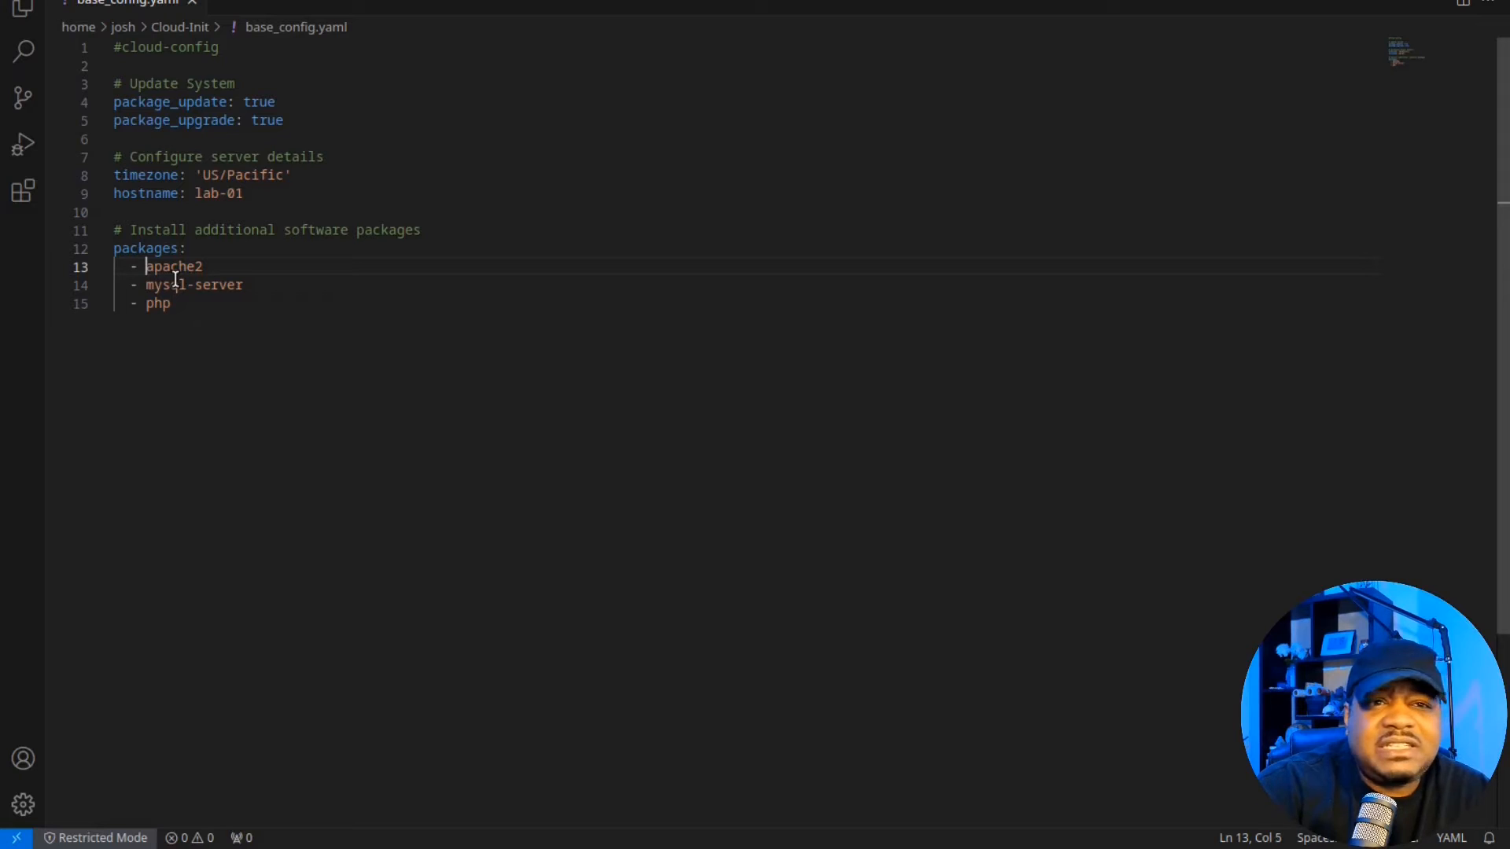
double_click(173, 267)
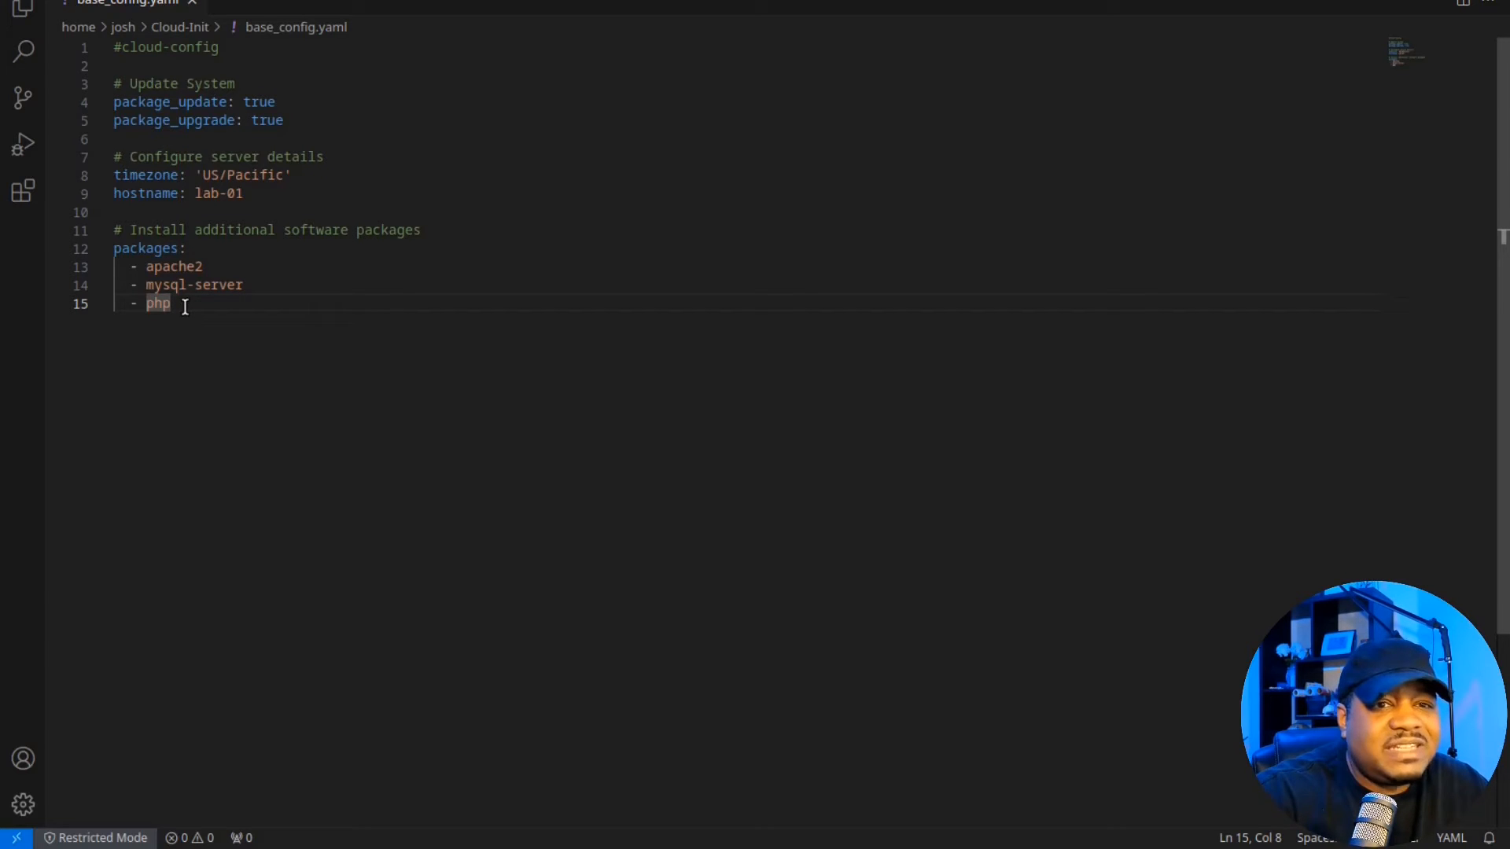
key("ctrl+a")
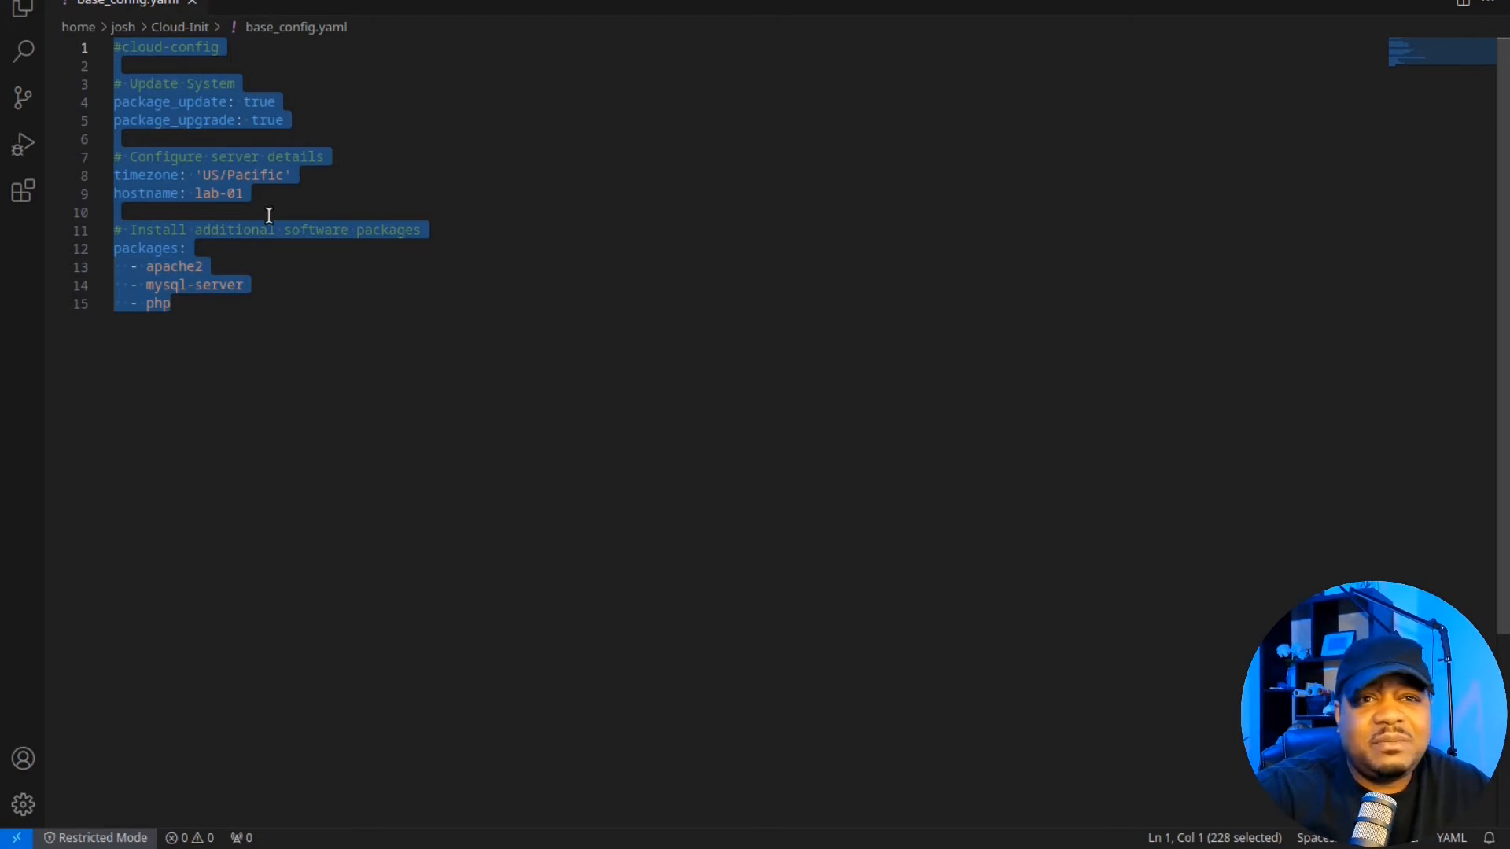
left_click(247, 194)
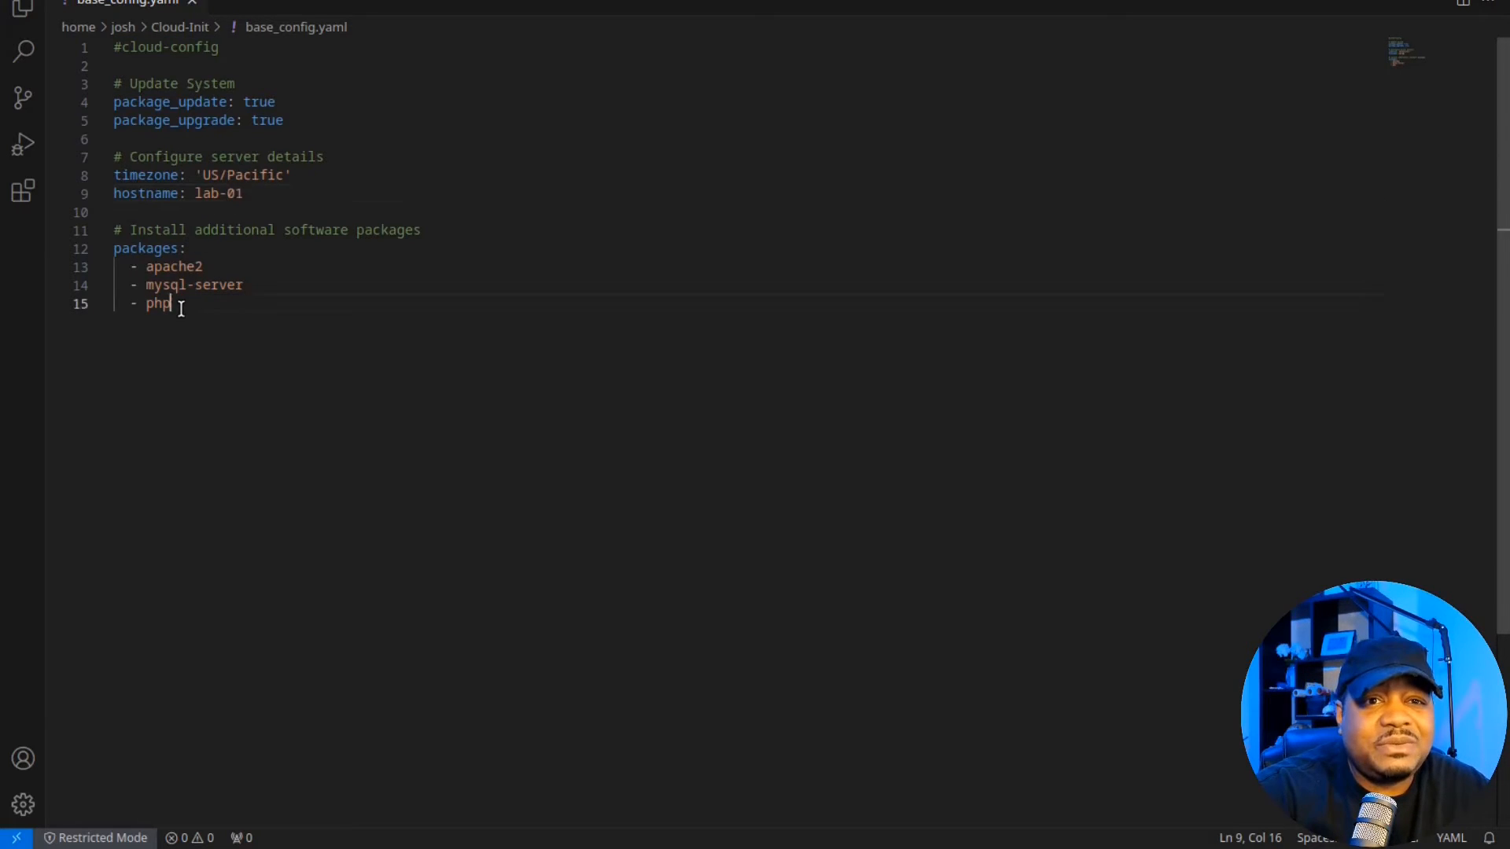
key("ctrl+a")
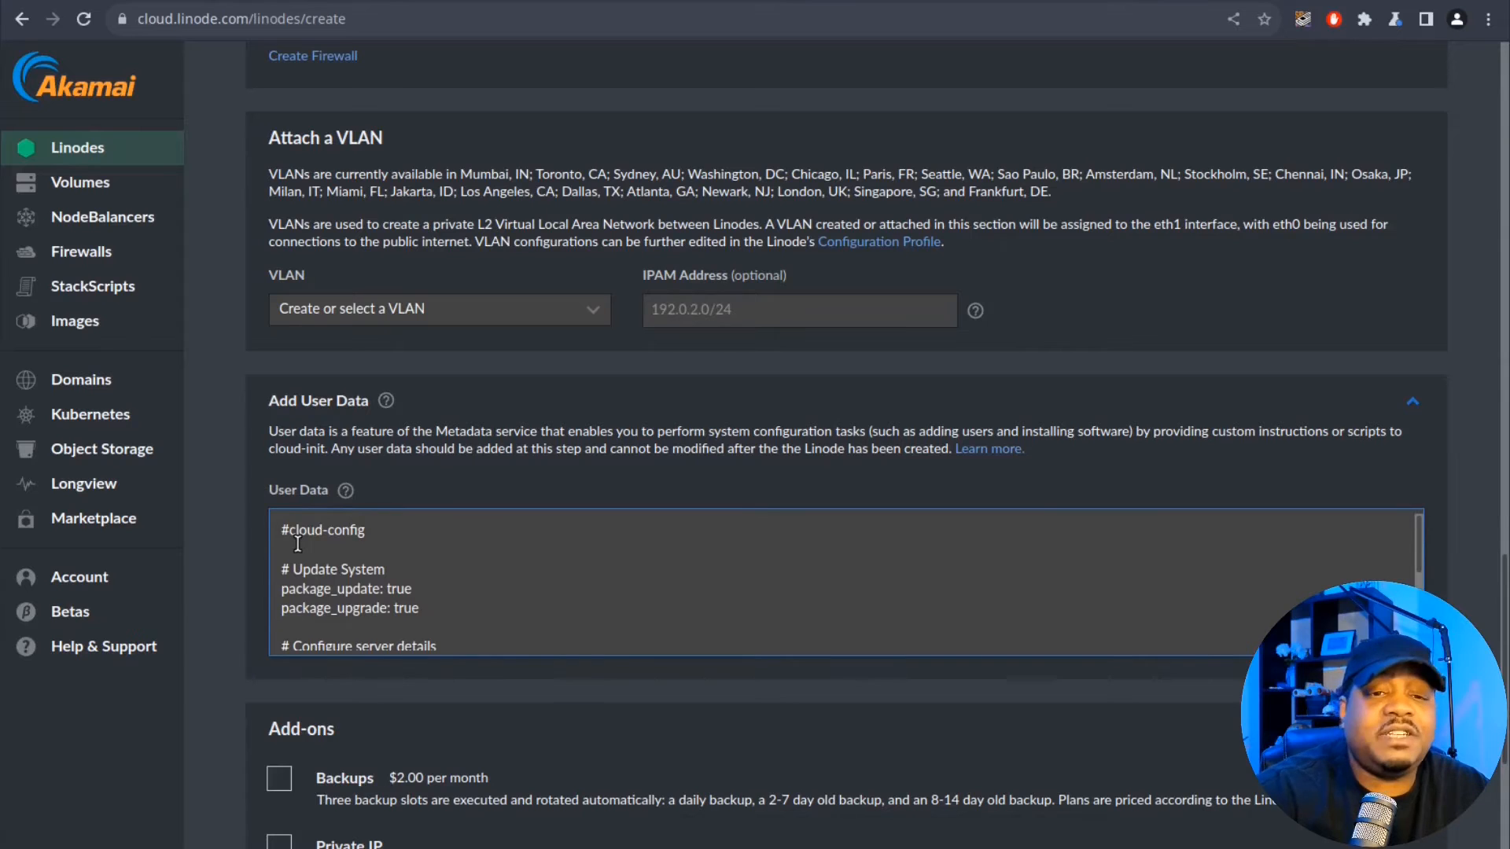
mouse_move(438, 591)
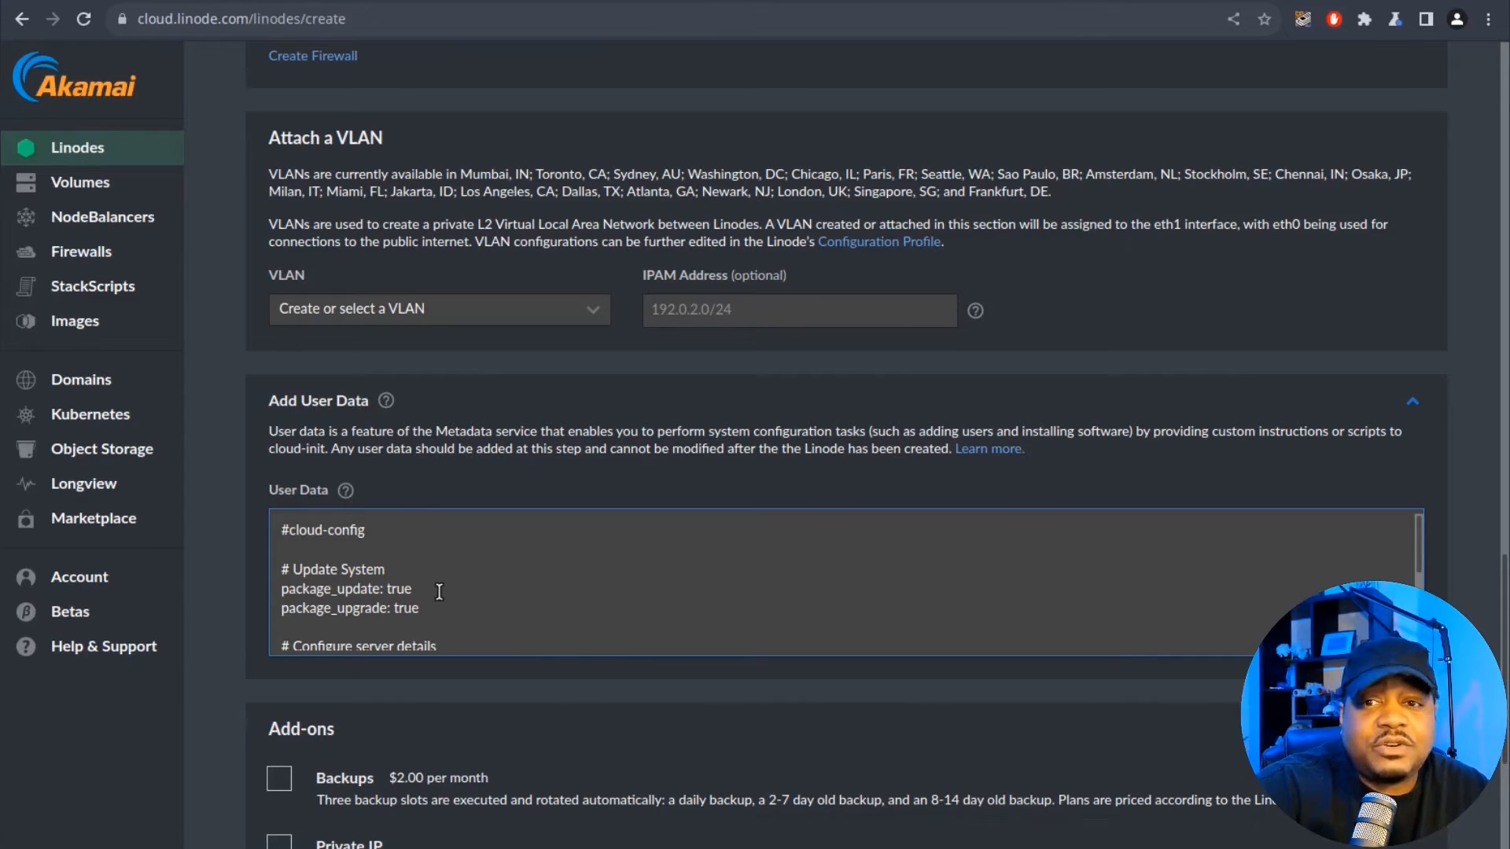
mouse_move(445, 566)
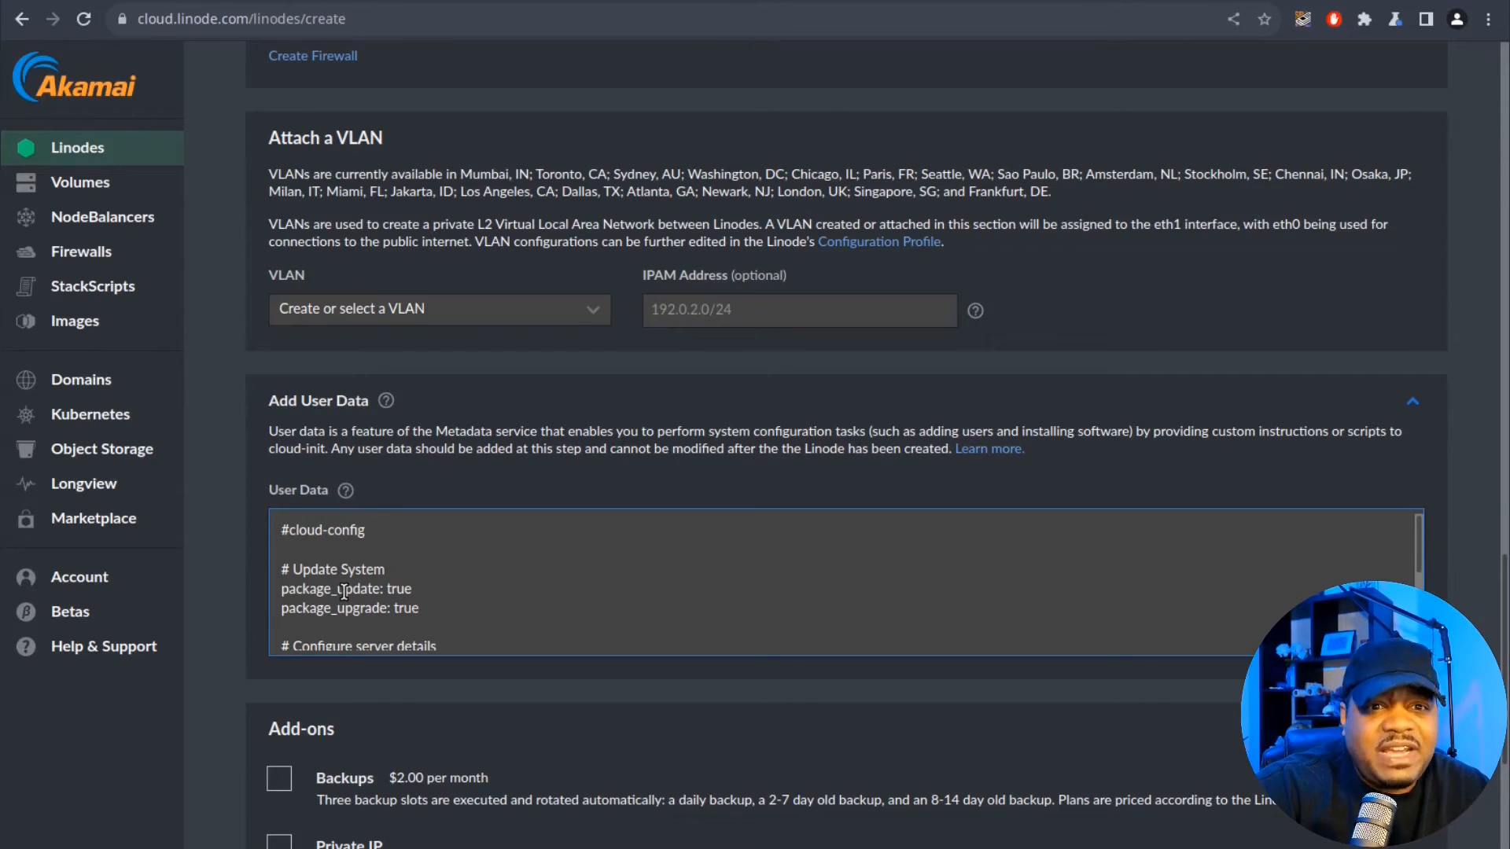
Scroll through the pasted cloud-config in the User Data box.
scroll("down", 3)
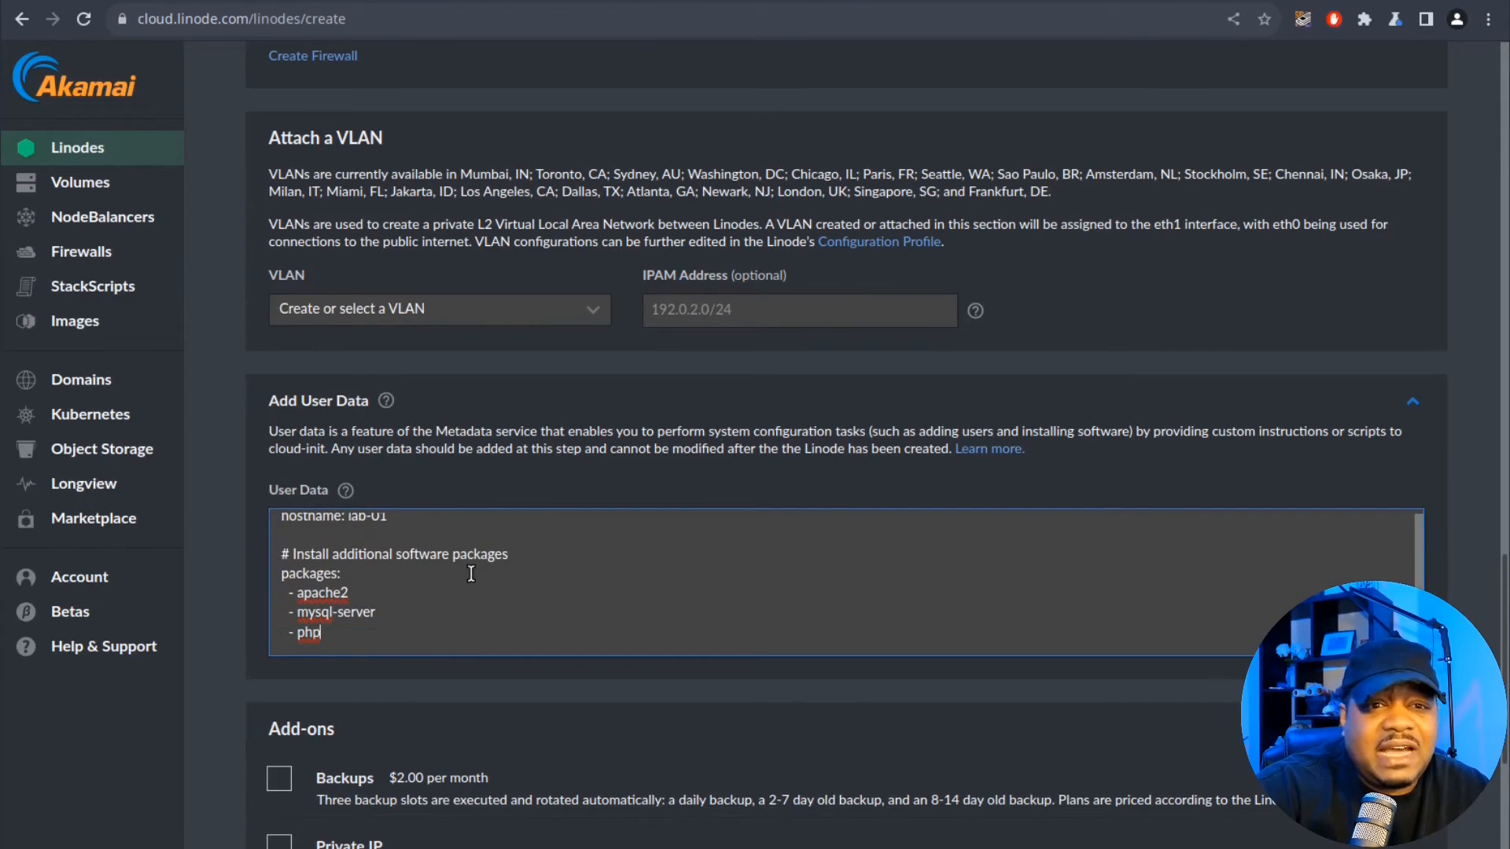
scroll("down", 3)
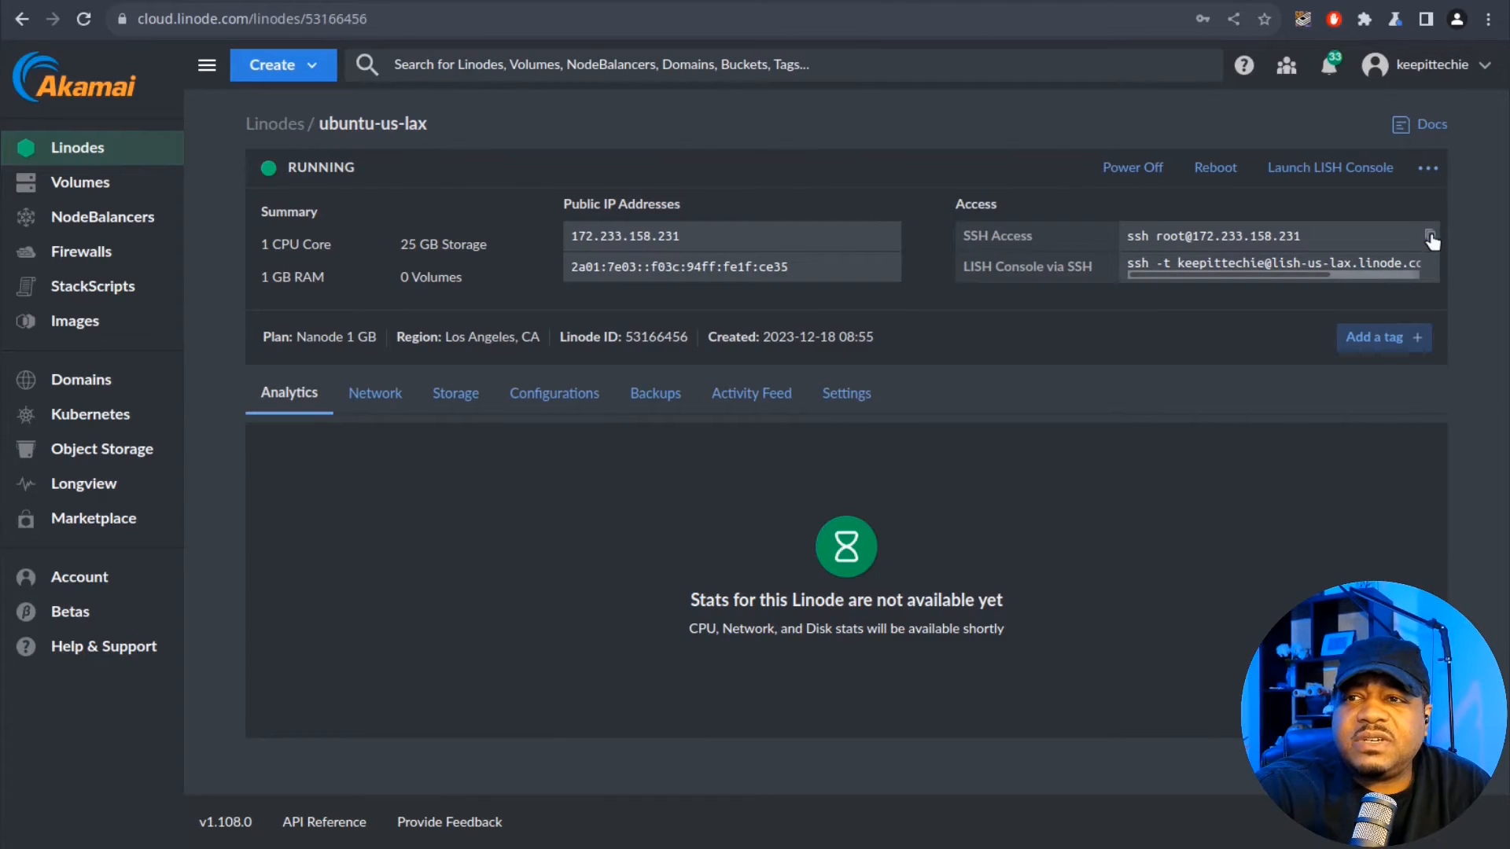
mouse_move(1052, 255)
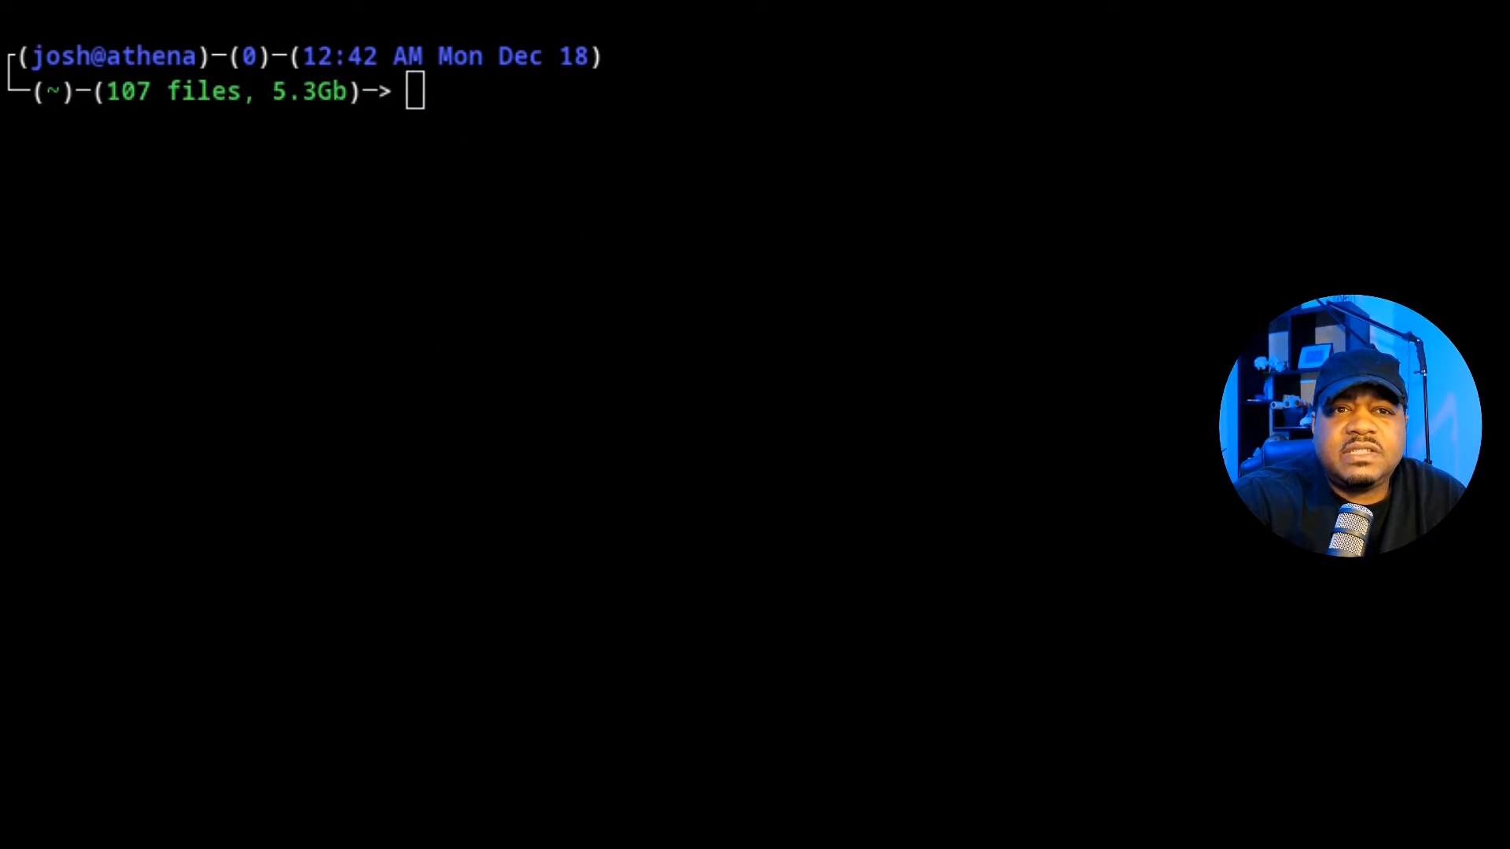
SSH as root to 172.233.158.231 and answer yes to trust the host key, reaching lab-01.
type("ssh root@172.233.158.231")
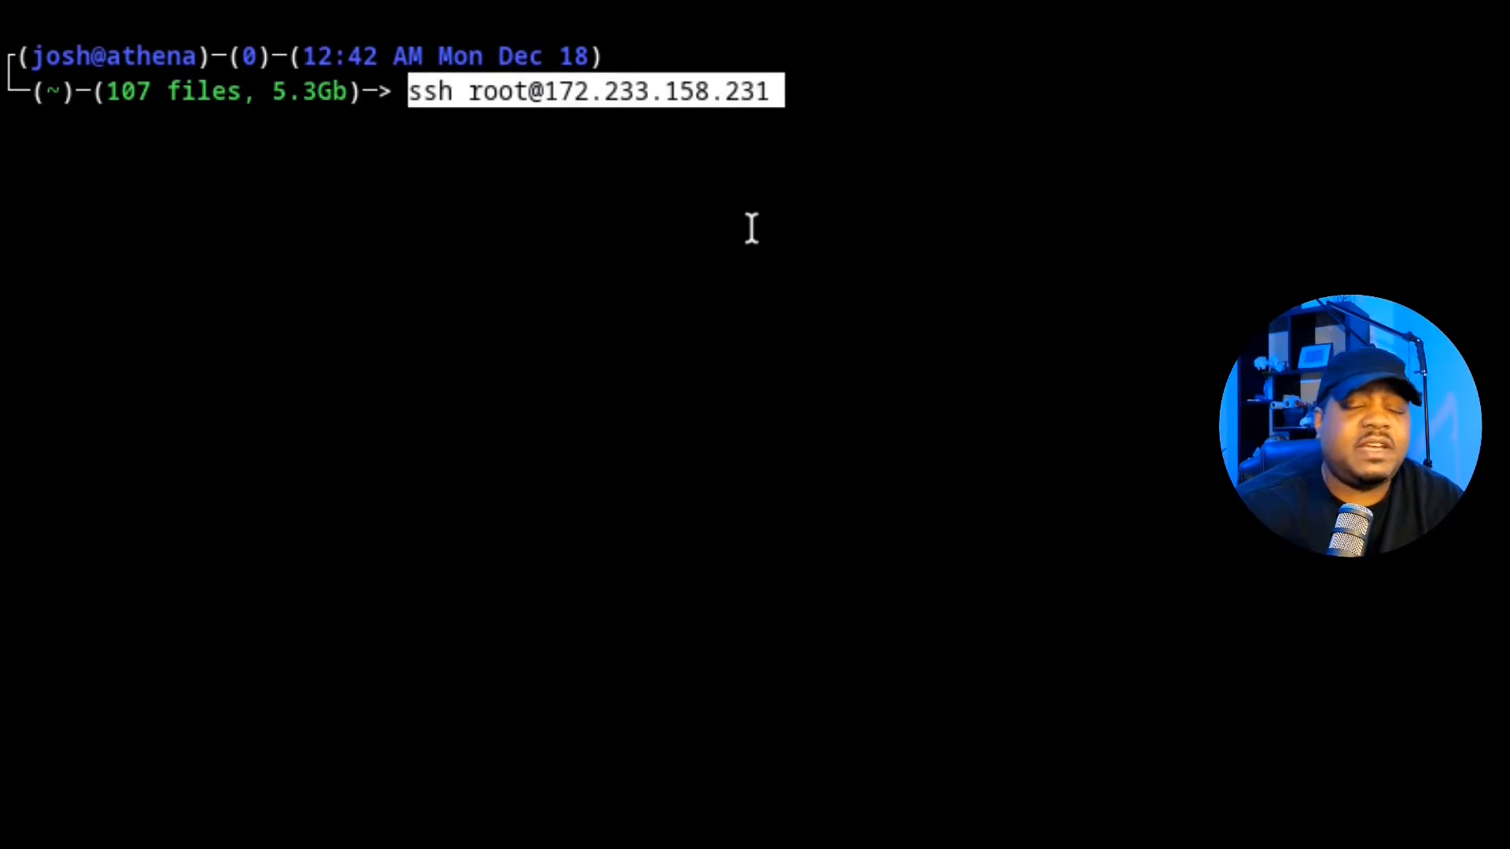
key("Return")
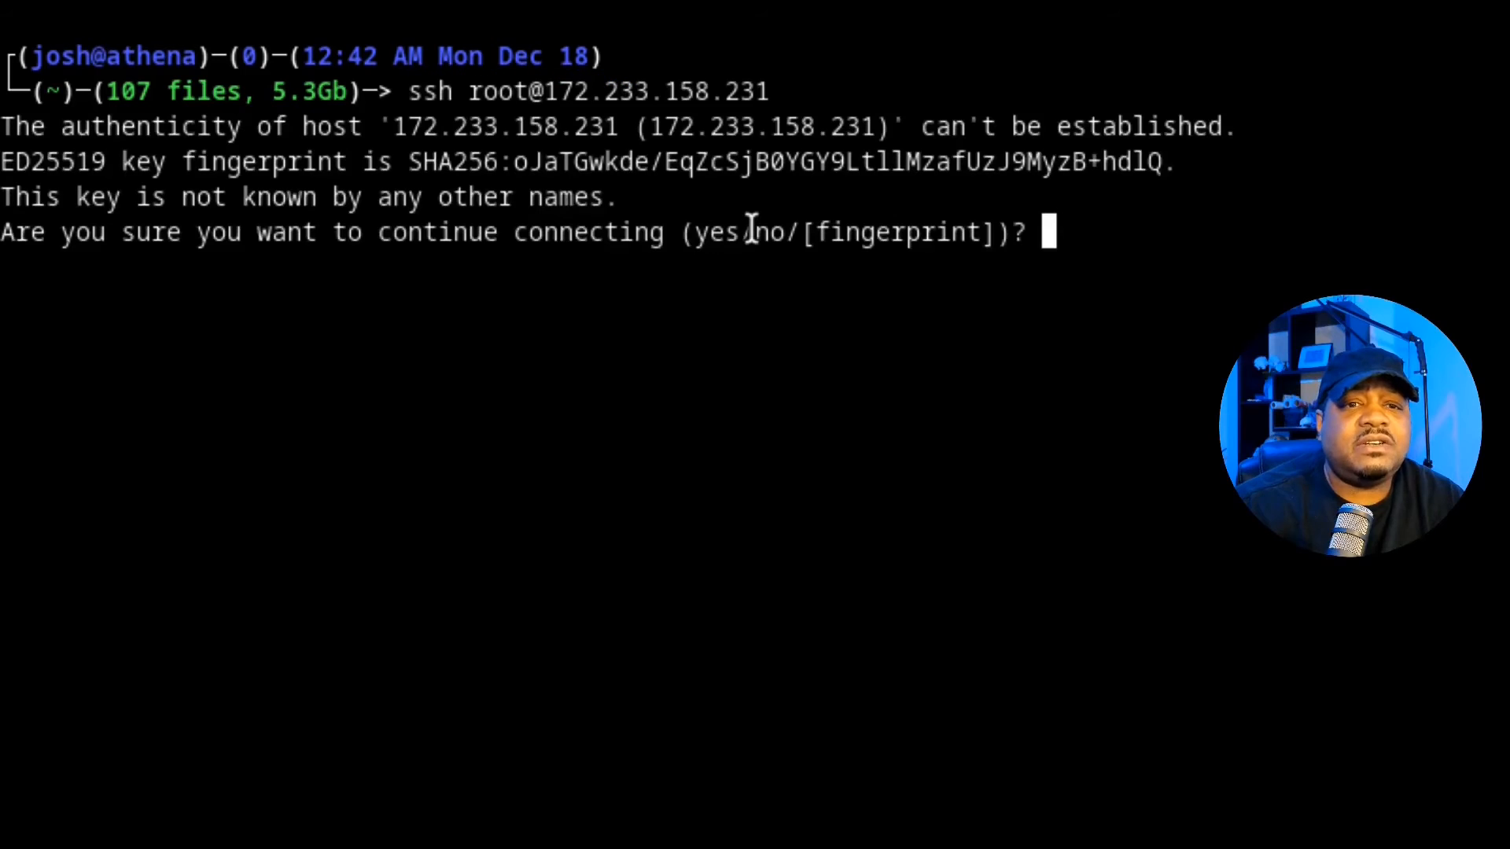
type("yes")
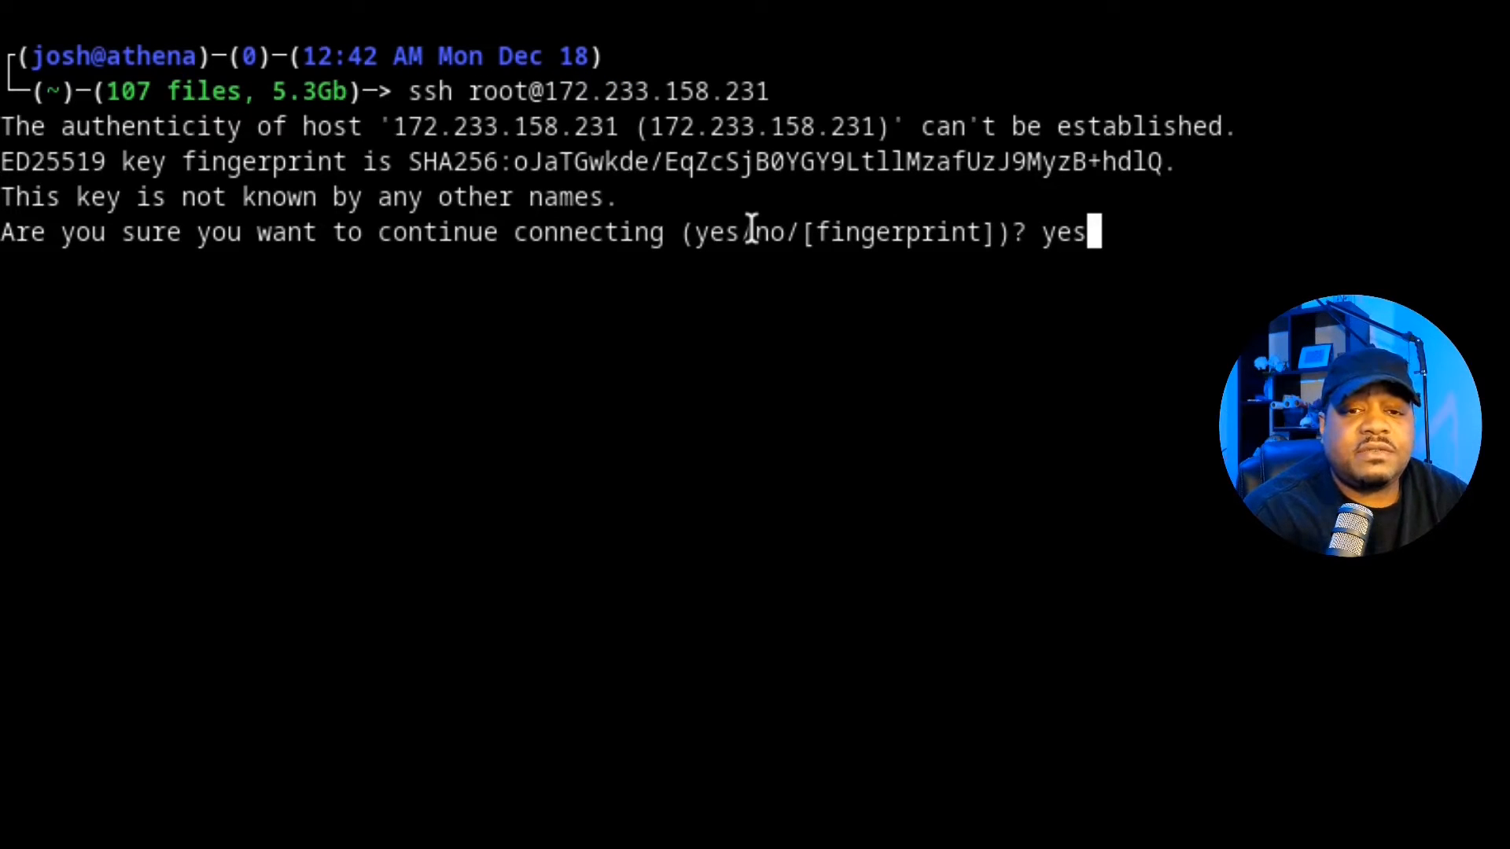
key("Return")
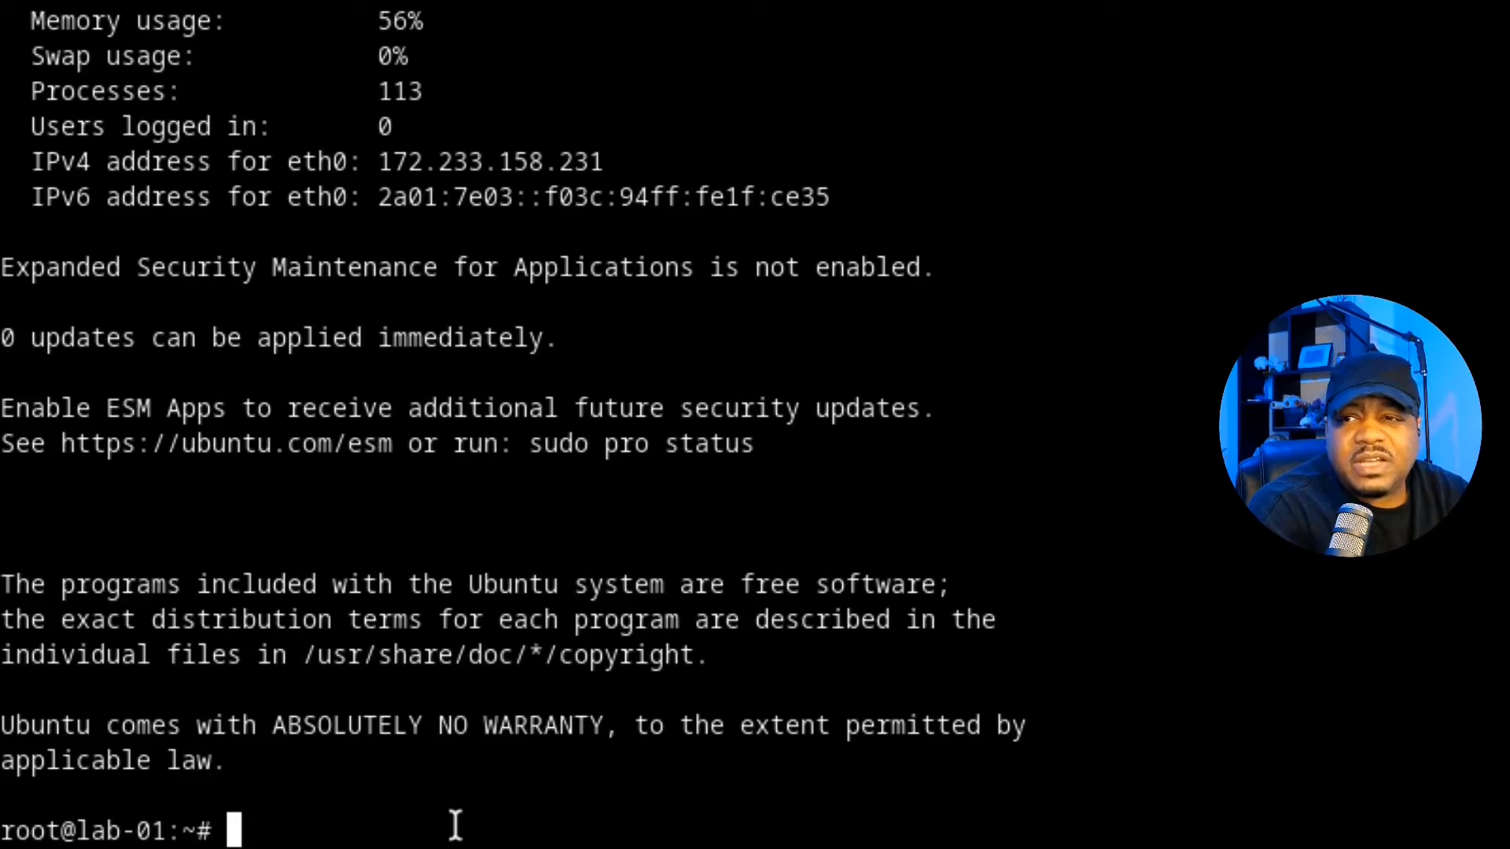
Run apt update, then timedatectl | grep "Time zone" to confirm US/Pacific.
type("apt update")
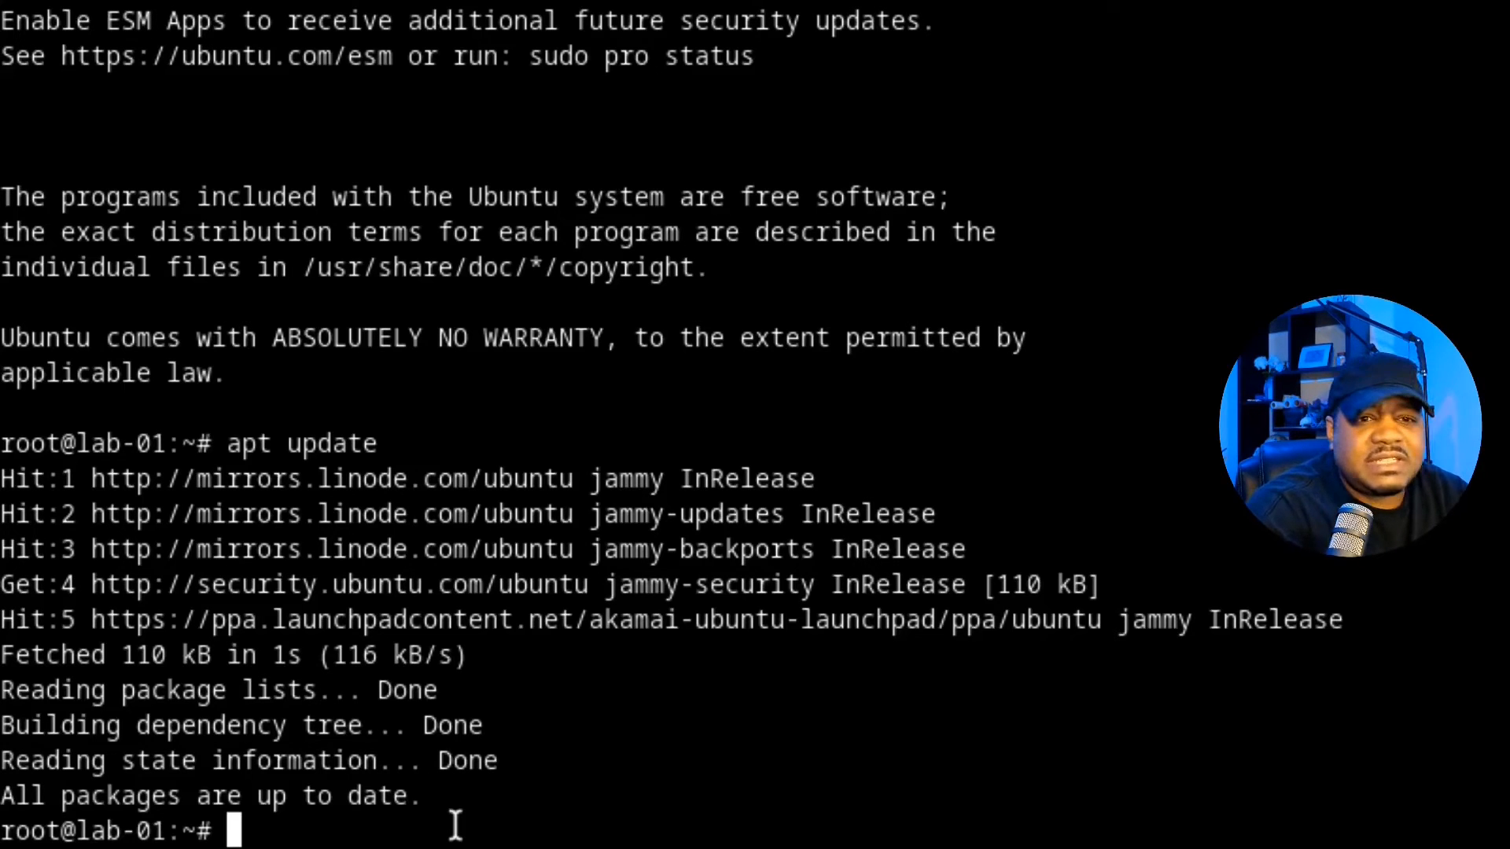
type("timedat")
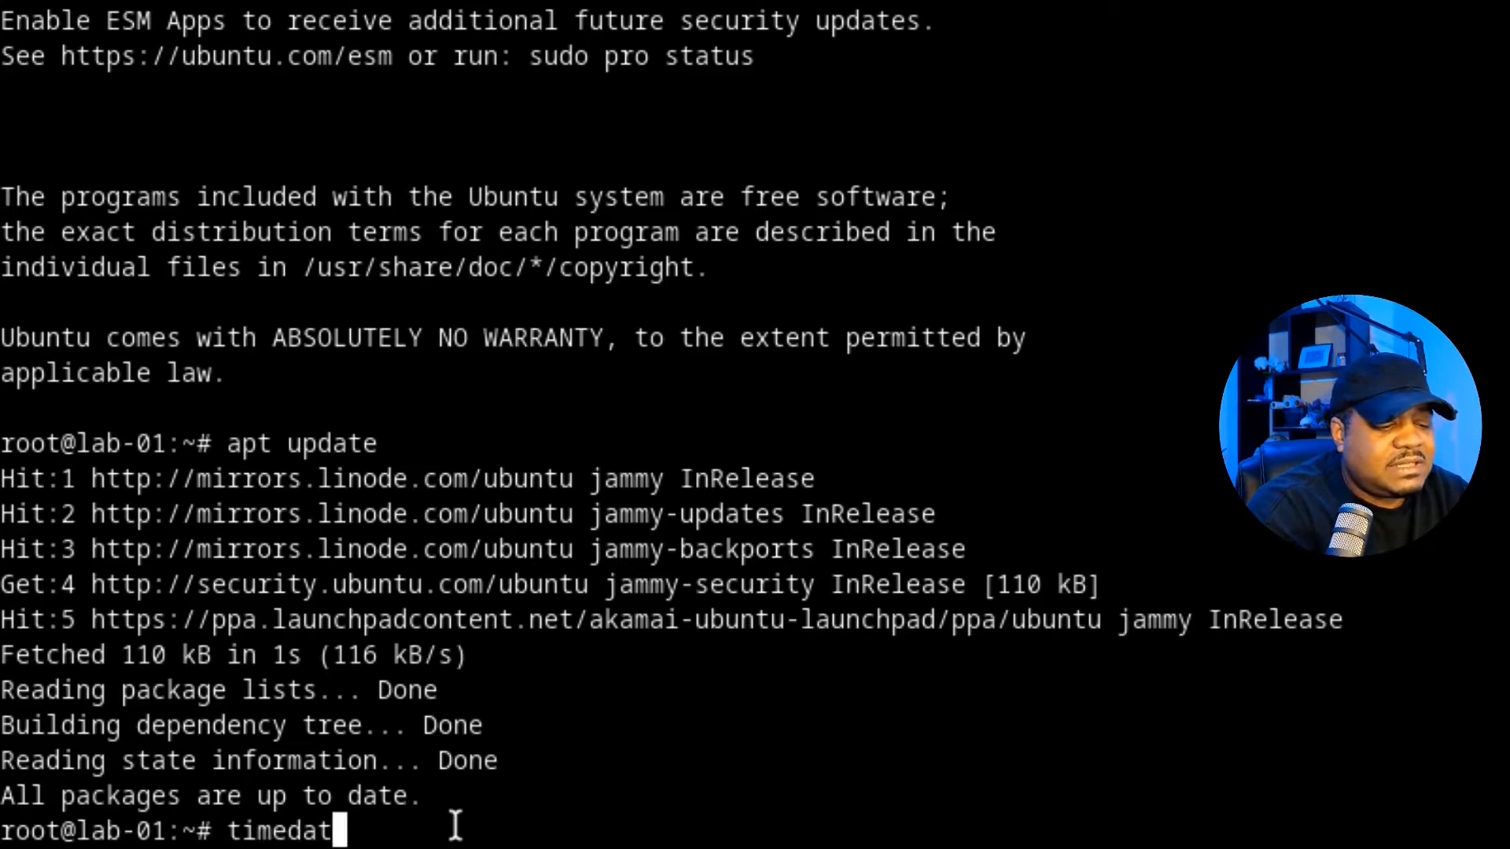
type("ctl")
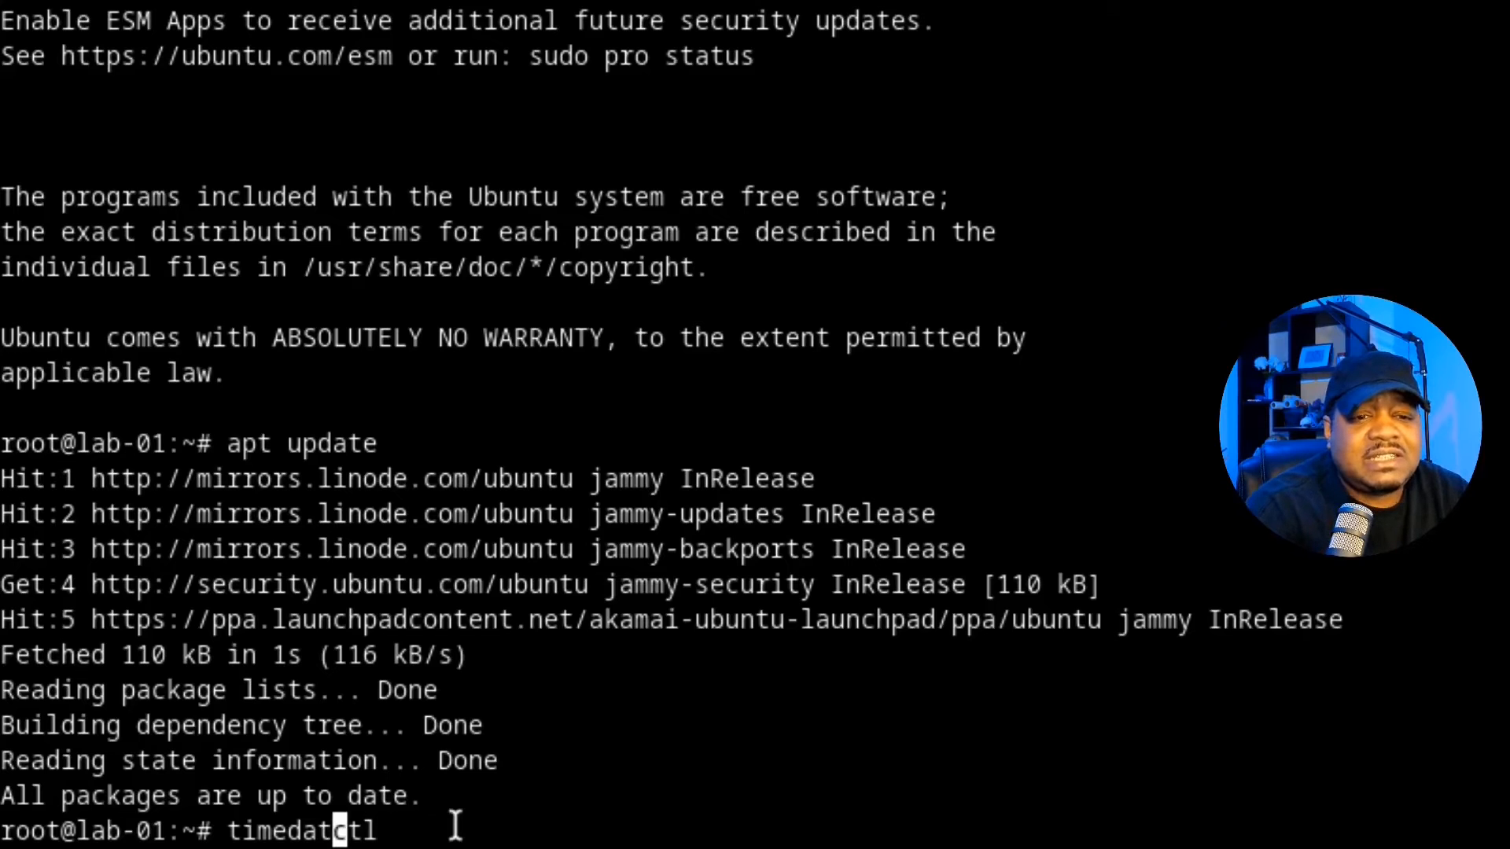
type("e")
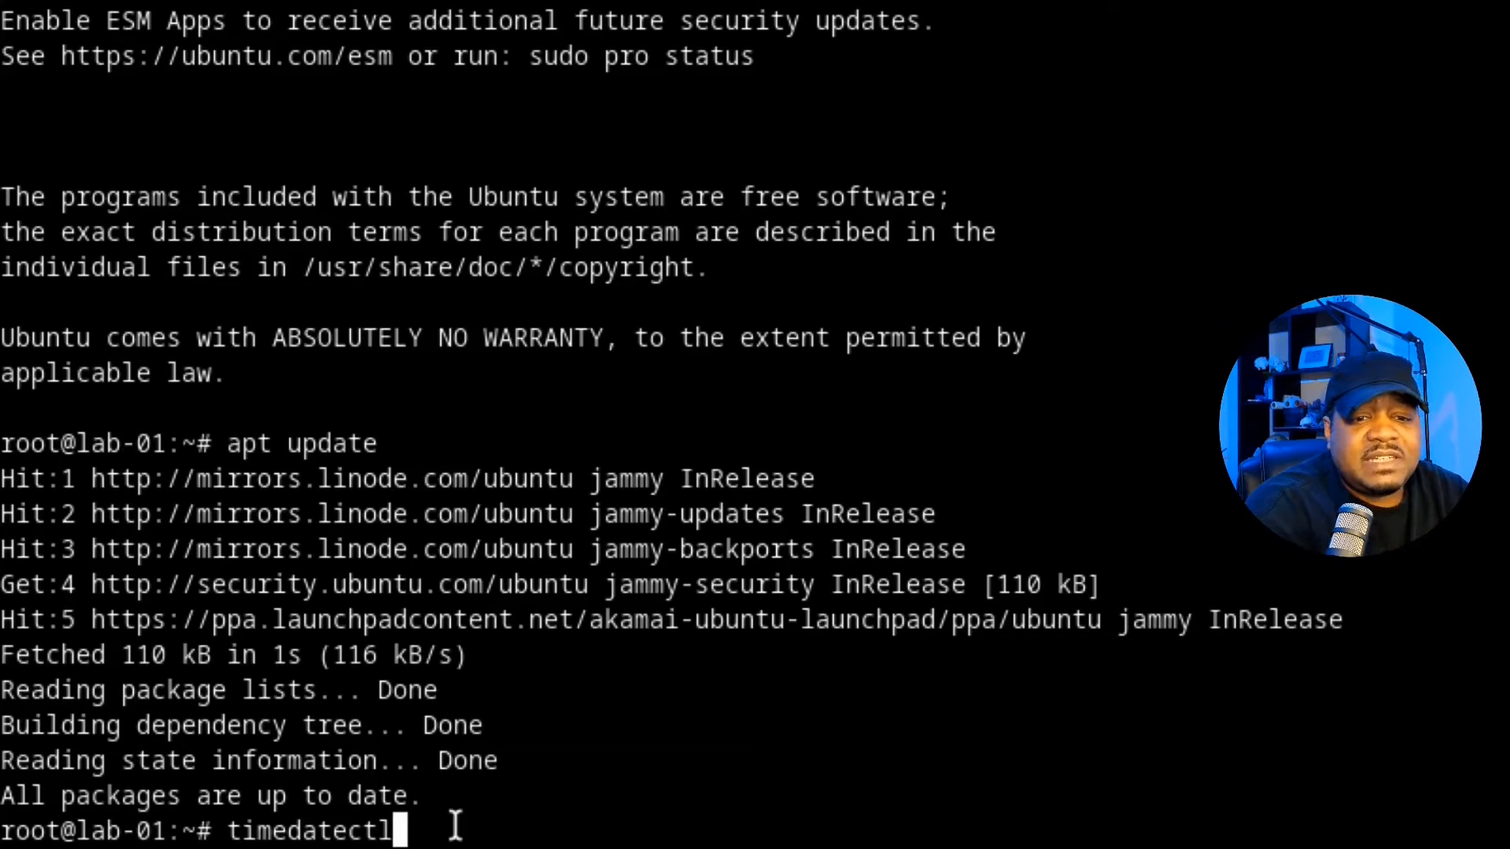
type("|")
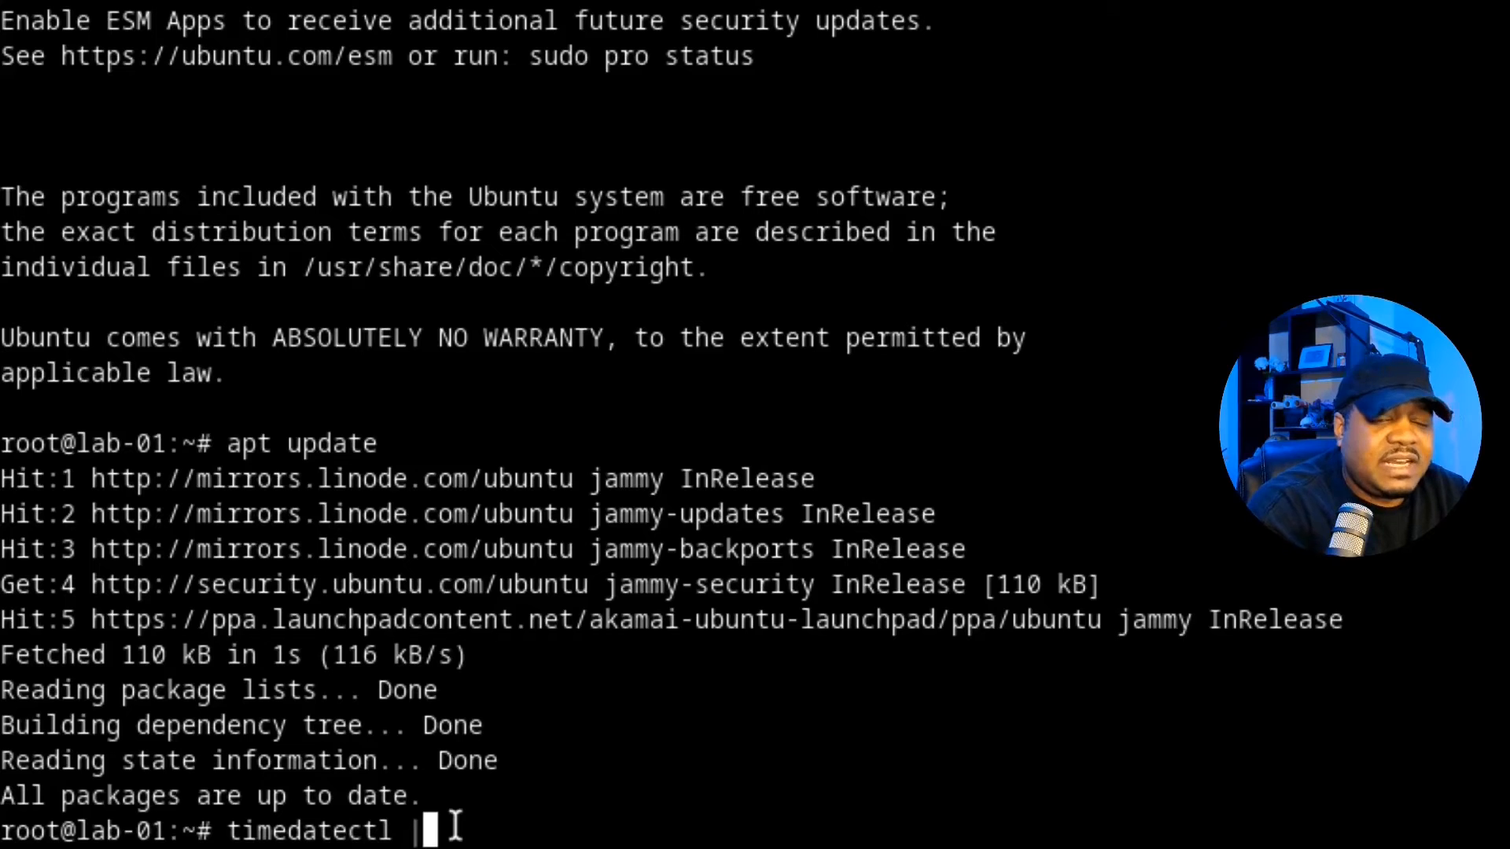
type("grep")
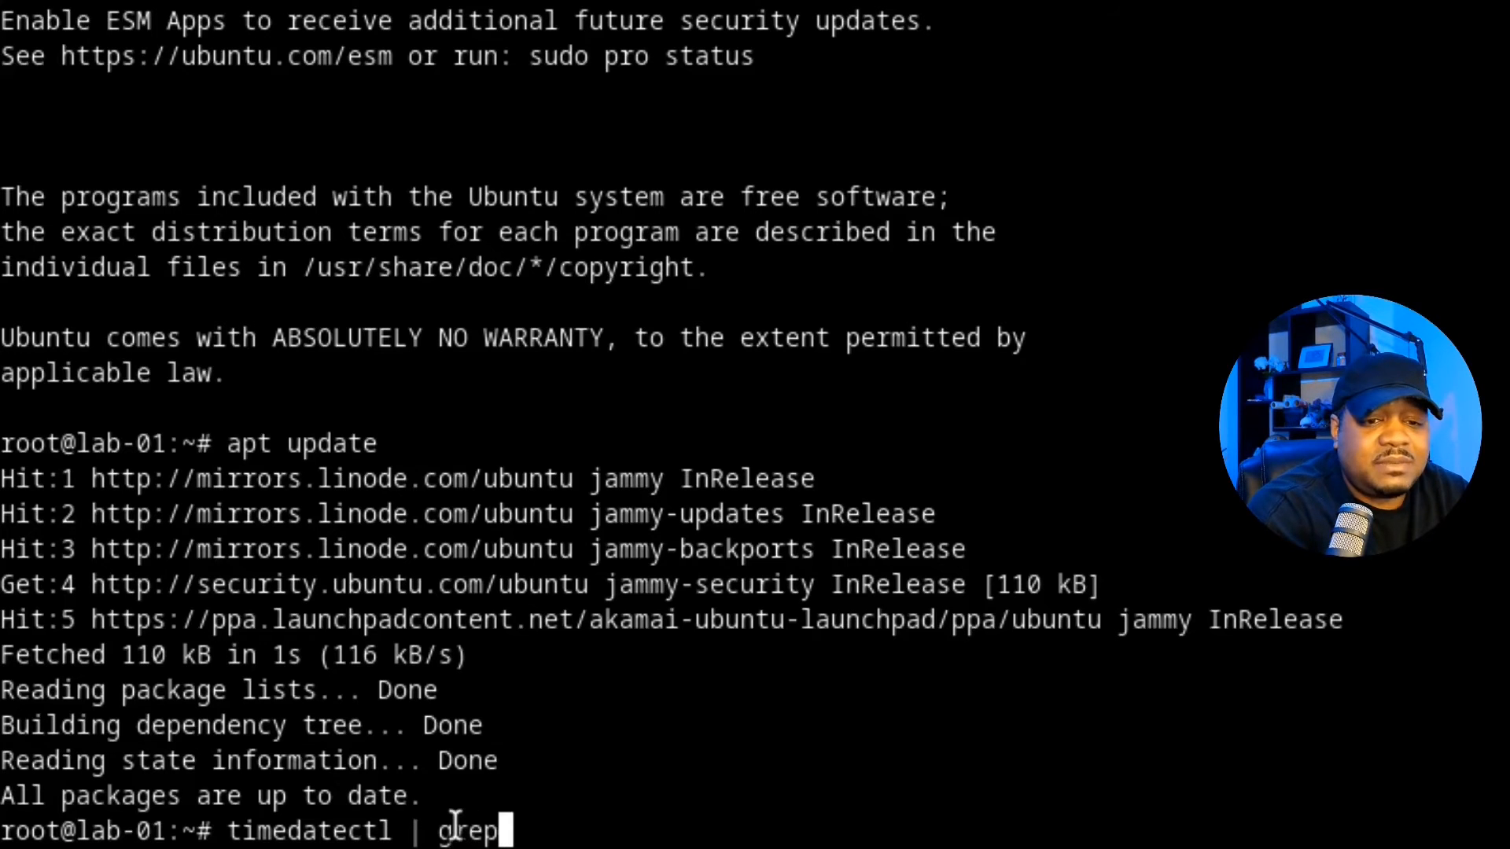
type("\"")
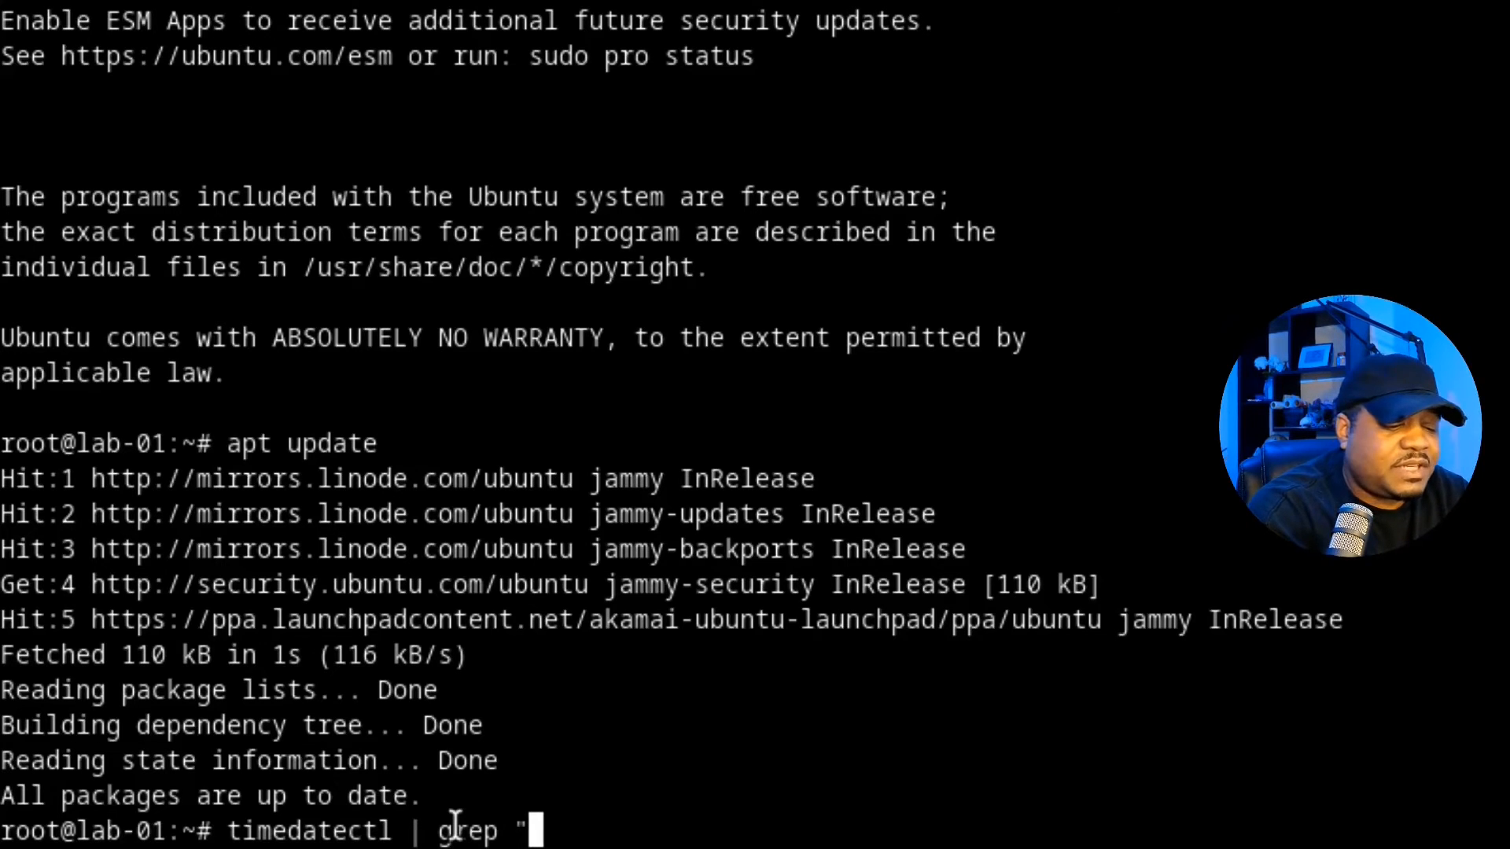
type("Time")
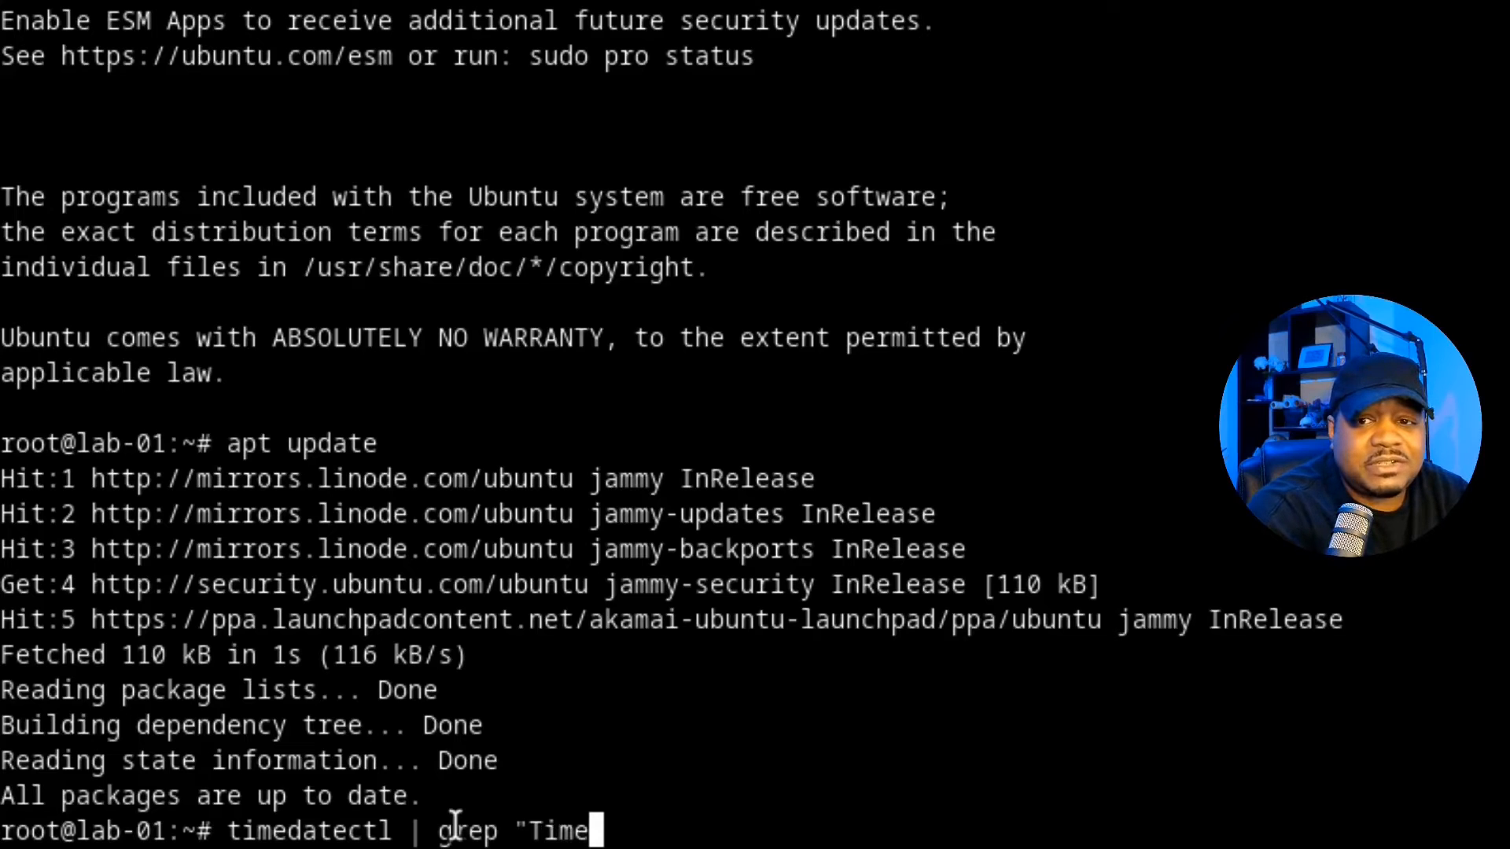
type("zo")
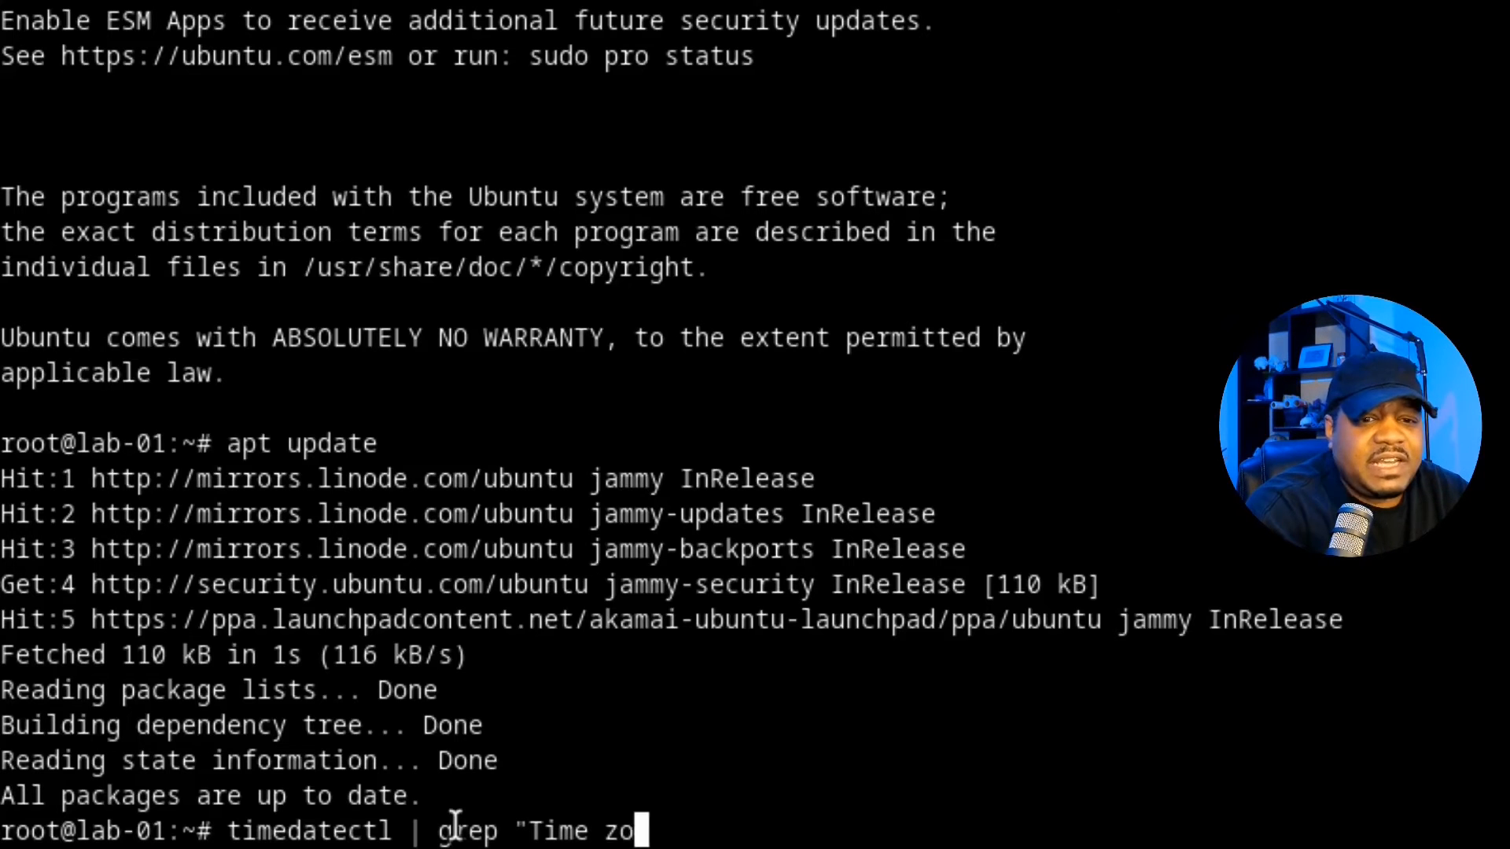
type("ne")
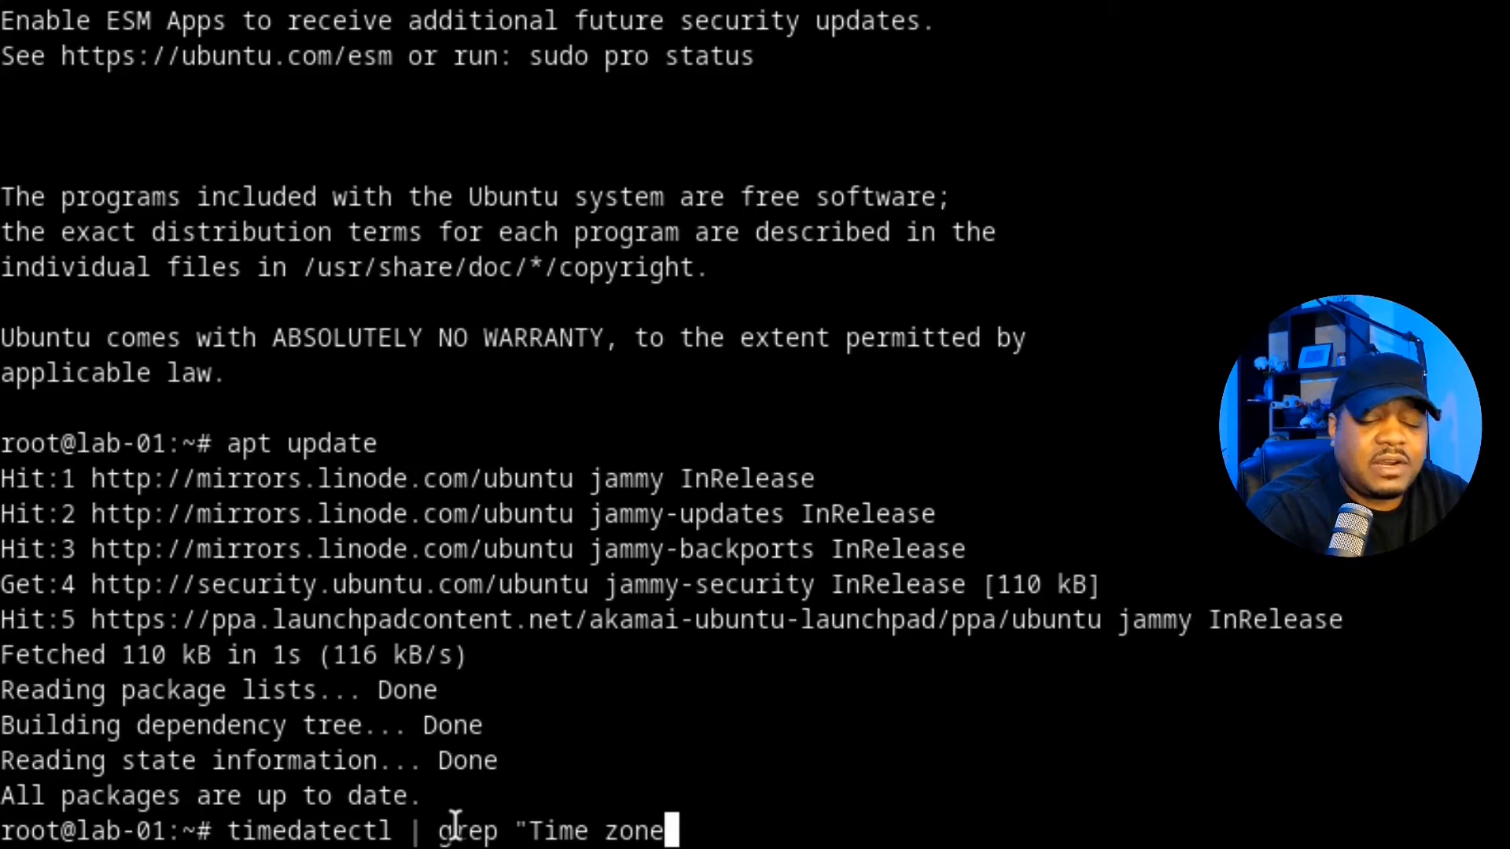
type("\"")
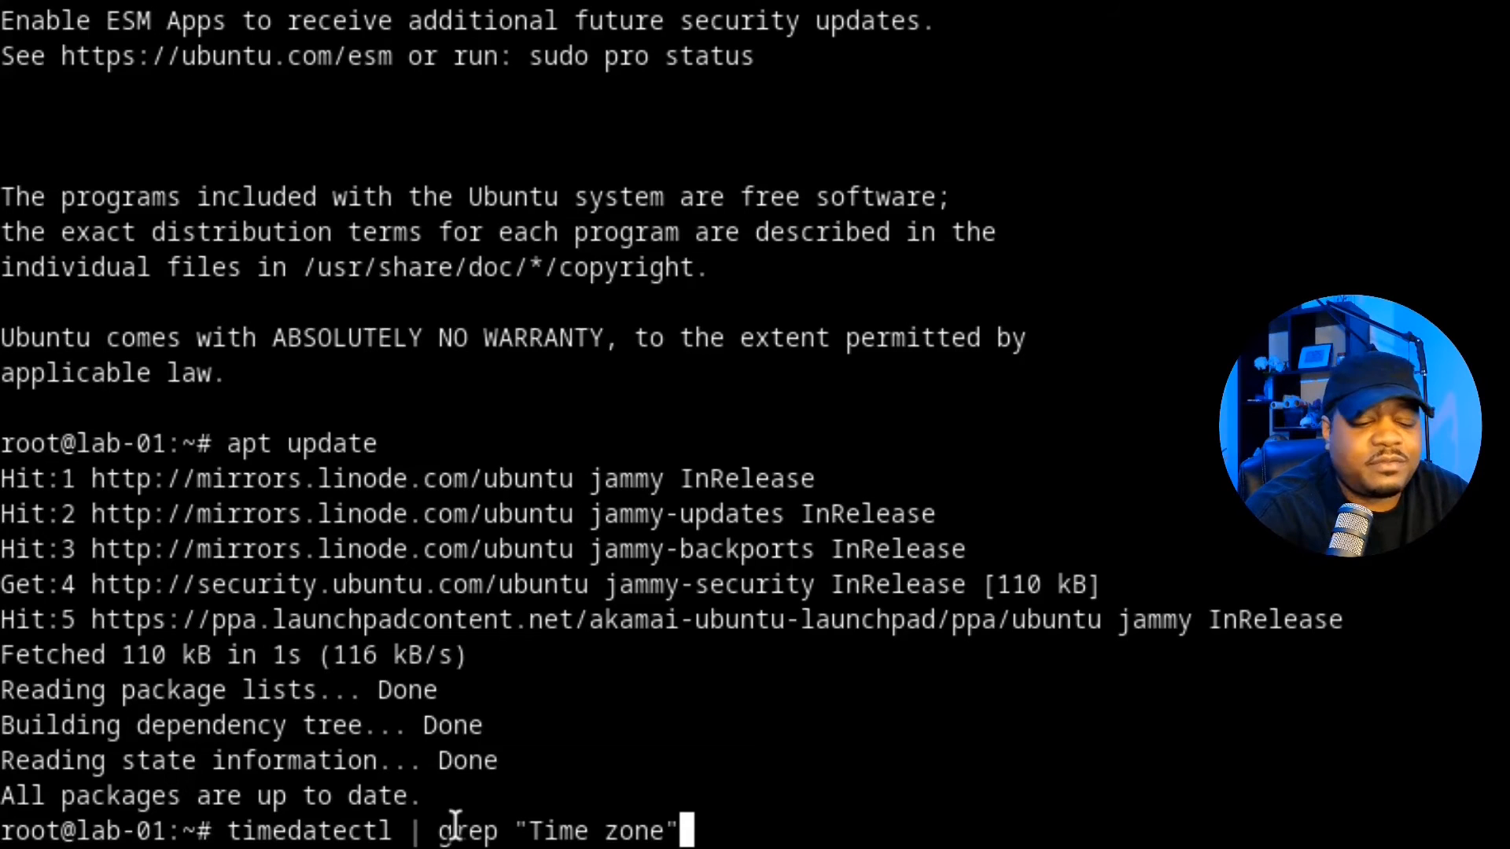
key("Return")
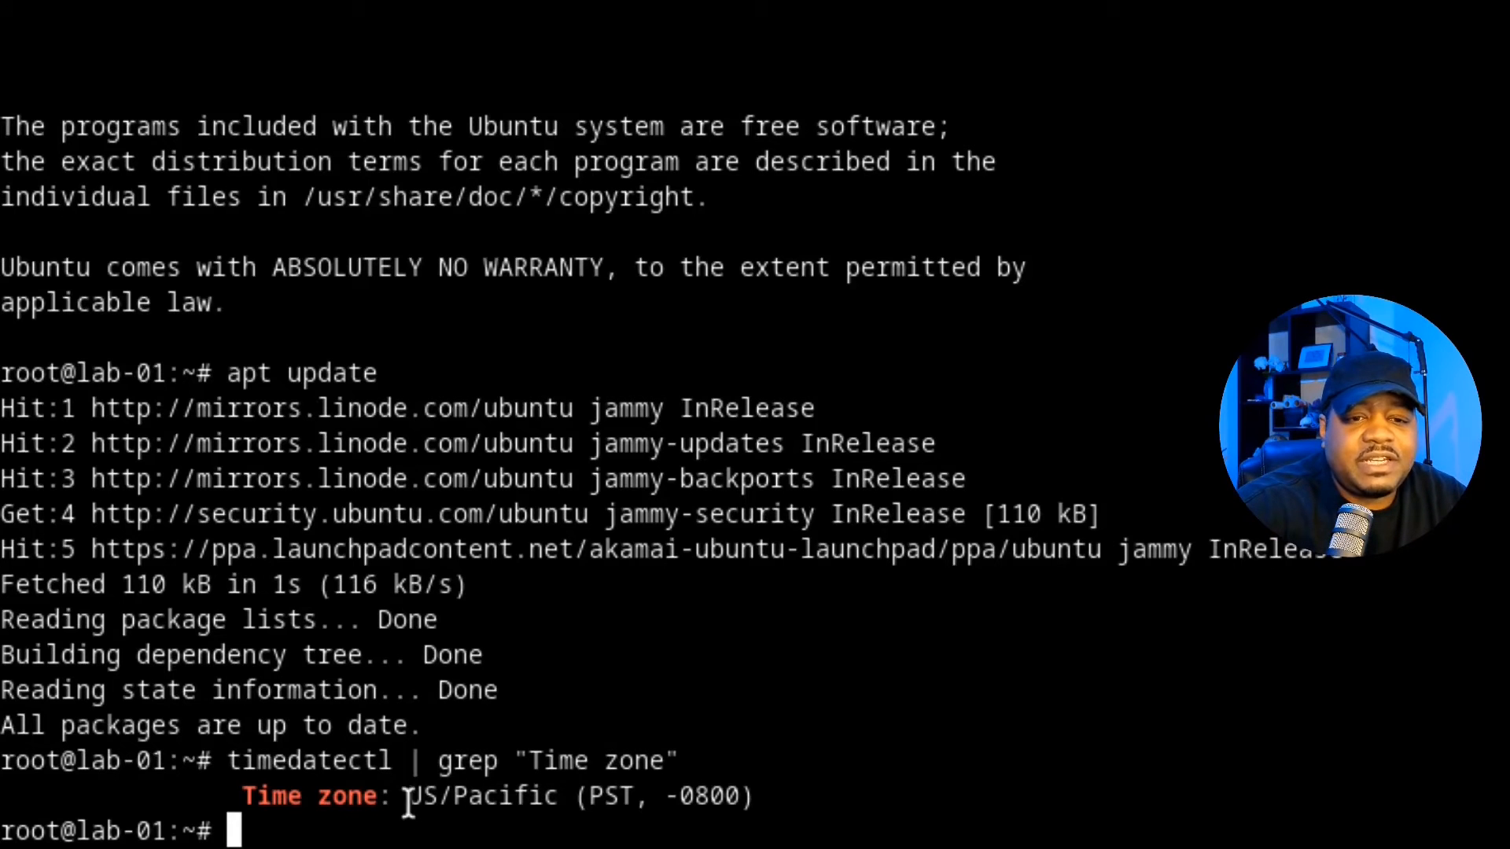
mouse_move(405, 796)
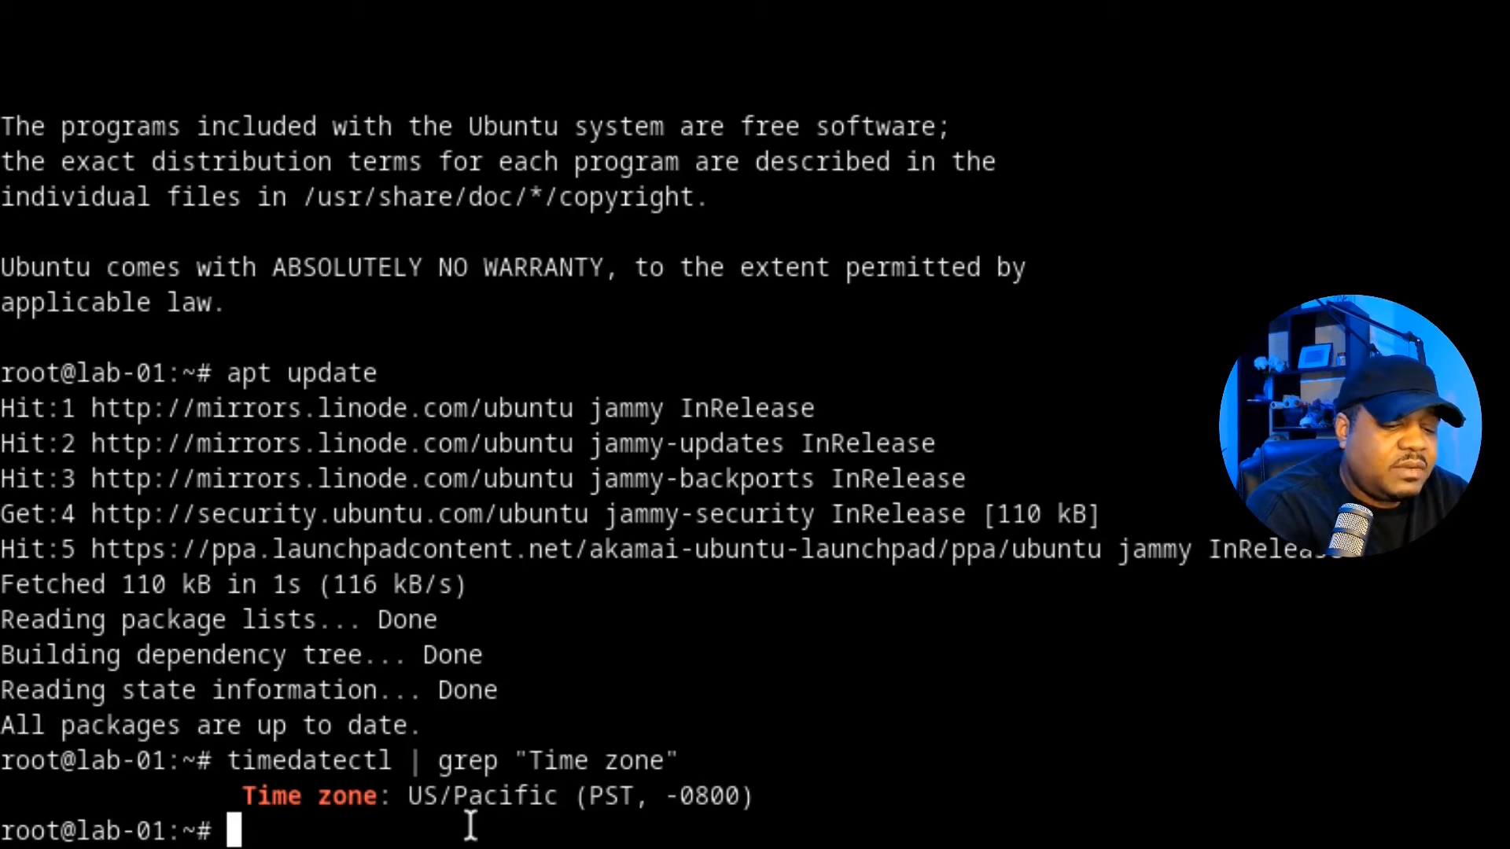
Run apt list --installed and highlight mysql-server among the installed packages.
type("apt list")
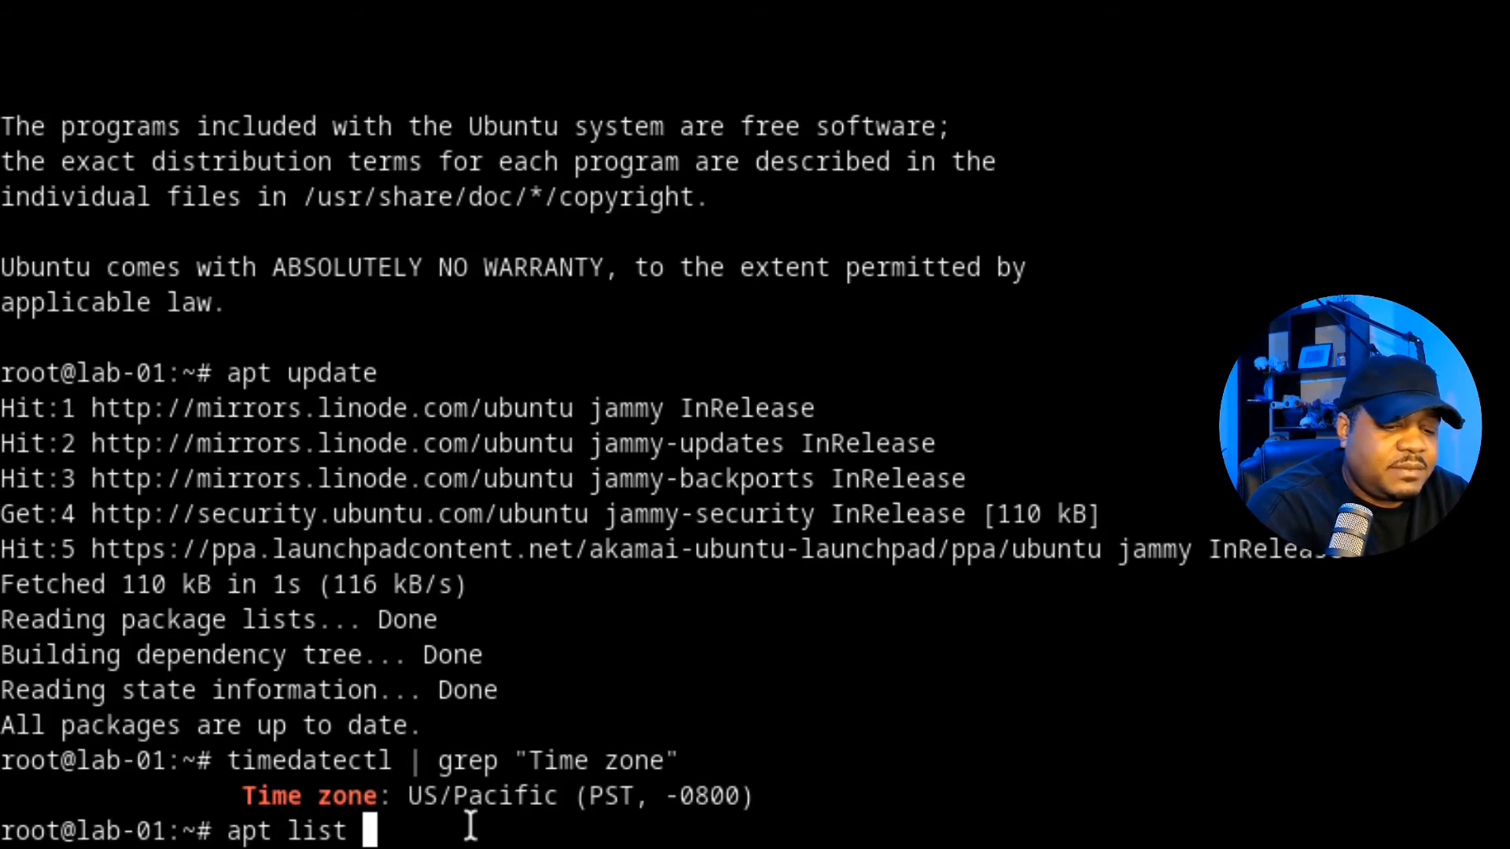
type("--insta")
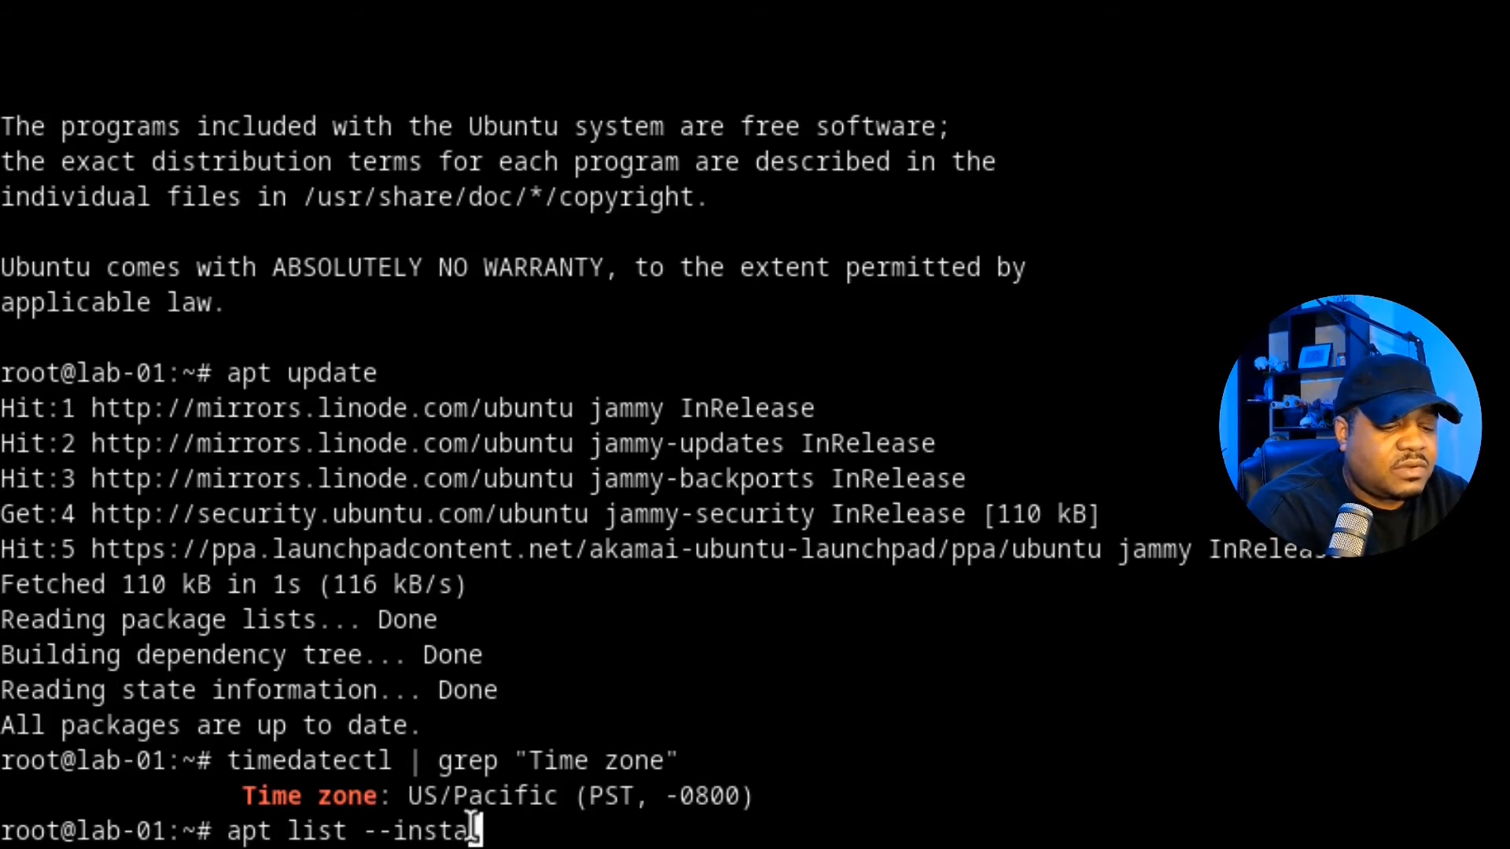
key("Return")
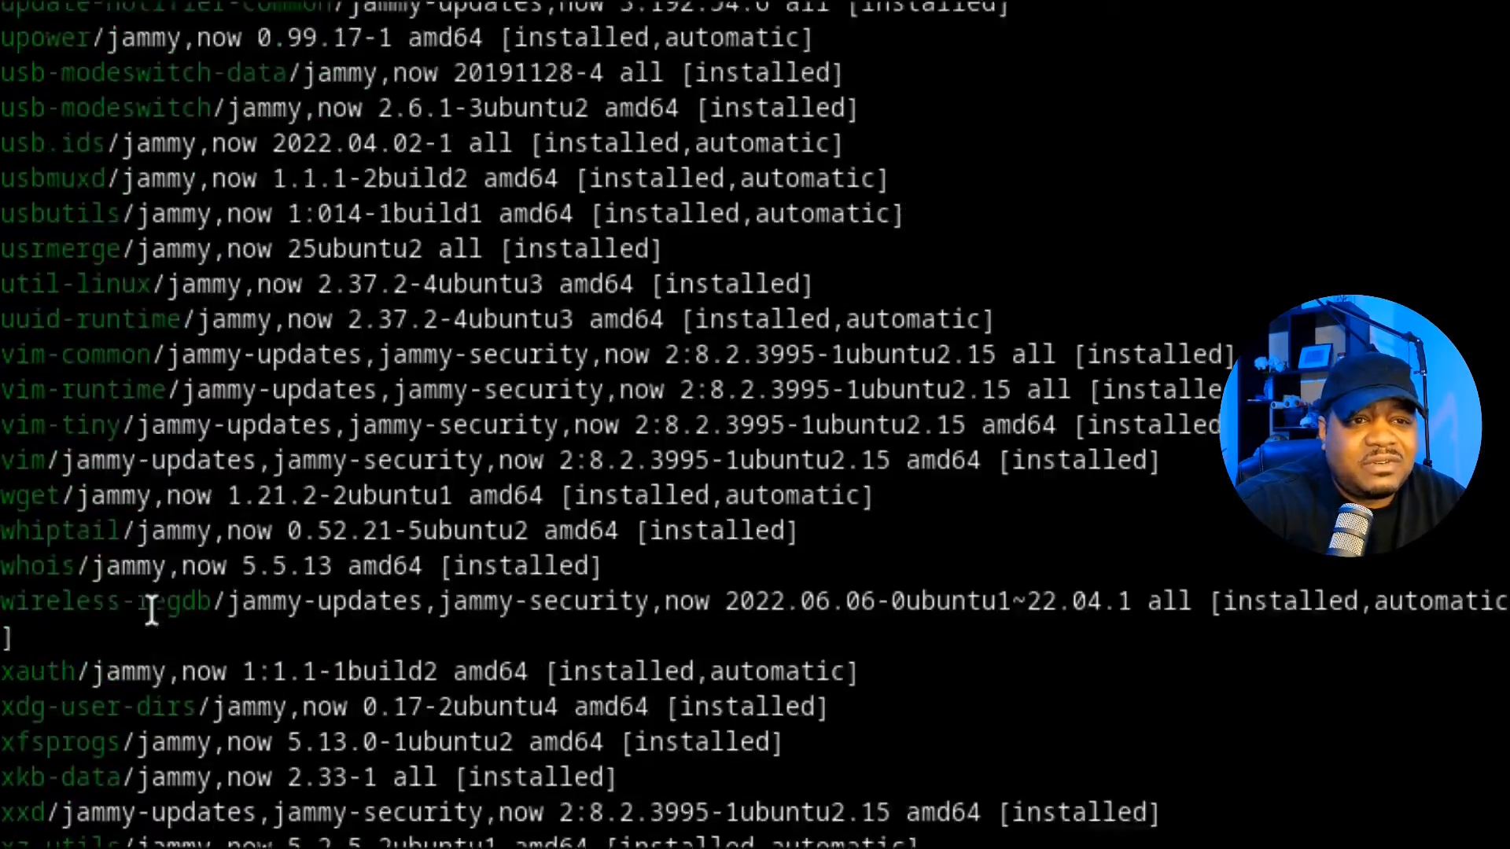
scroll("up", 3)
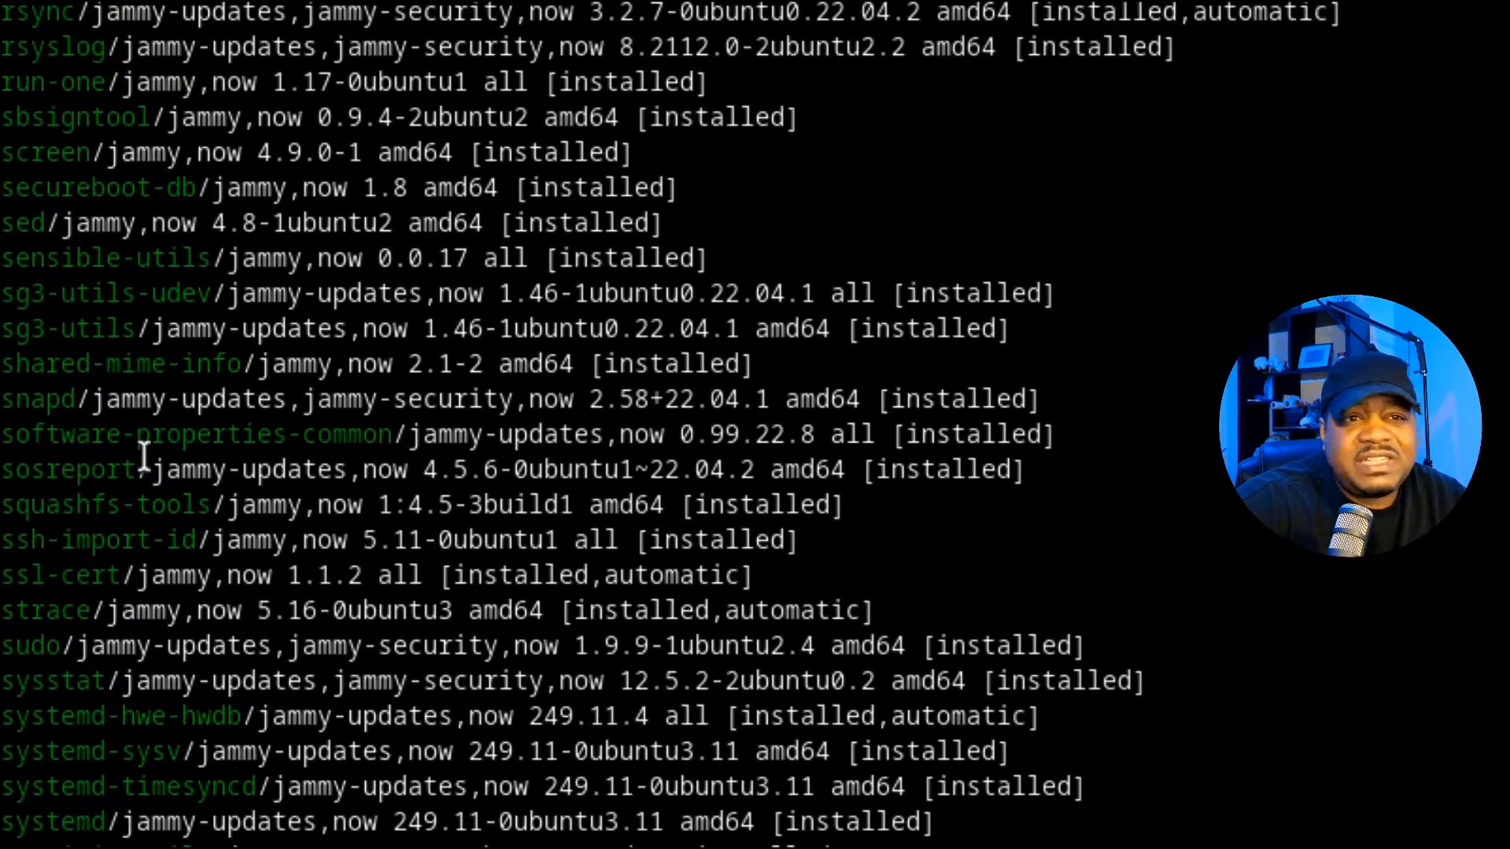
scroll("up", 3)
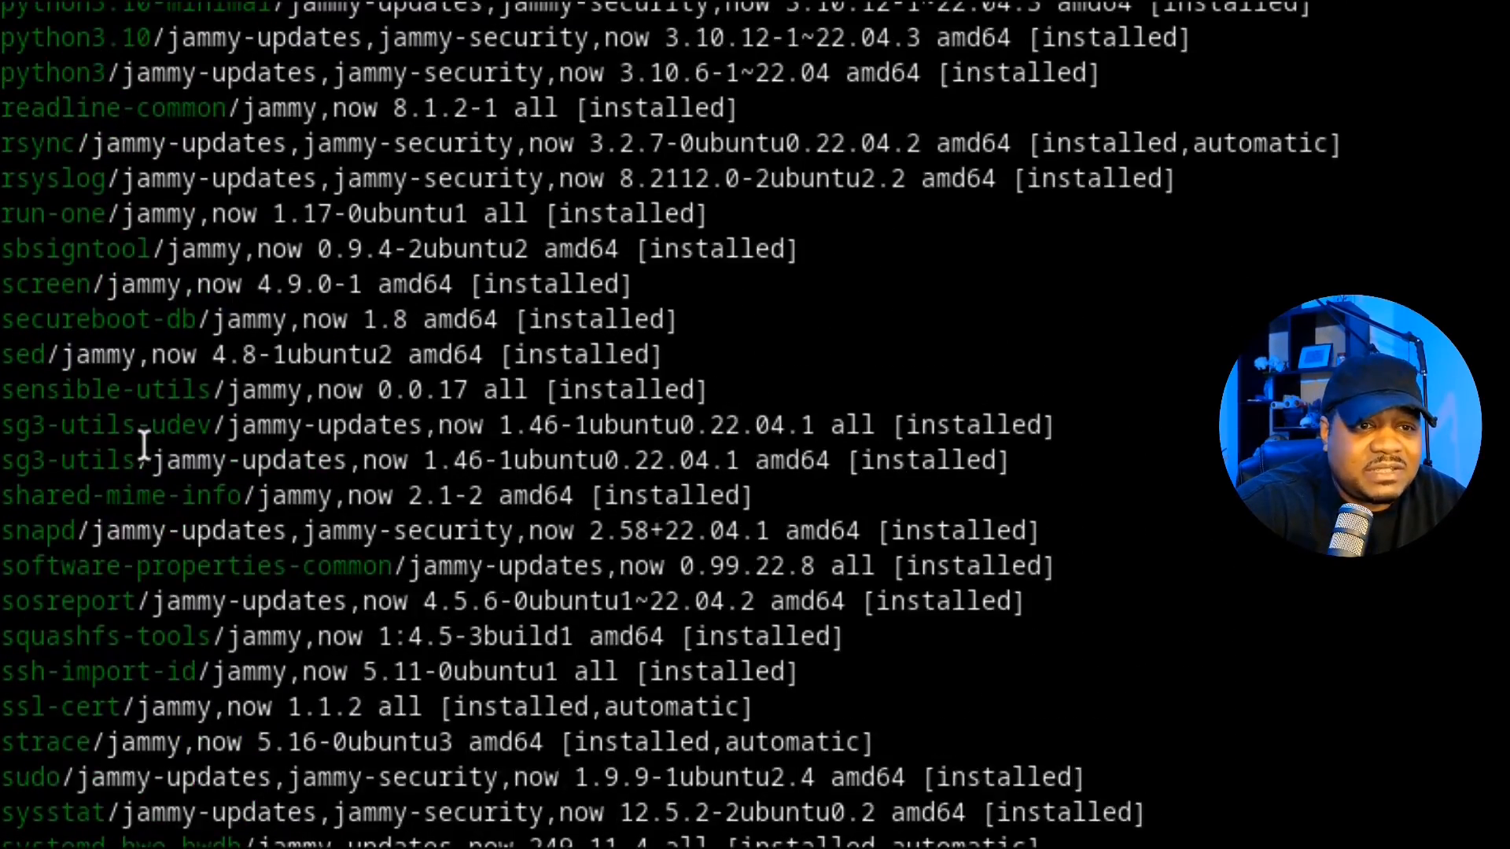
scroll("up", 3)
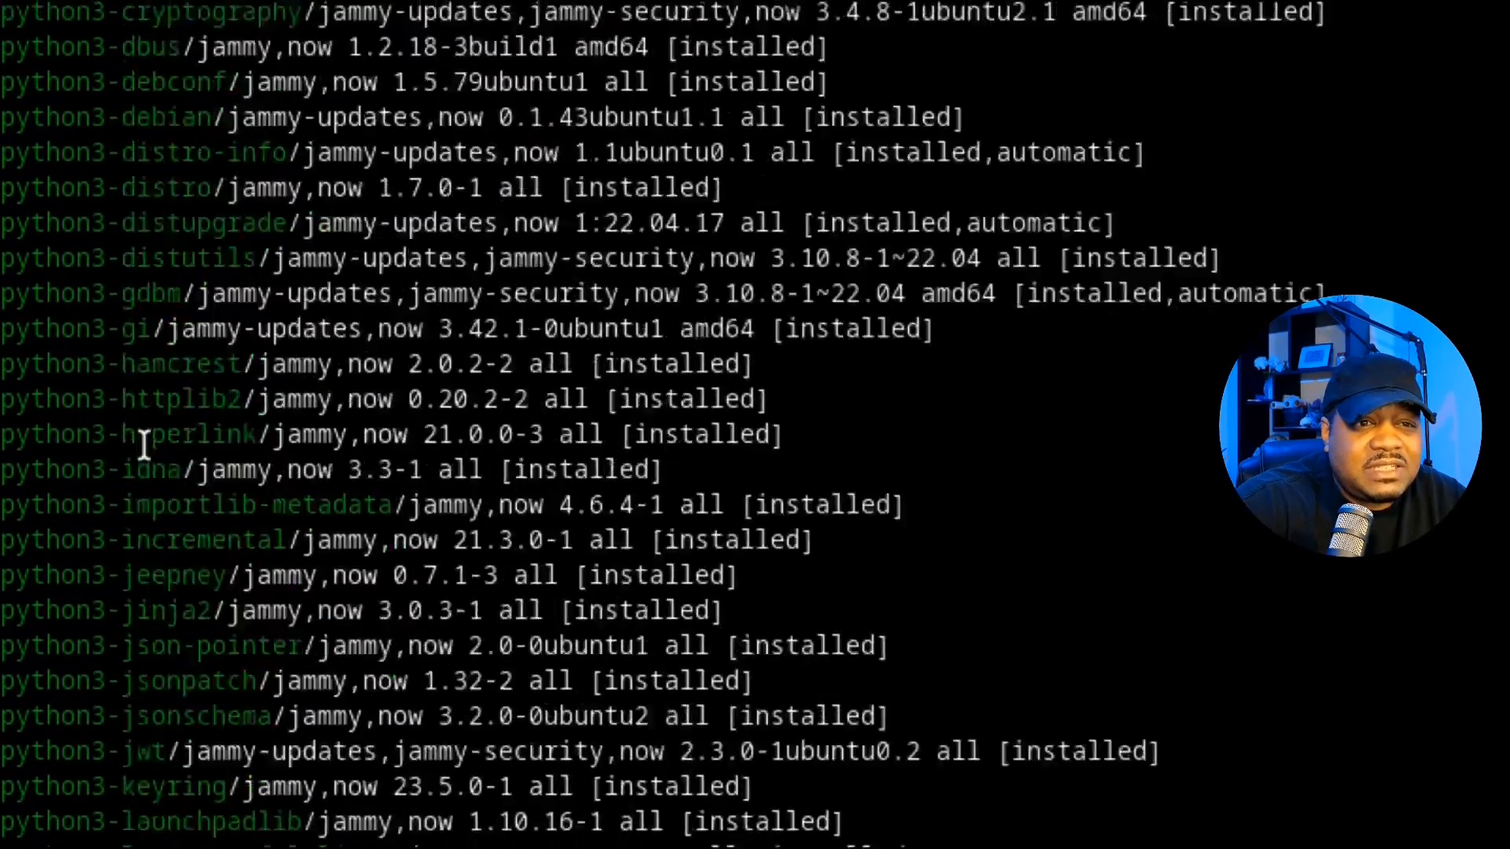
scroll("up", 3)
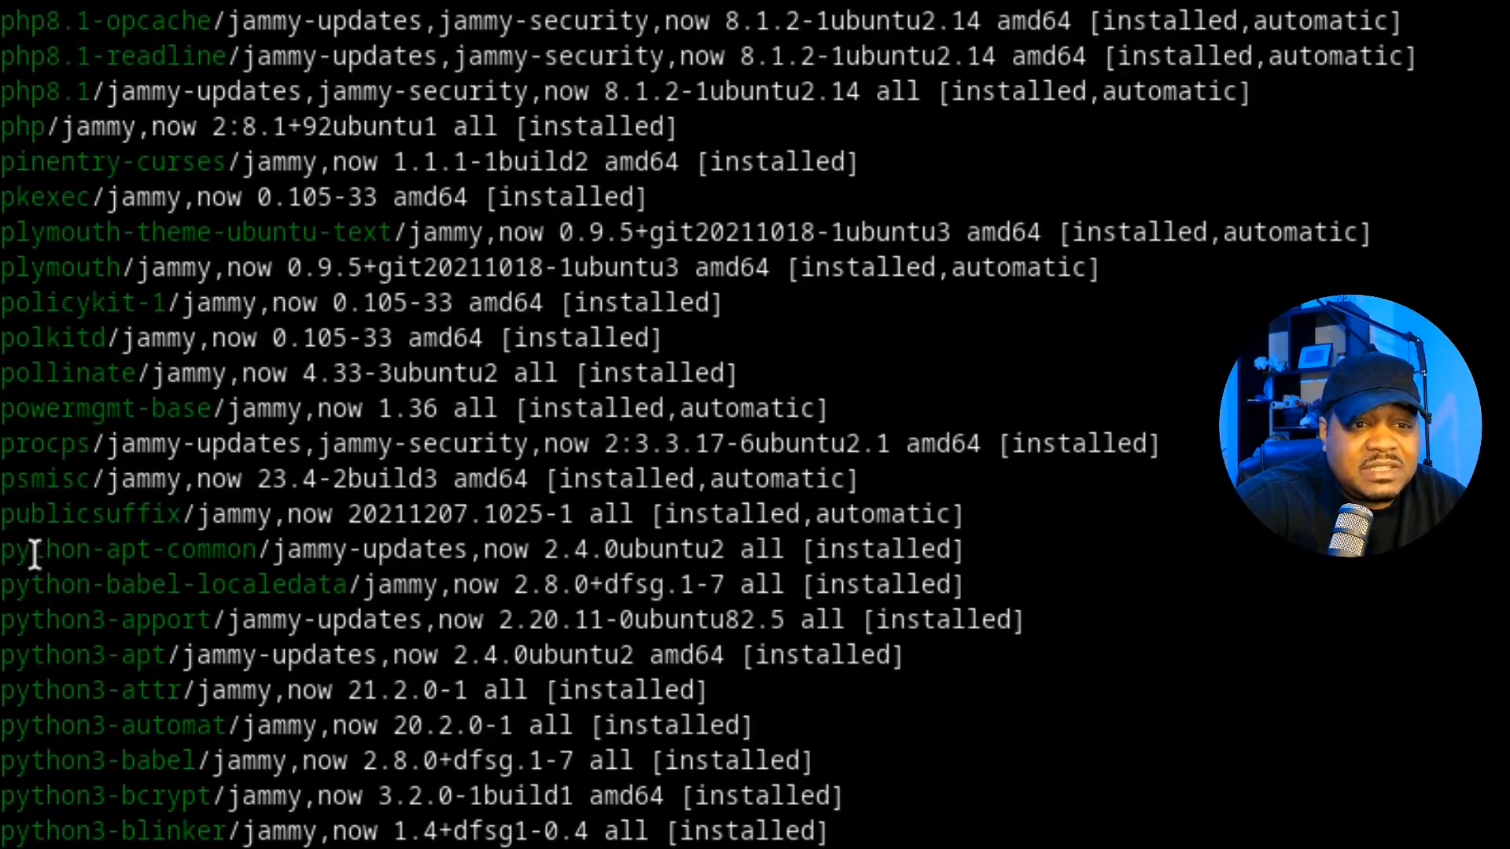
scroll("up", 3)
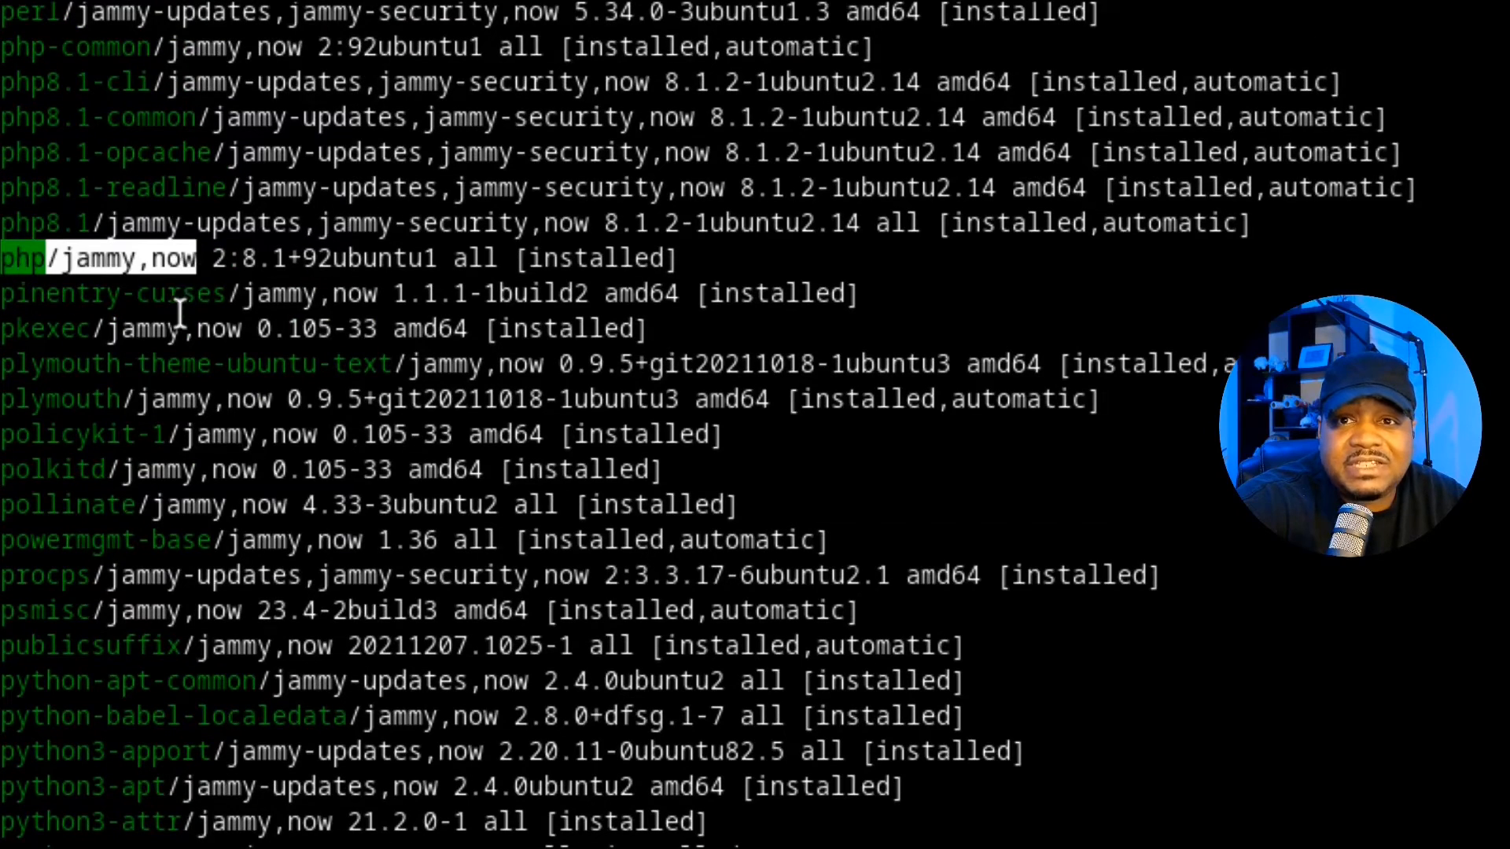
scroll("up", 3)
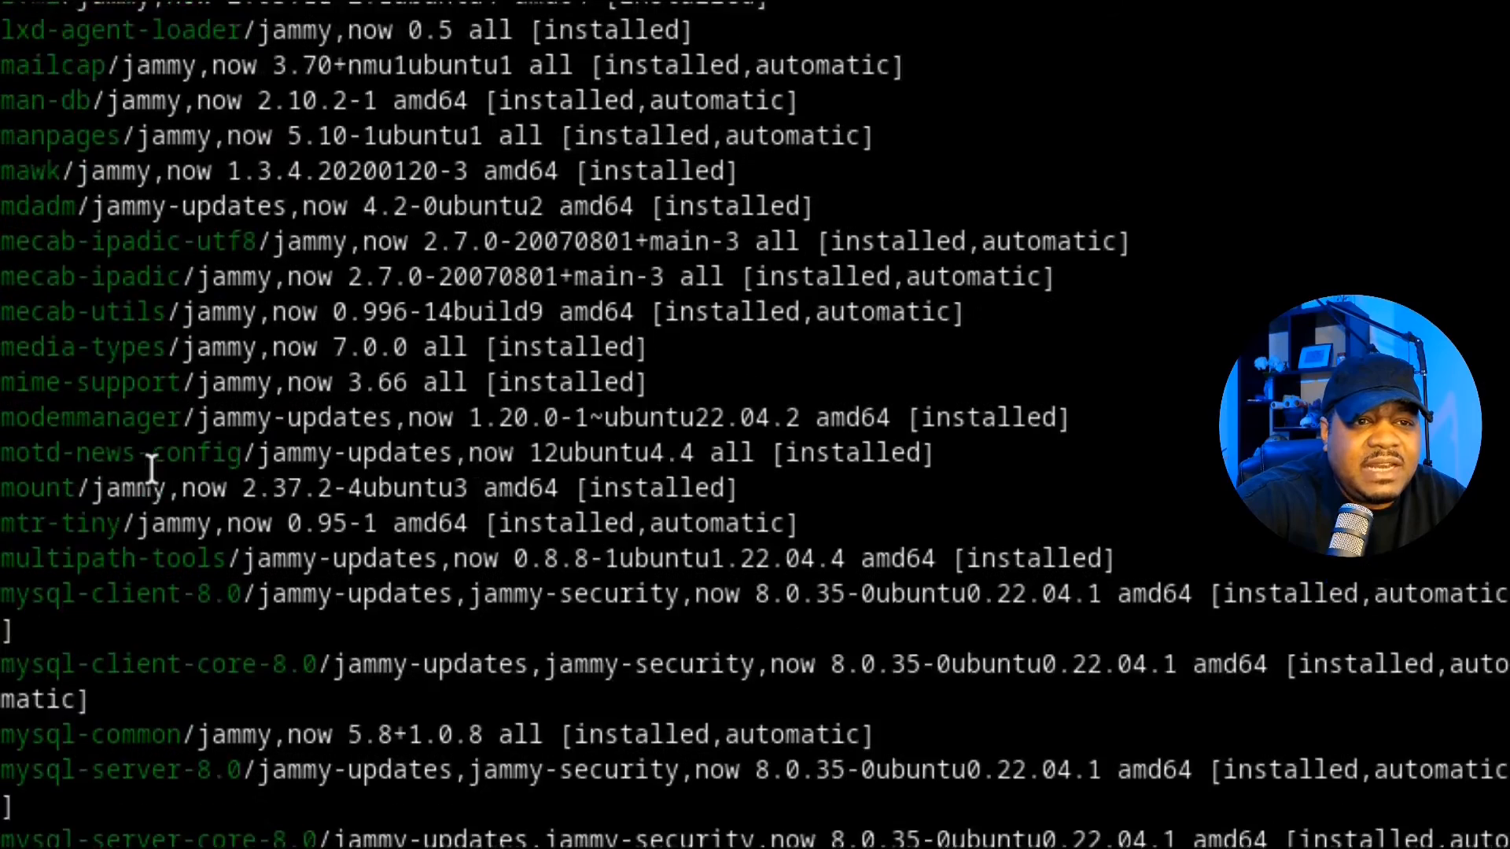
scroll("up", 3)
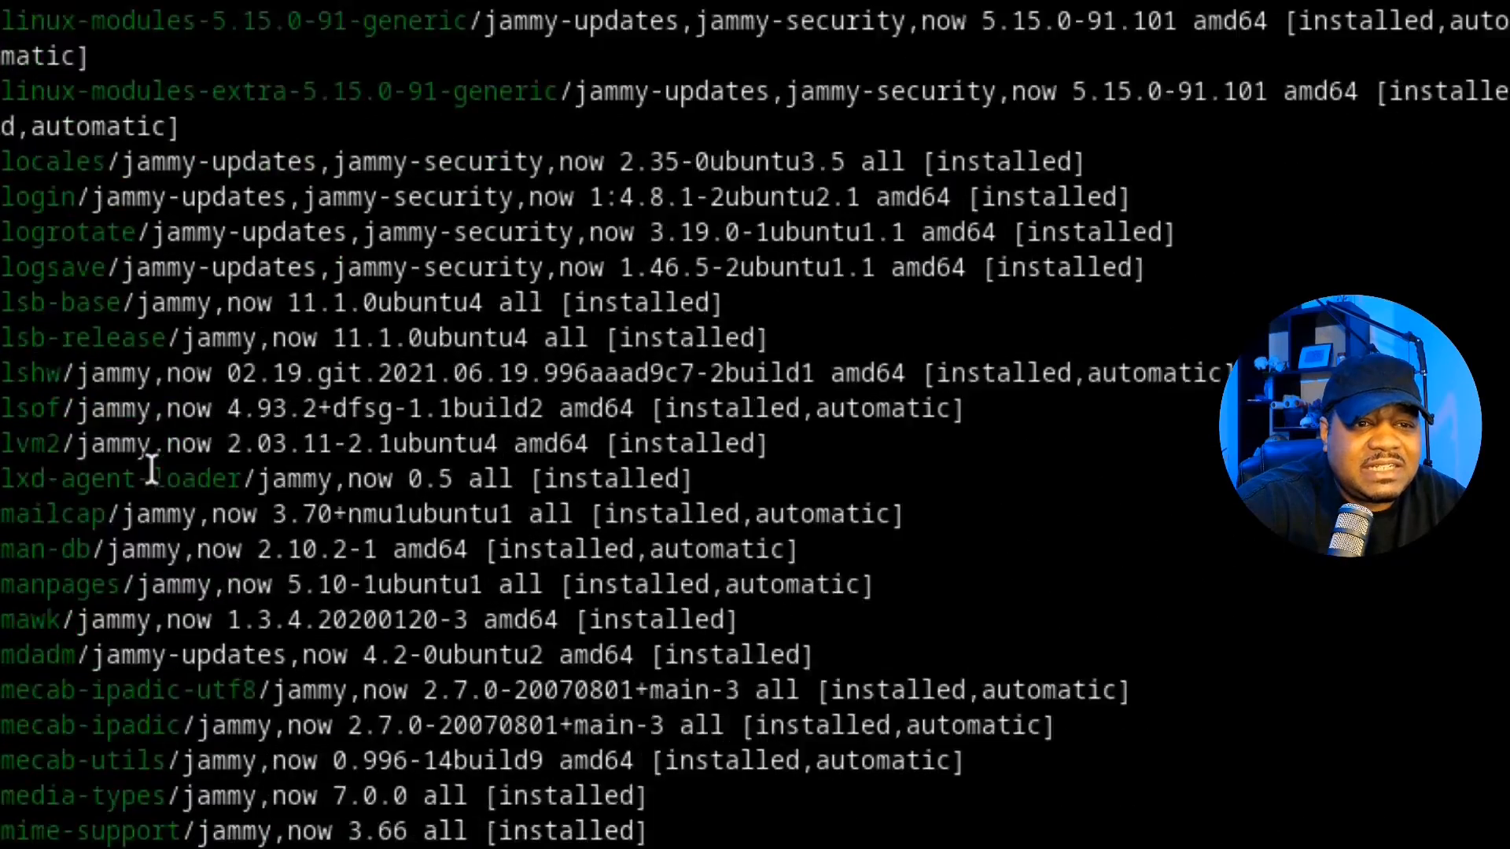
scroll("down", 3)
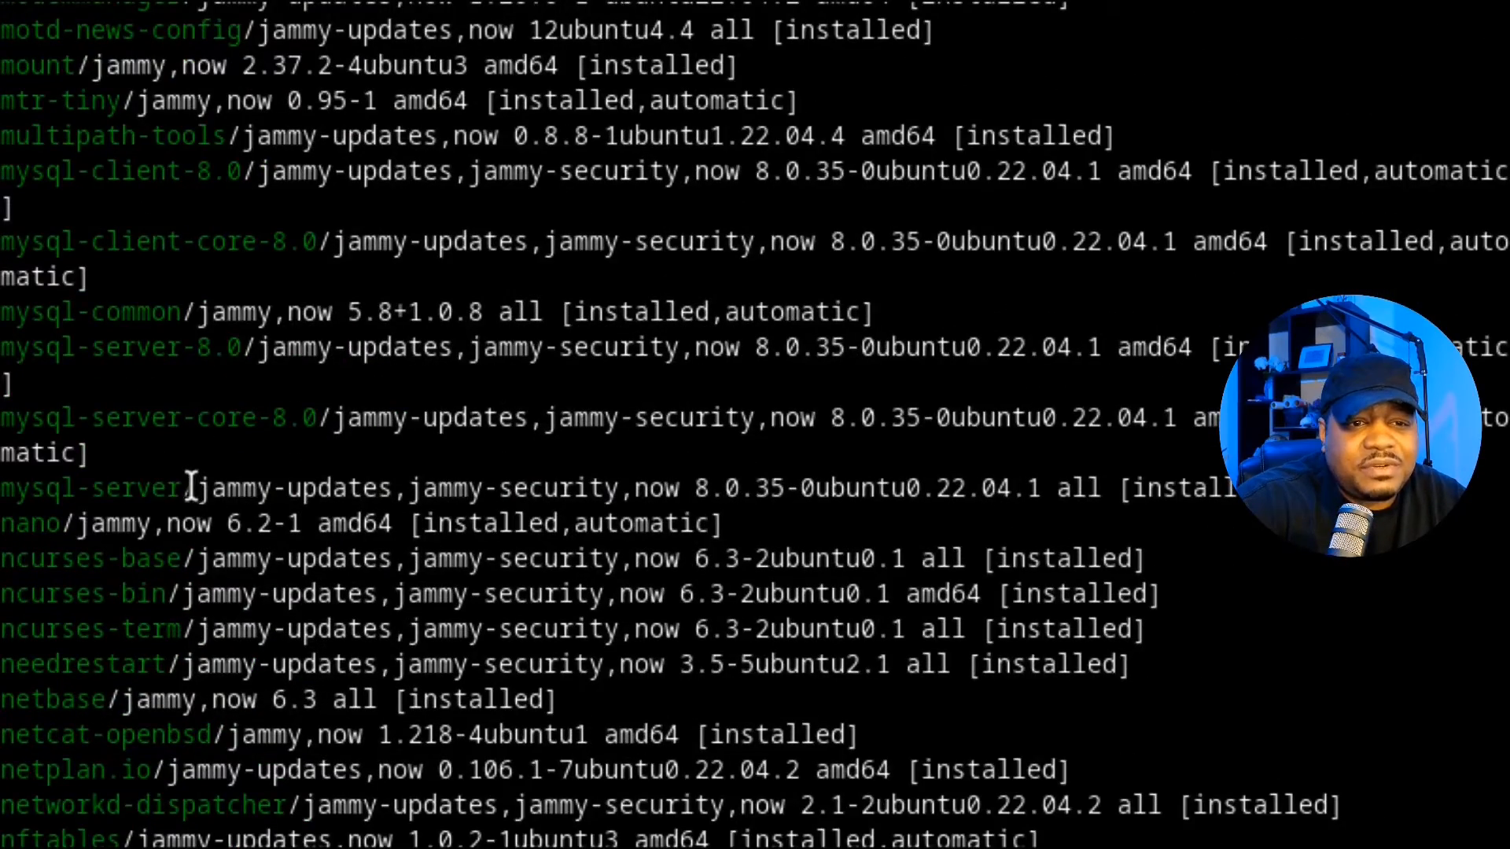
double_click(91, 487)
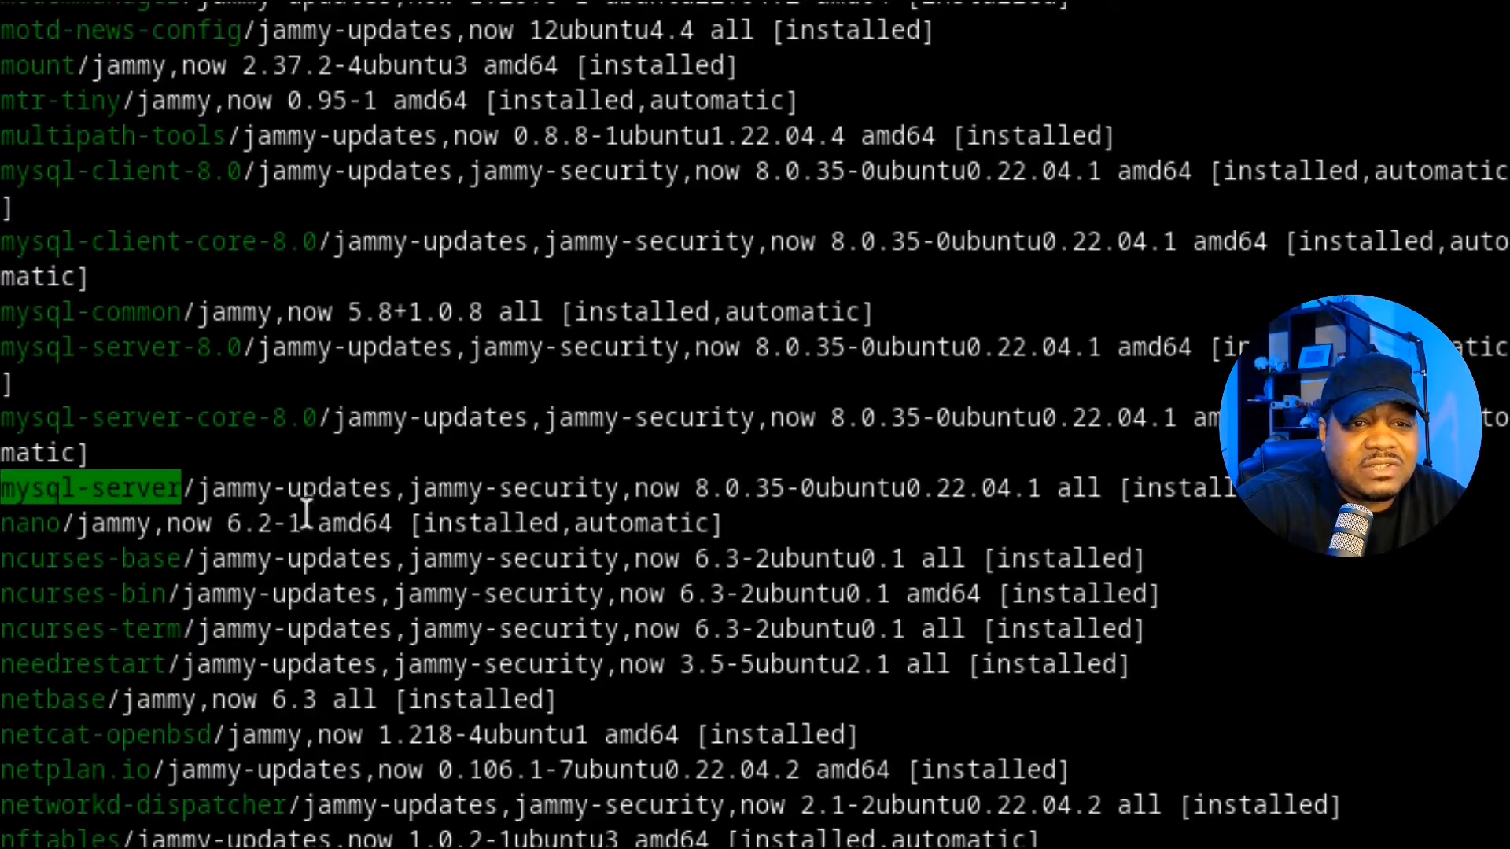
mouse_move(245, 522)
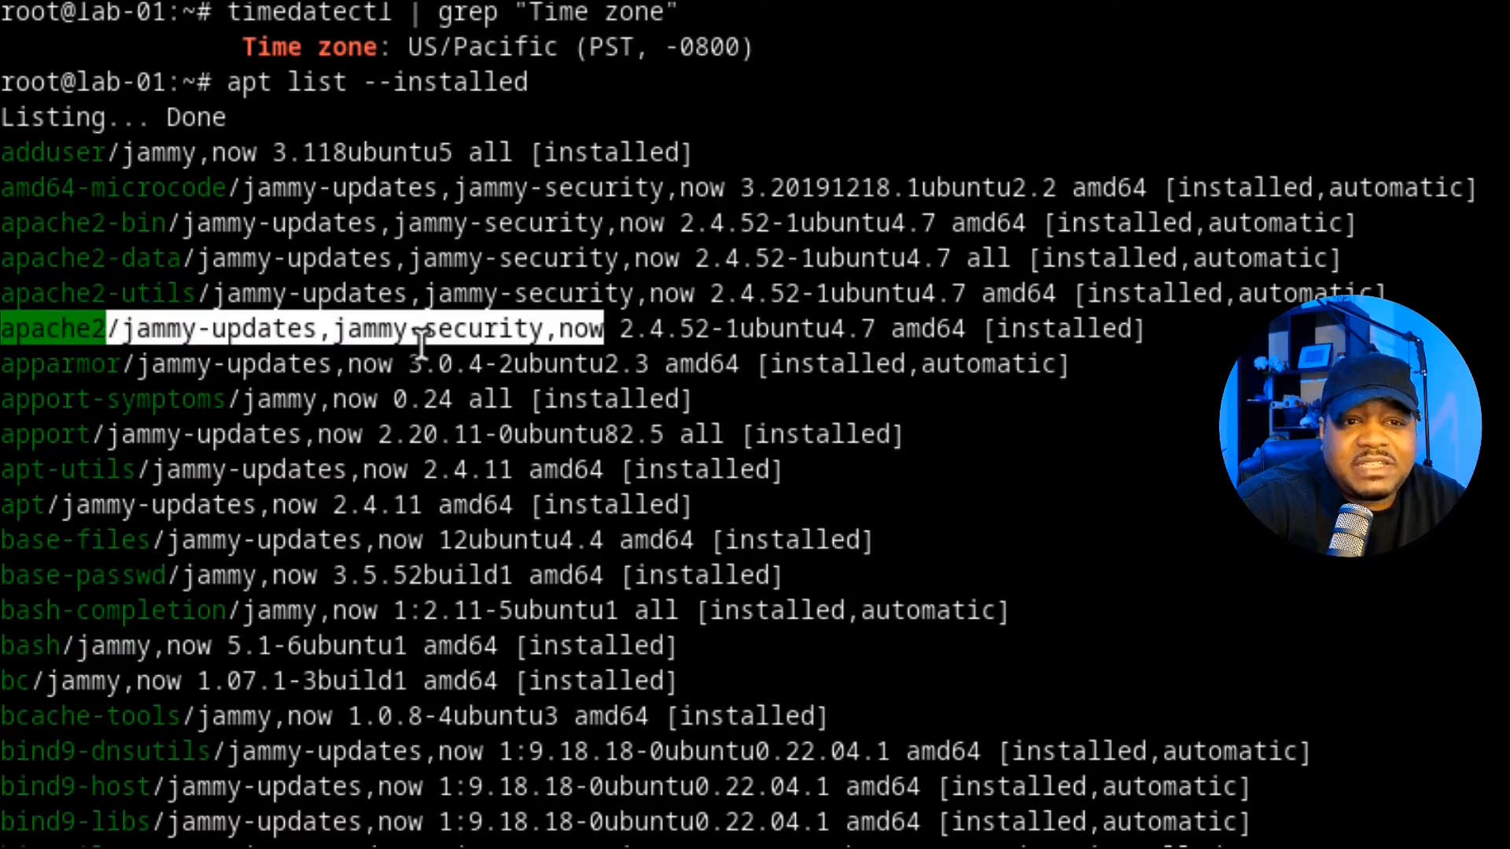
Return to the prompt and begin a systemctl command.
scroll("down", 3)
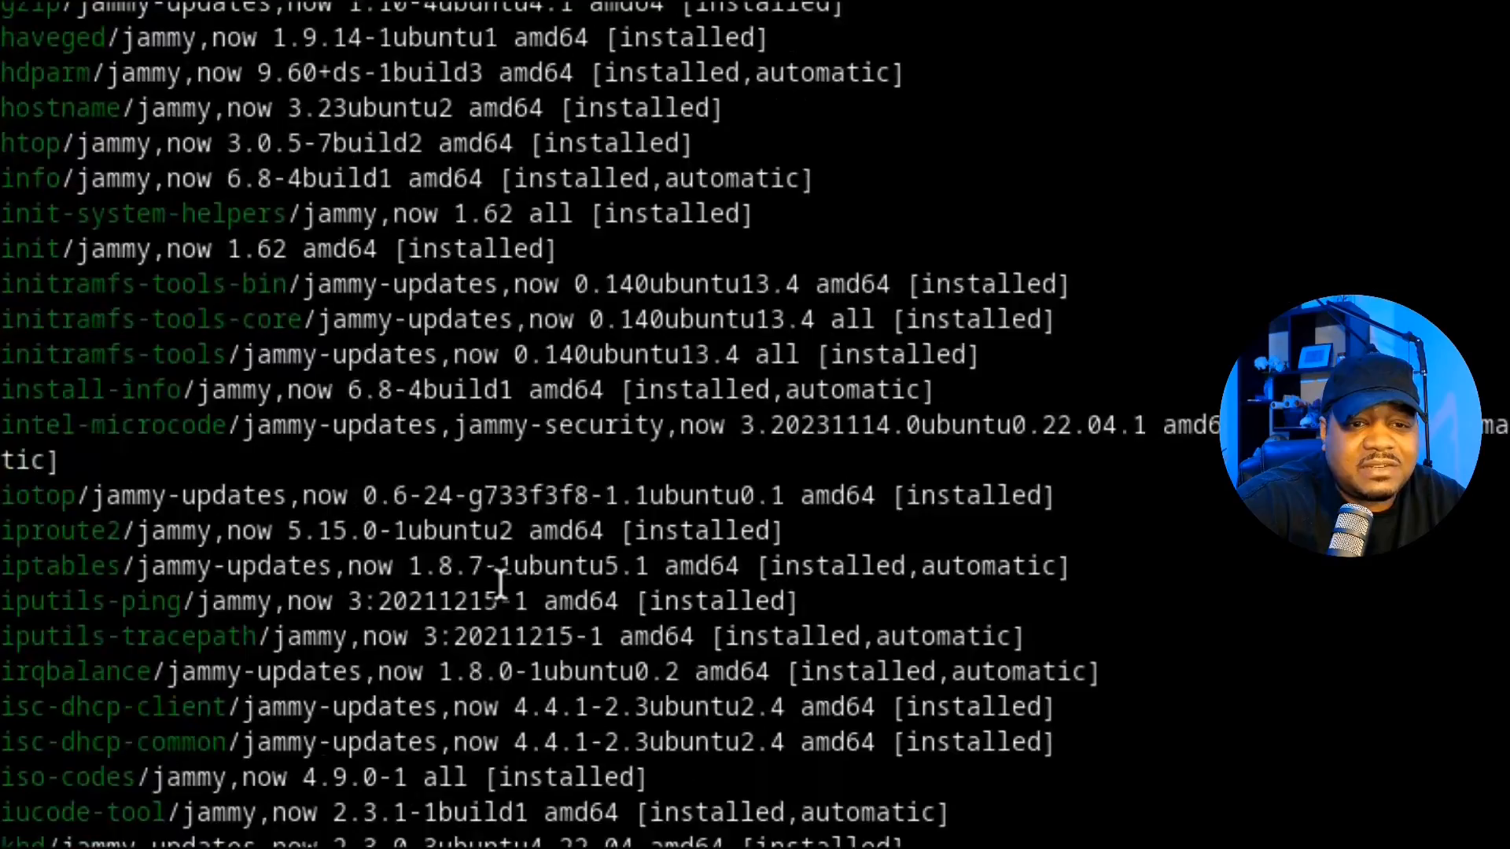
scroll("down", 3)
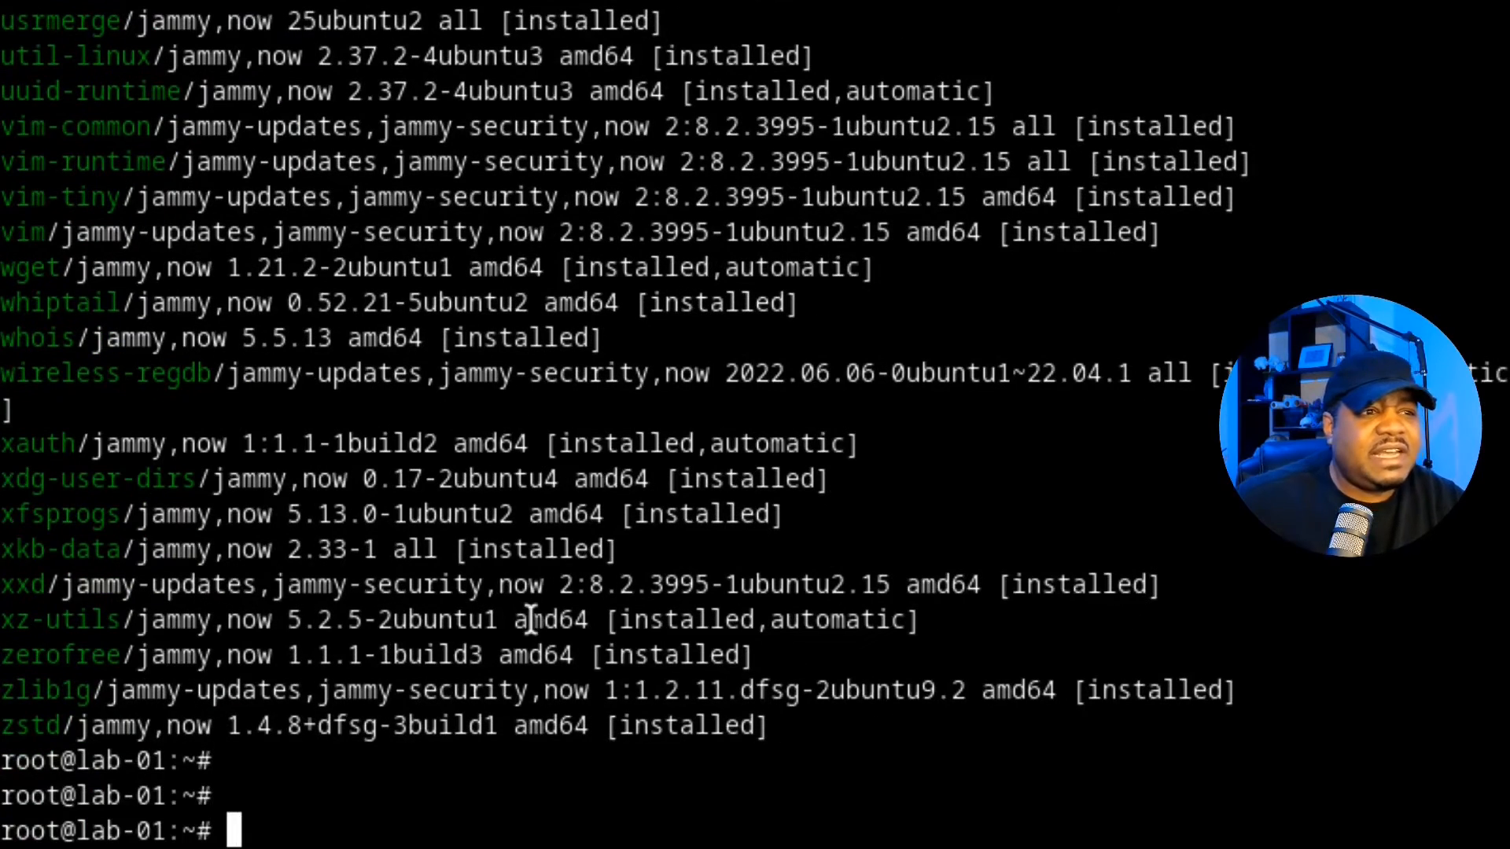
type("syst")
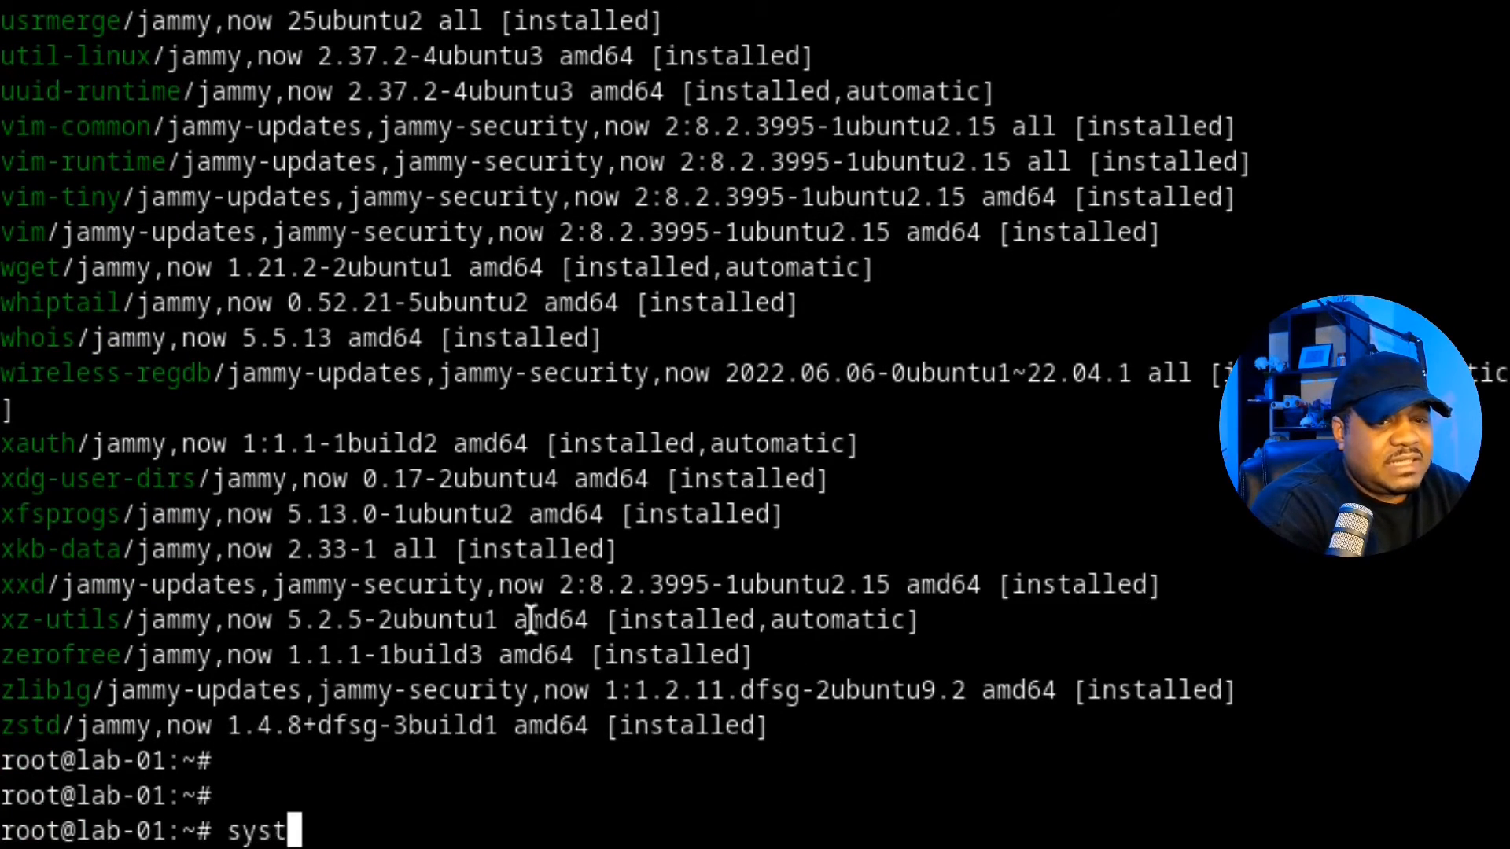
type("emctl")
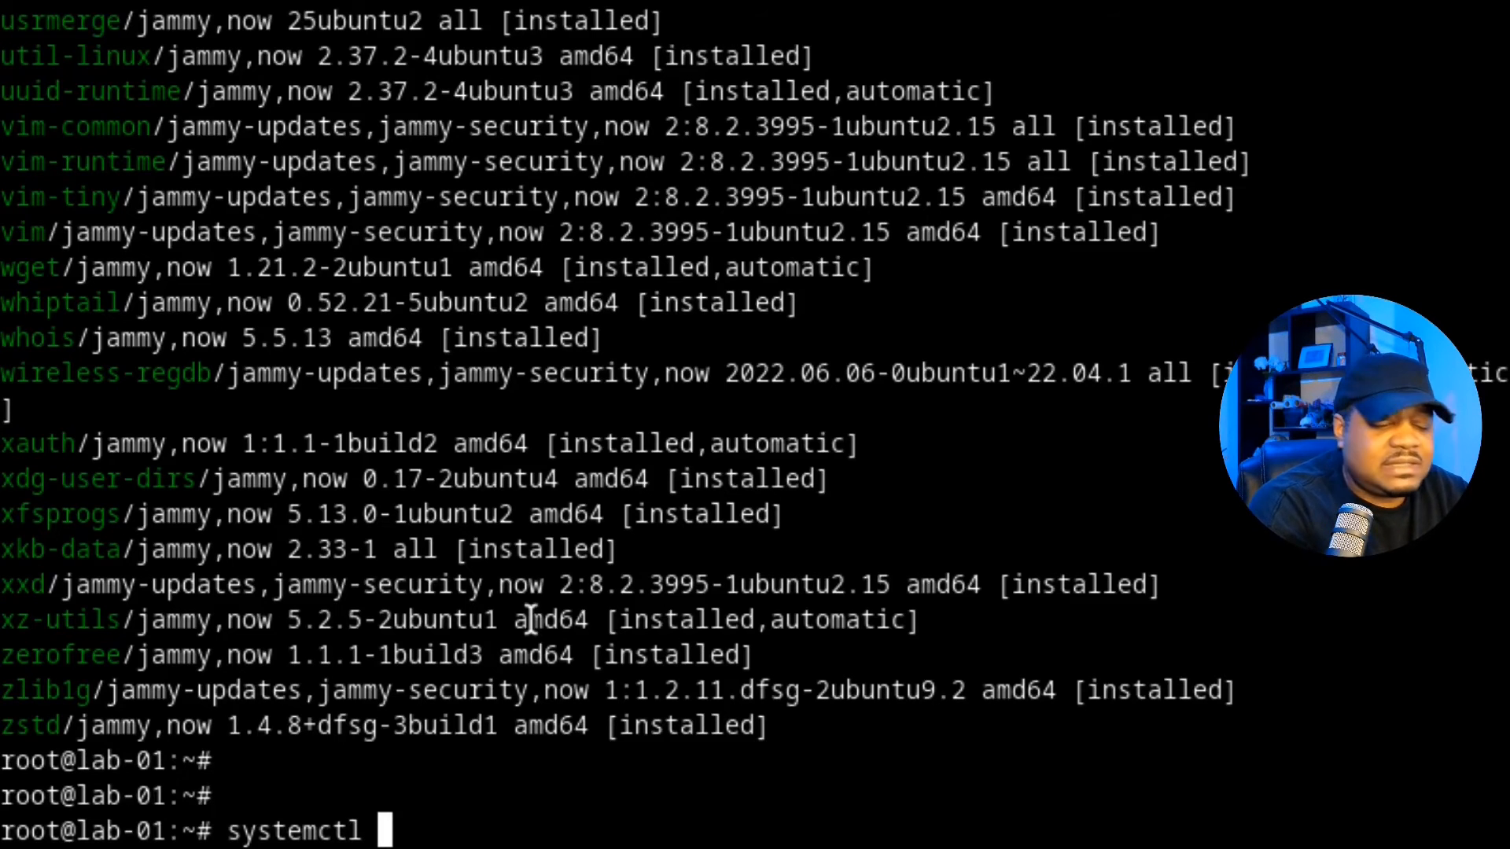
Run systemctl status apache2, confirm it is active, and quit the pager.
type("status")
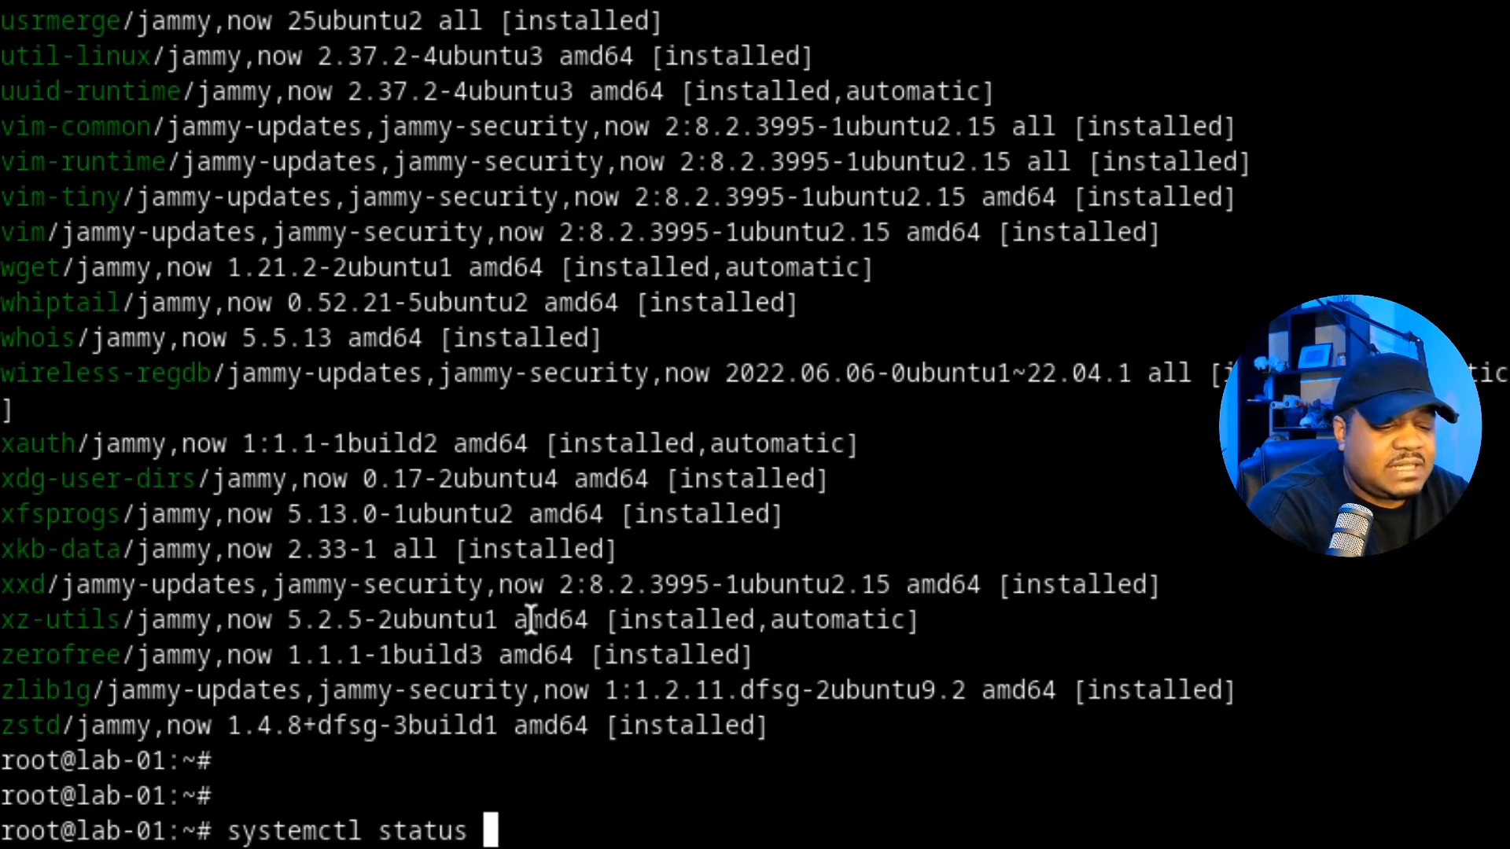
type("apache2")
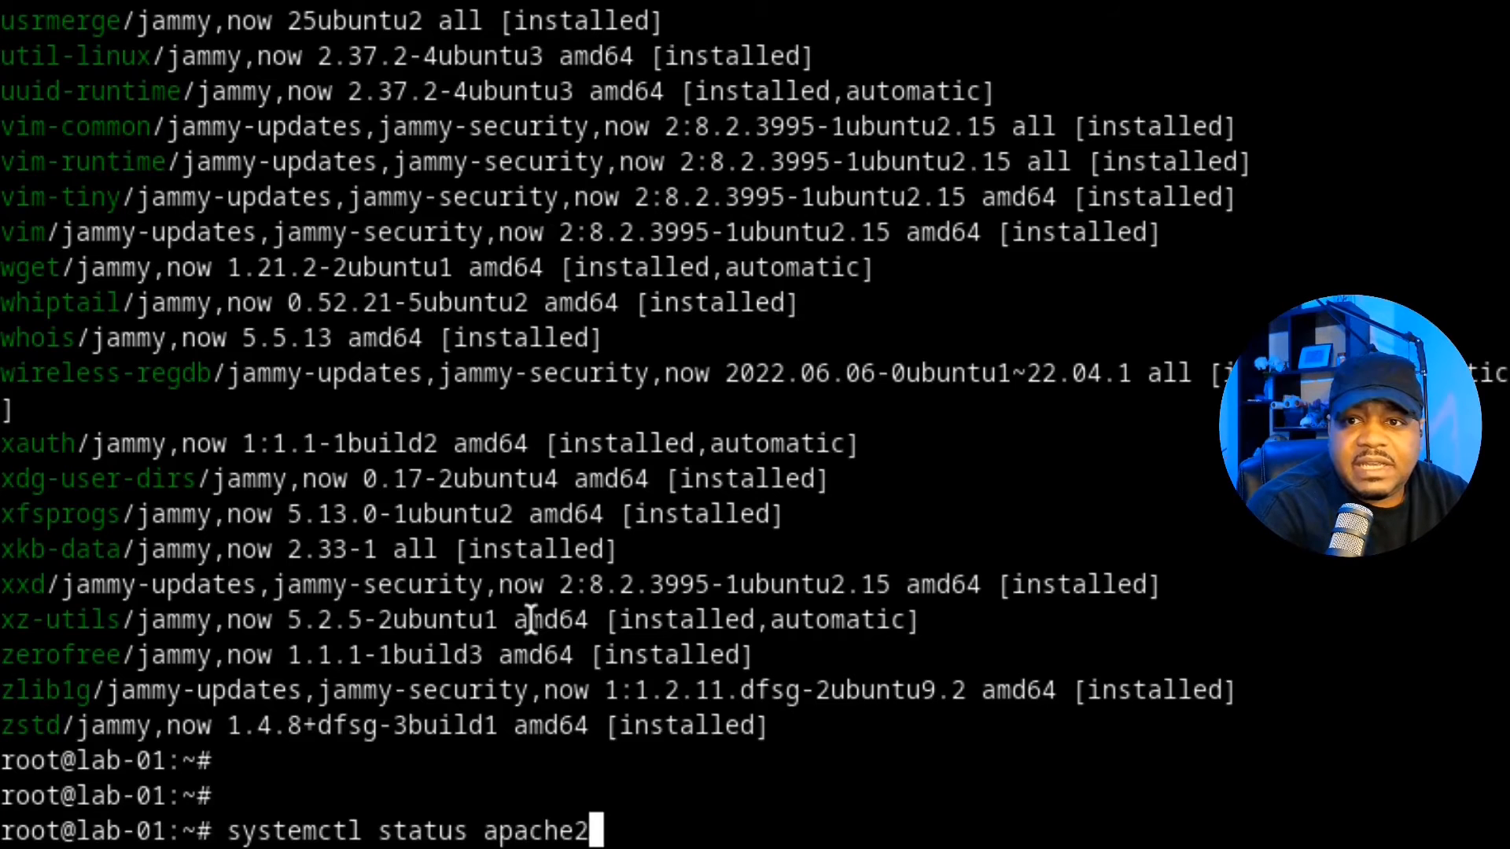
key("Return")
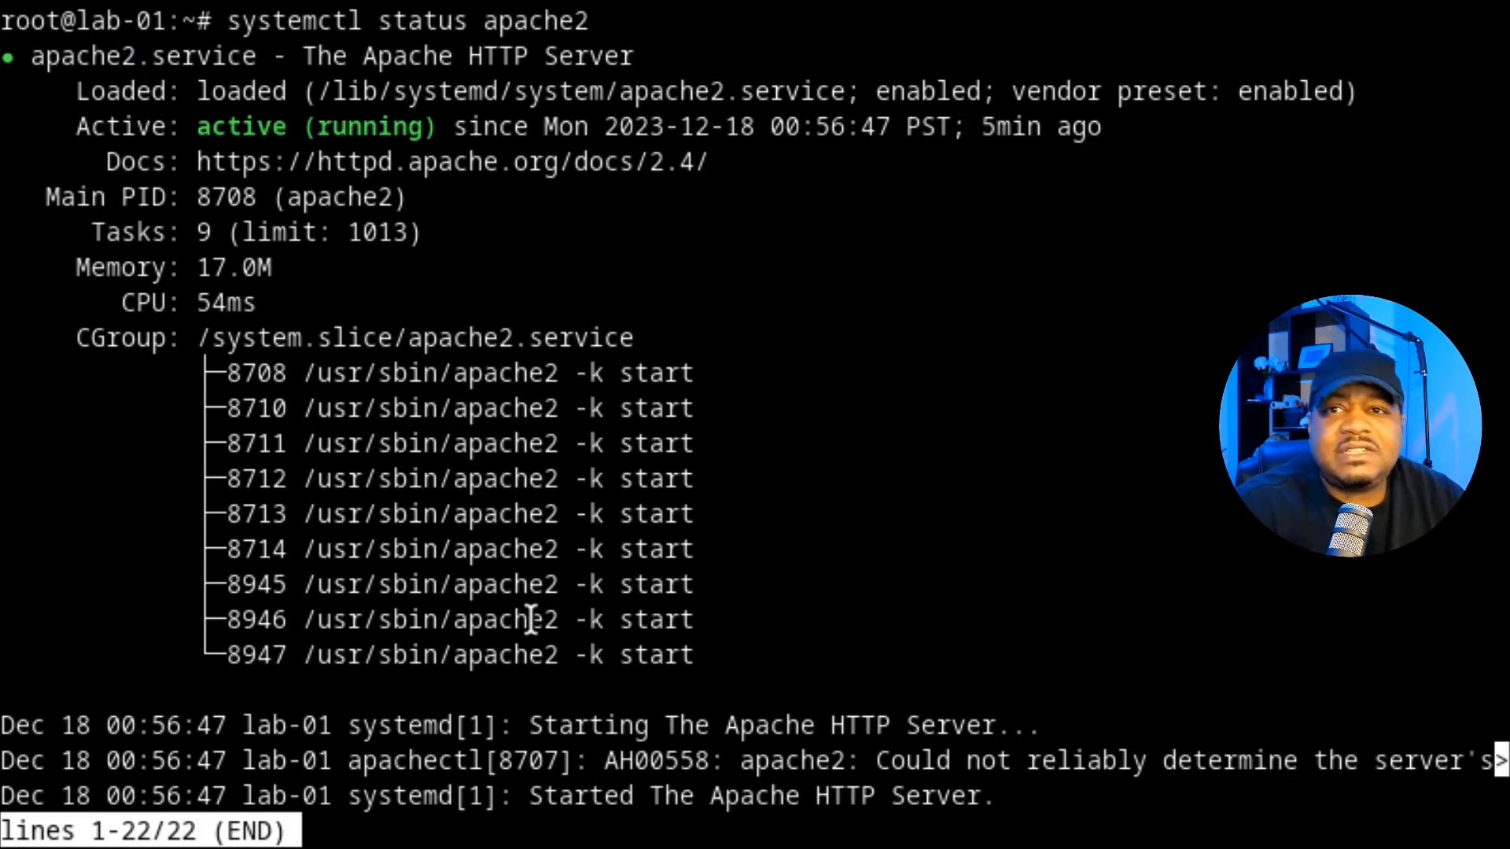
mouse_move(289, 162)
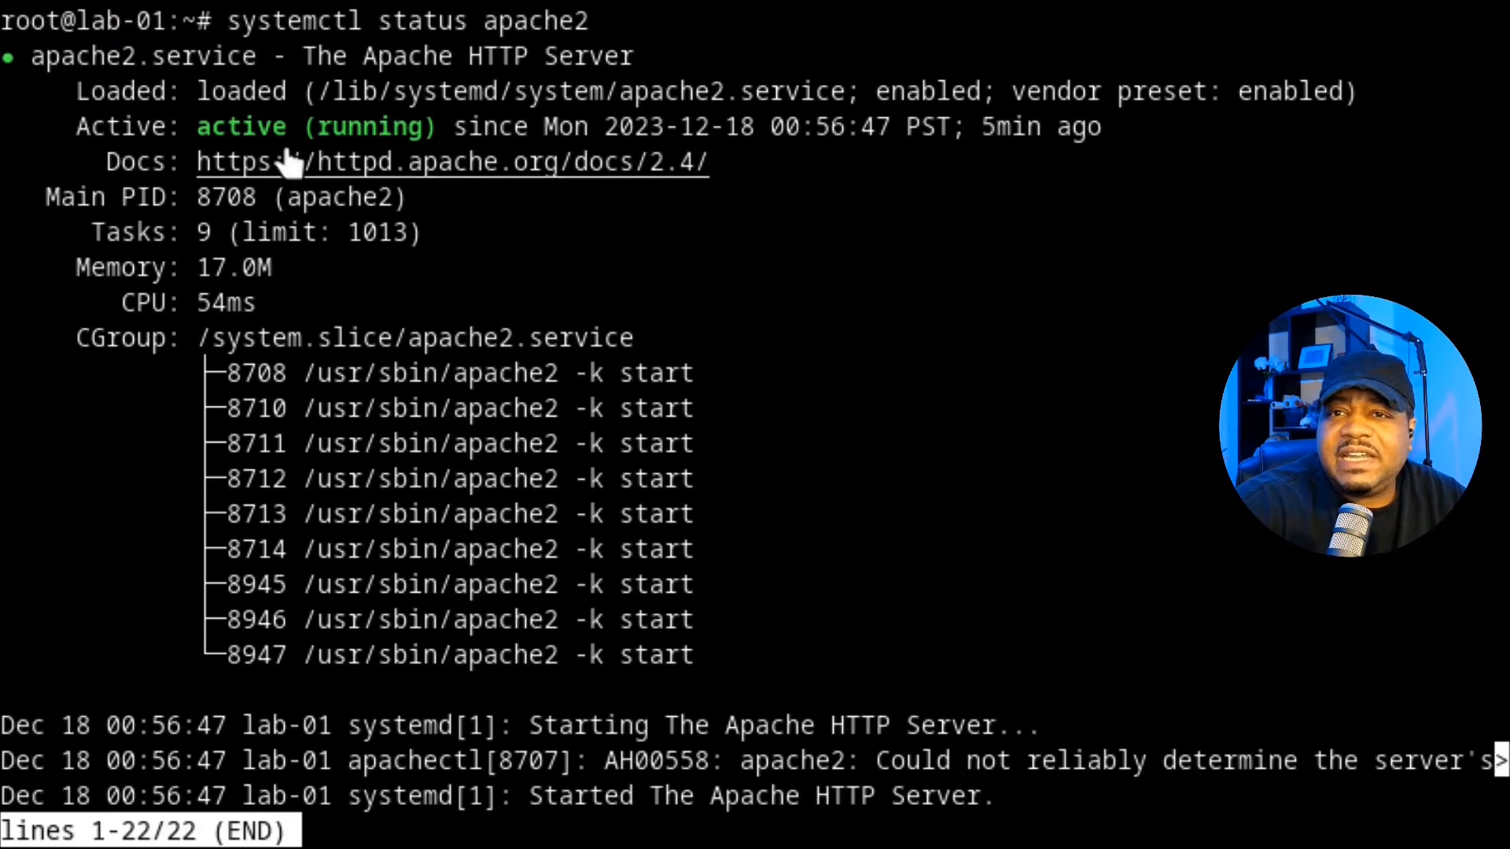
mouse_move(900, 104)
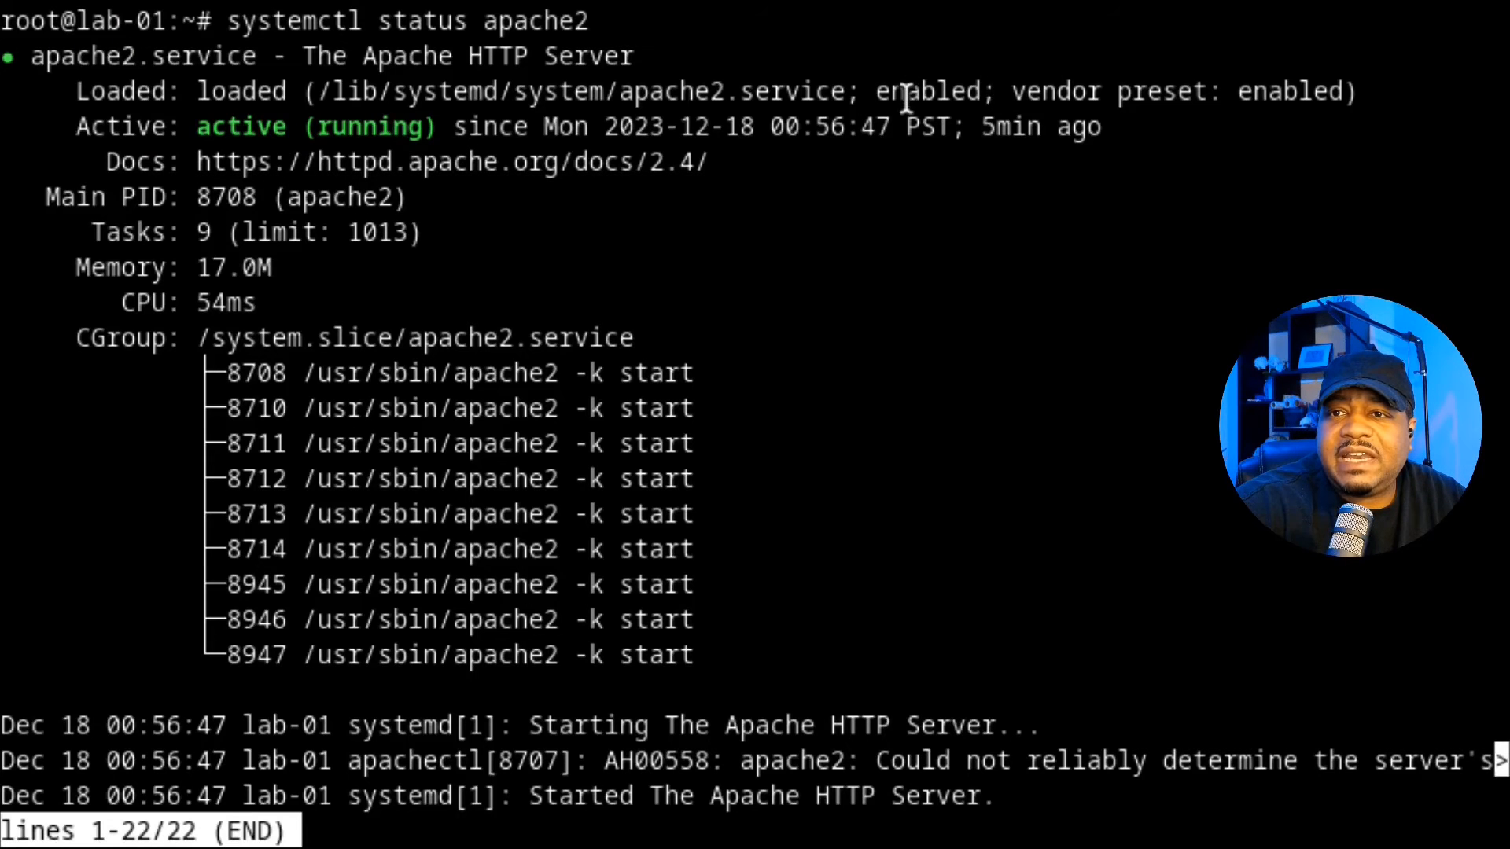
key("q")
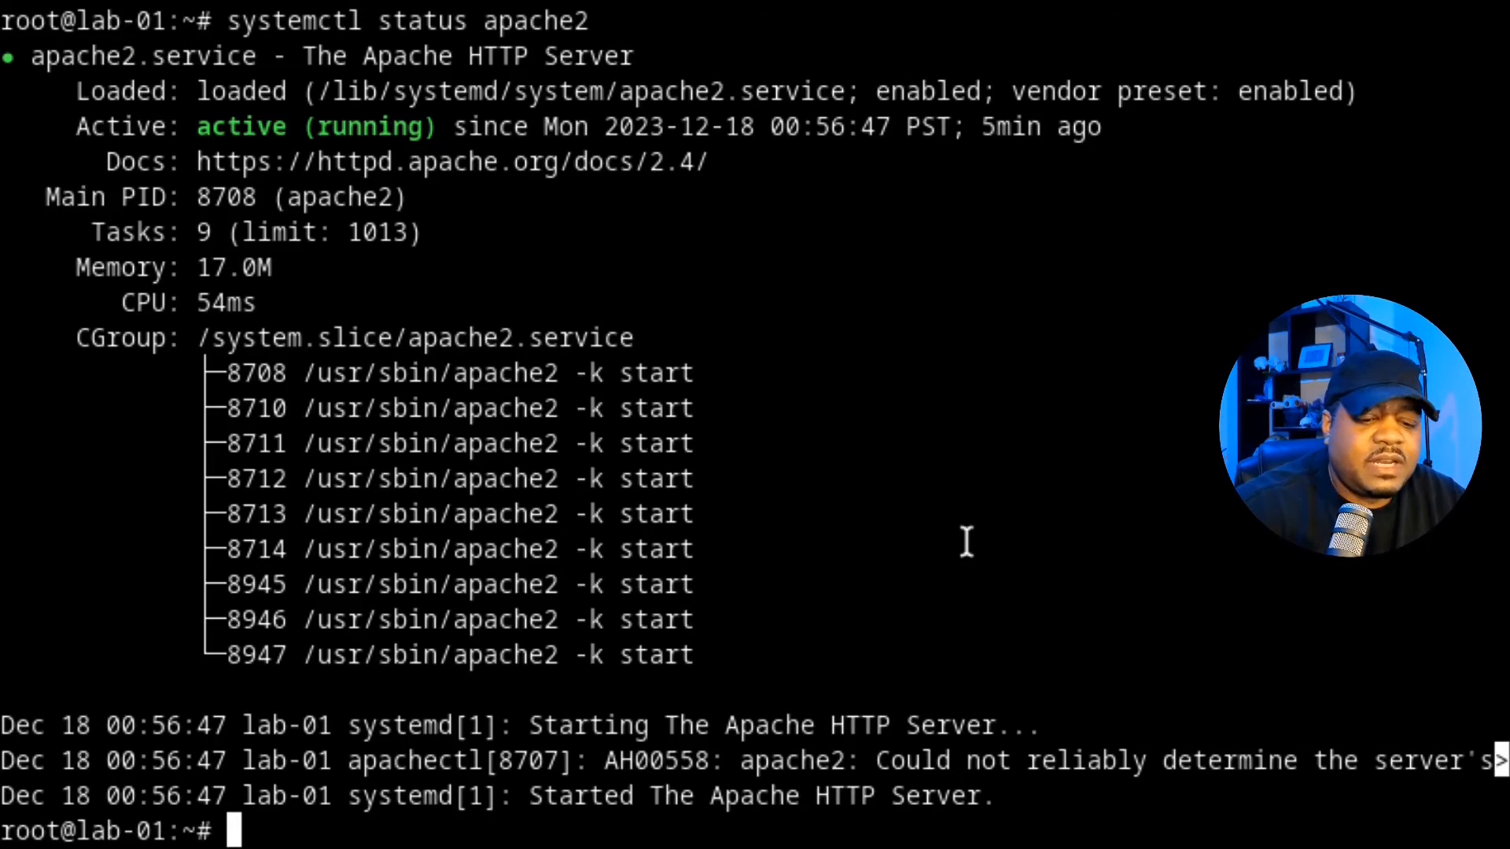
Start entering systemctl status for the mysql service.
type("systemctl status a")
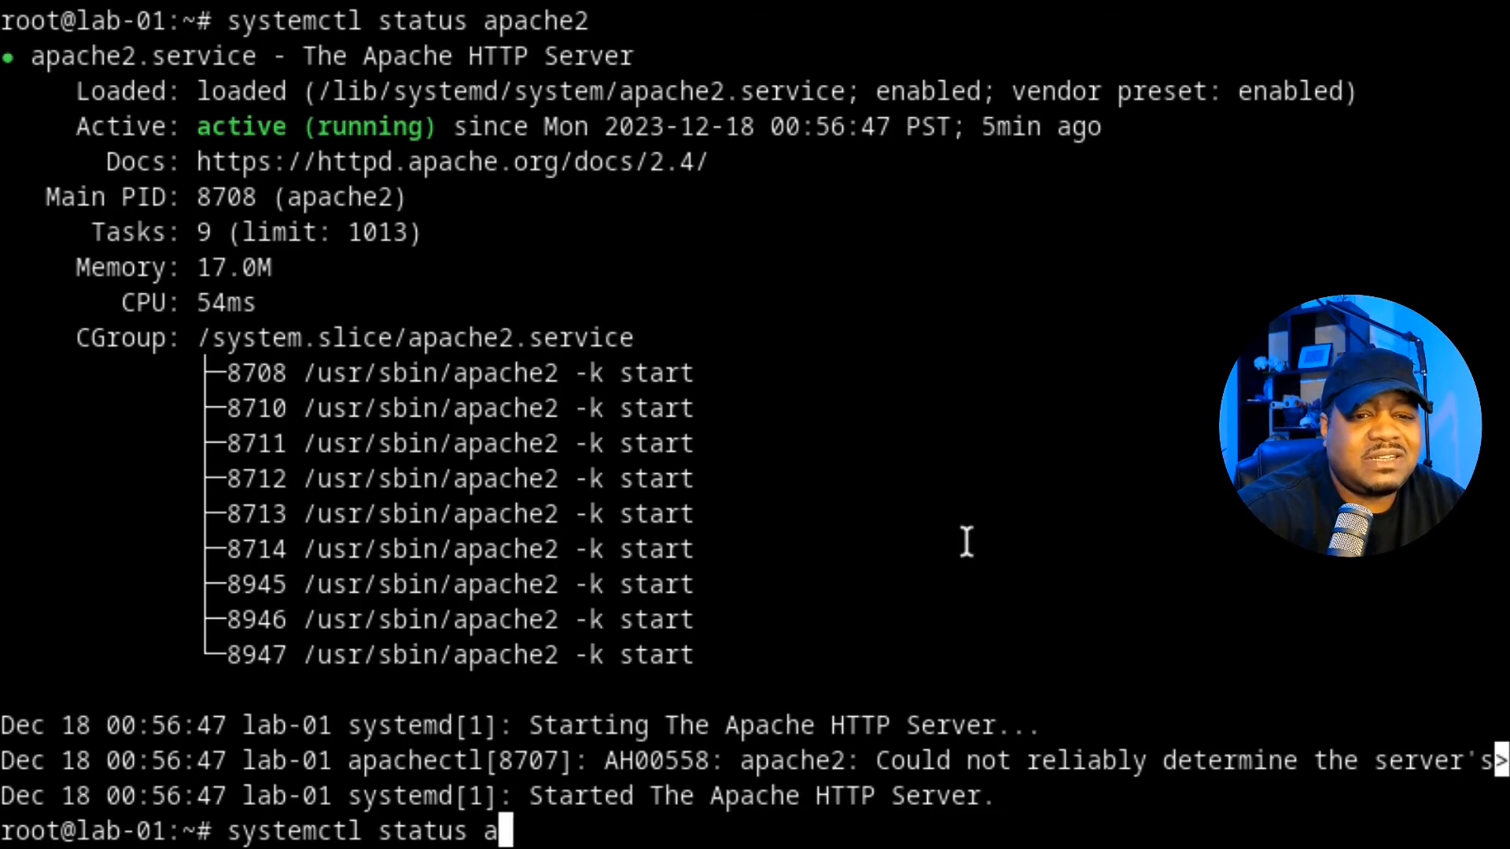
type("mysql")
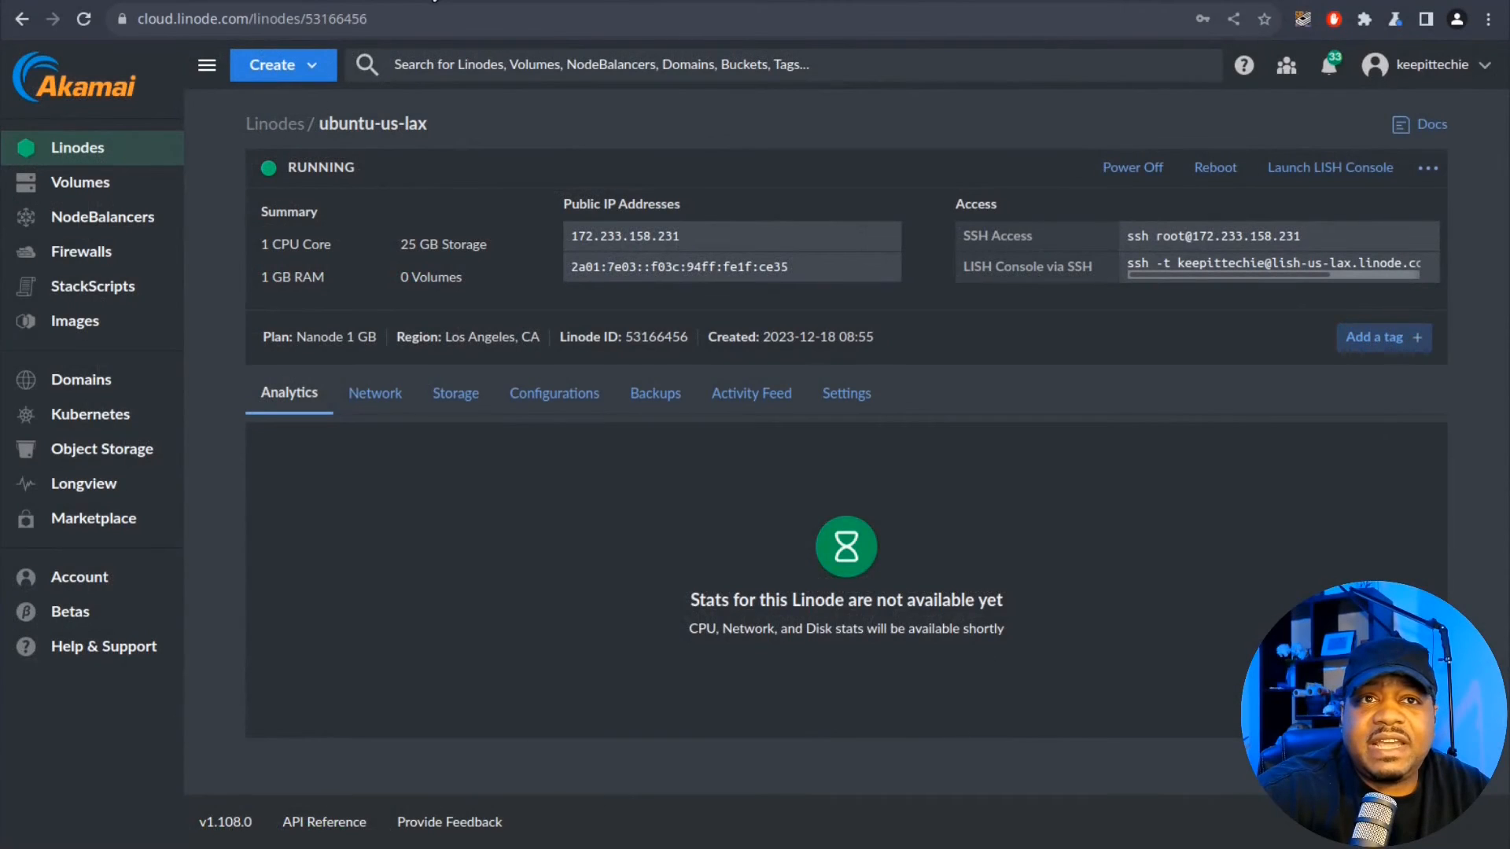
Delete the ubuntu-us-lax Linode, confirming with its label, leaving the Linodes list empty.
left_click(1428, 167)
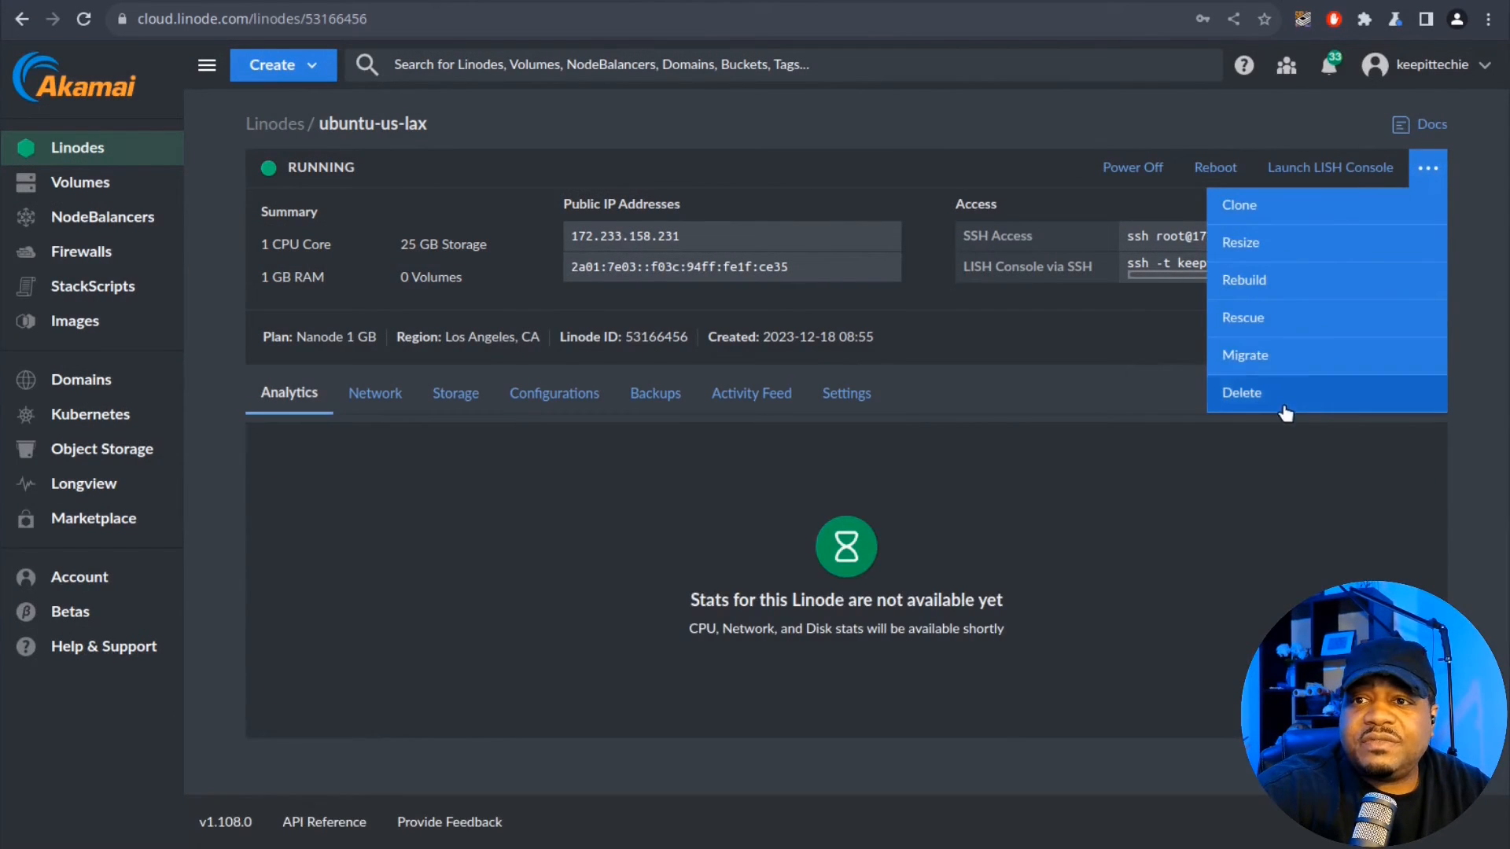
left_click(1241, 392)
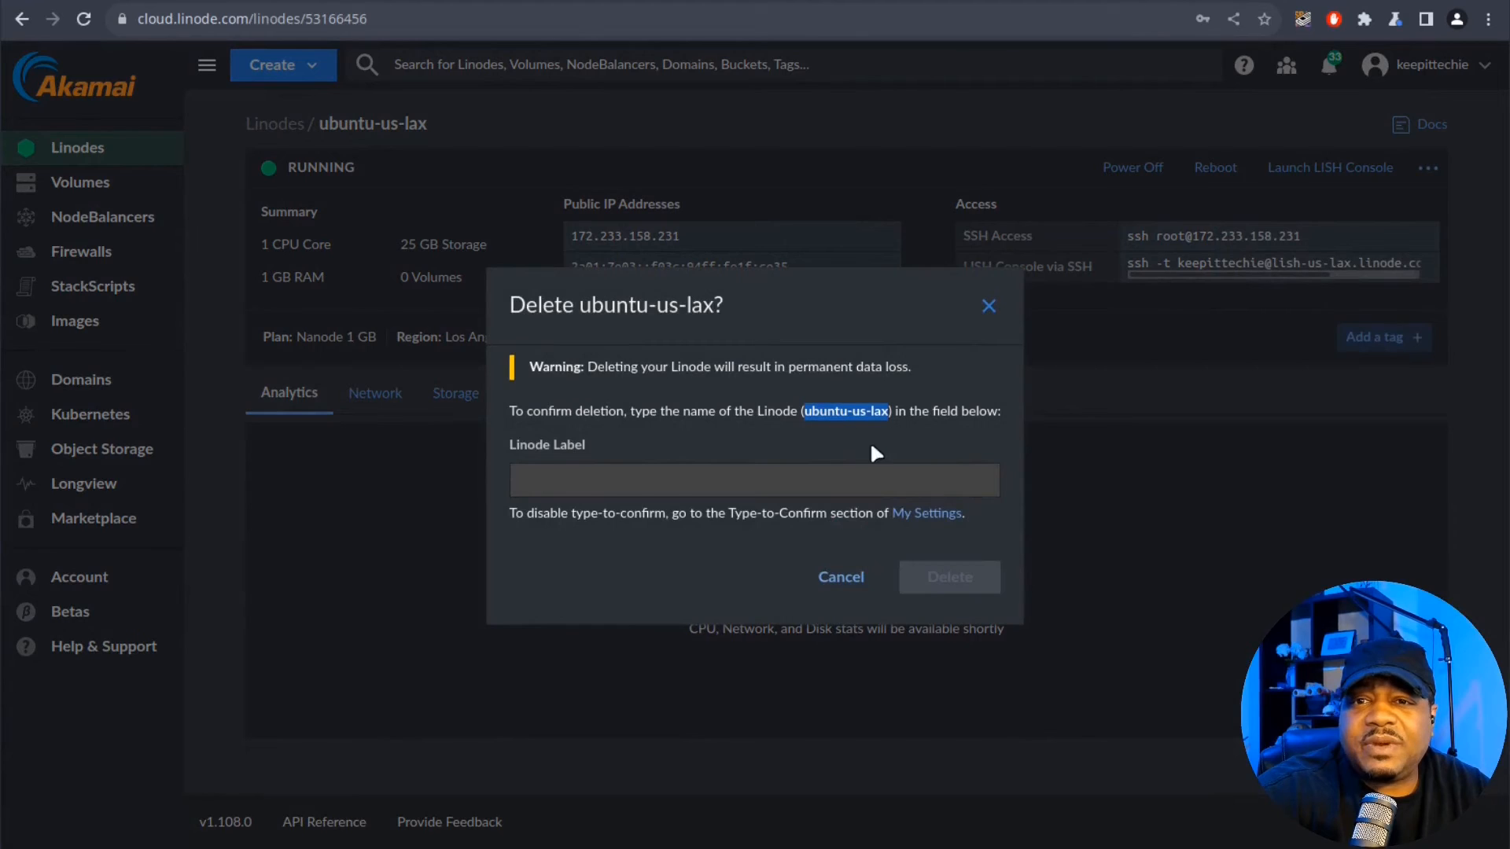
type("ubuntu-us-lax")
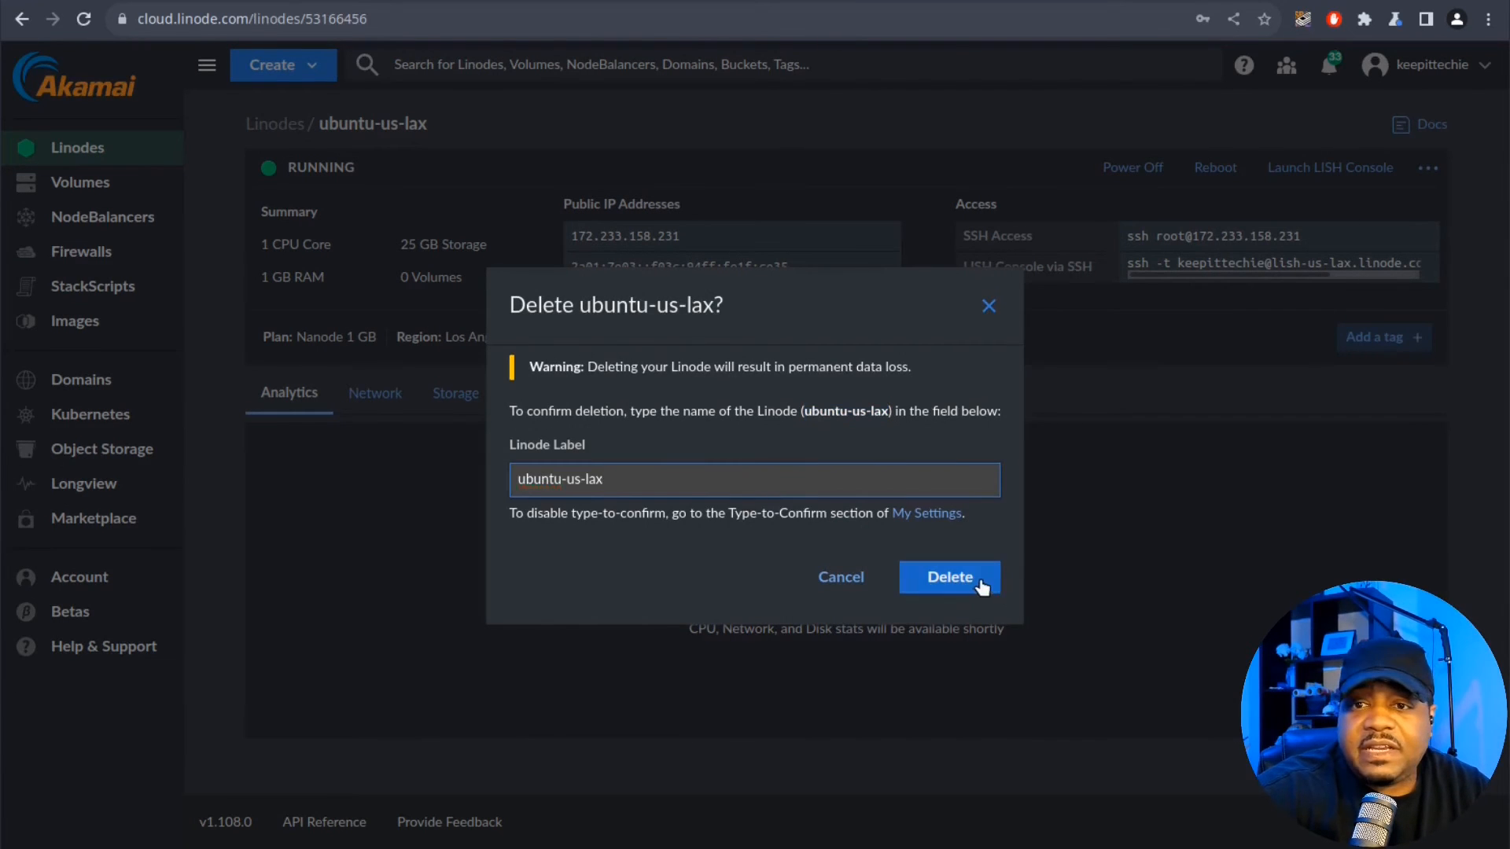
left_click(949, 577)
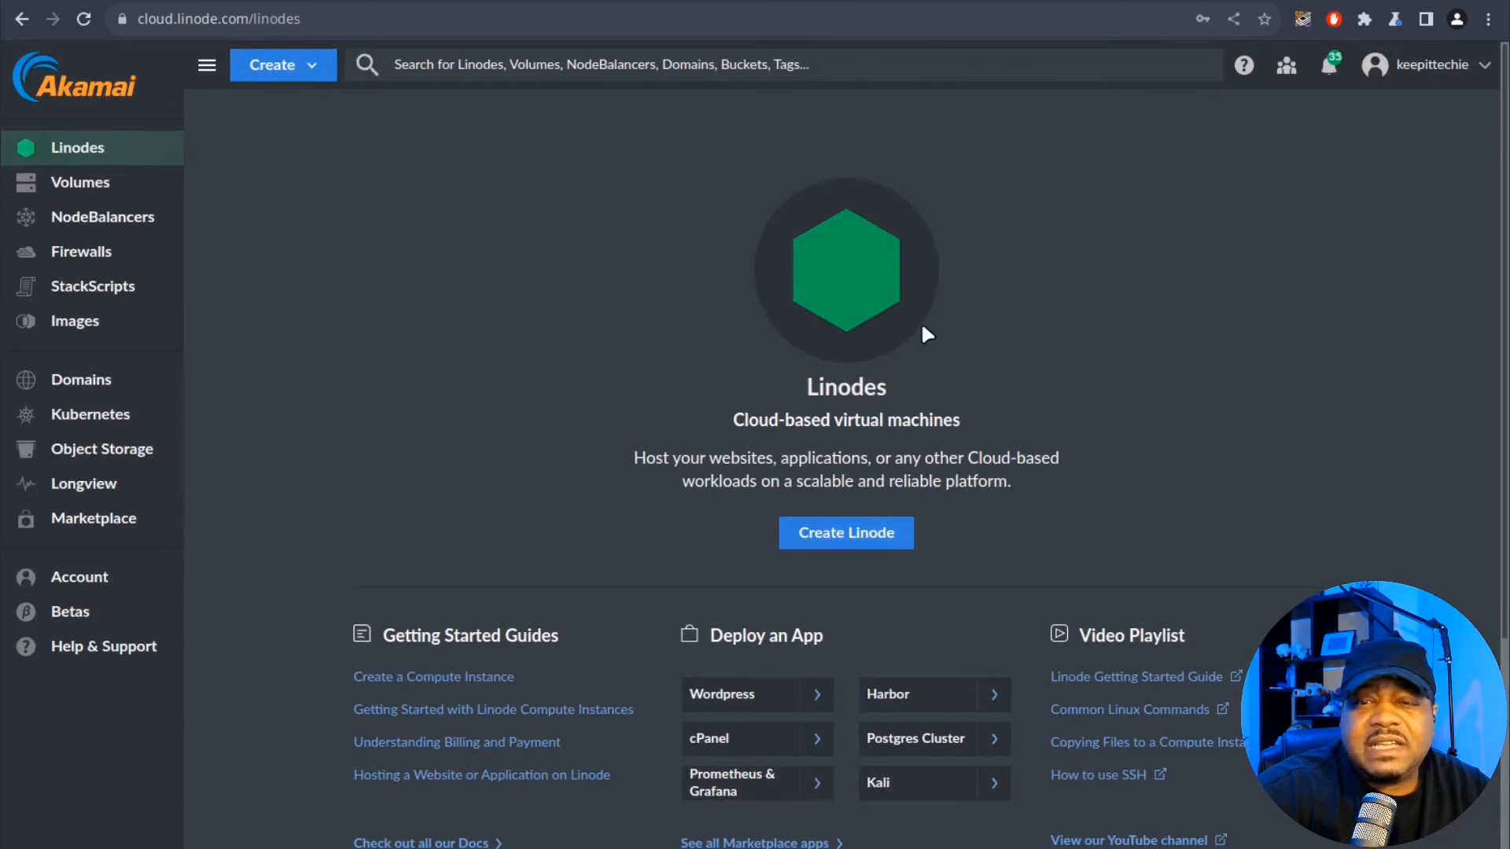
Begin a new Linode in Los Angeles labelled ubuntu-us-lax with a good-strength root password, reviewing the SSH Keys and Firewall sections.
left_click(847, 533)
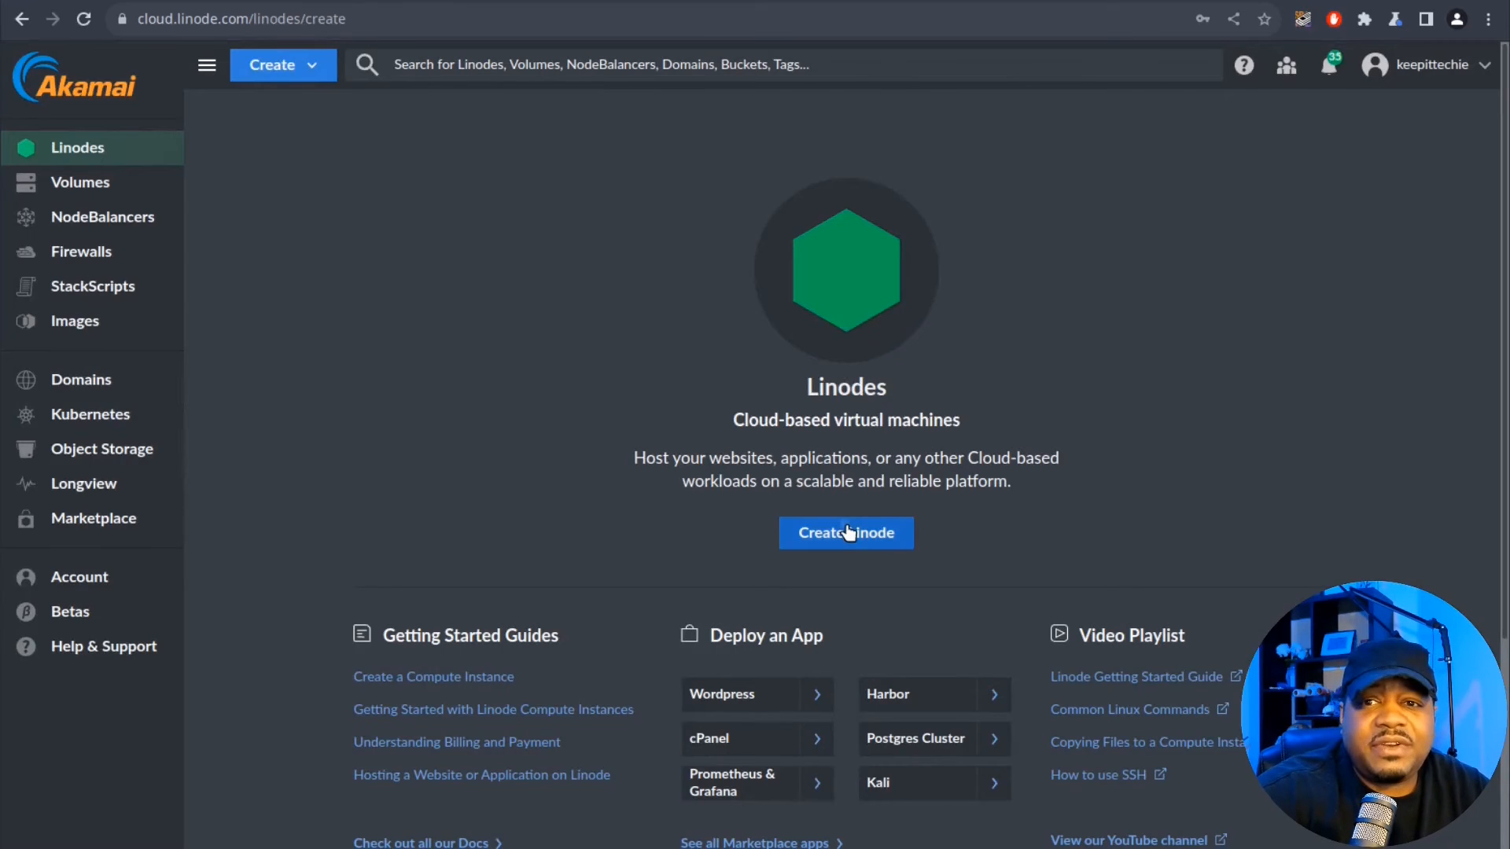
left_click(846, 533)
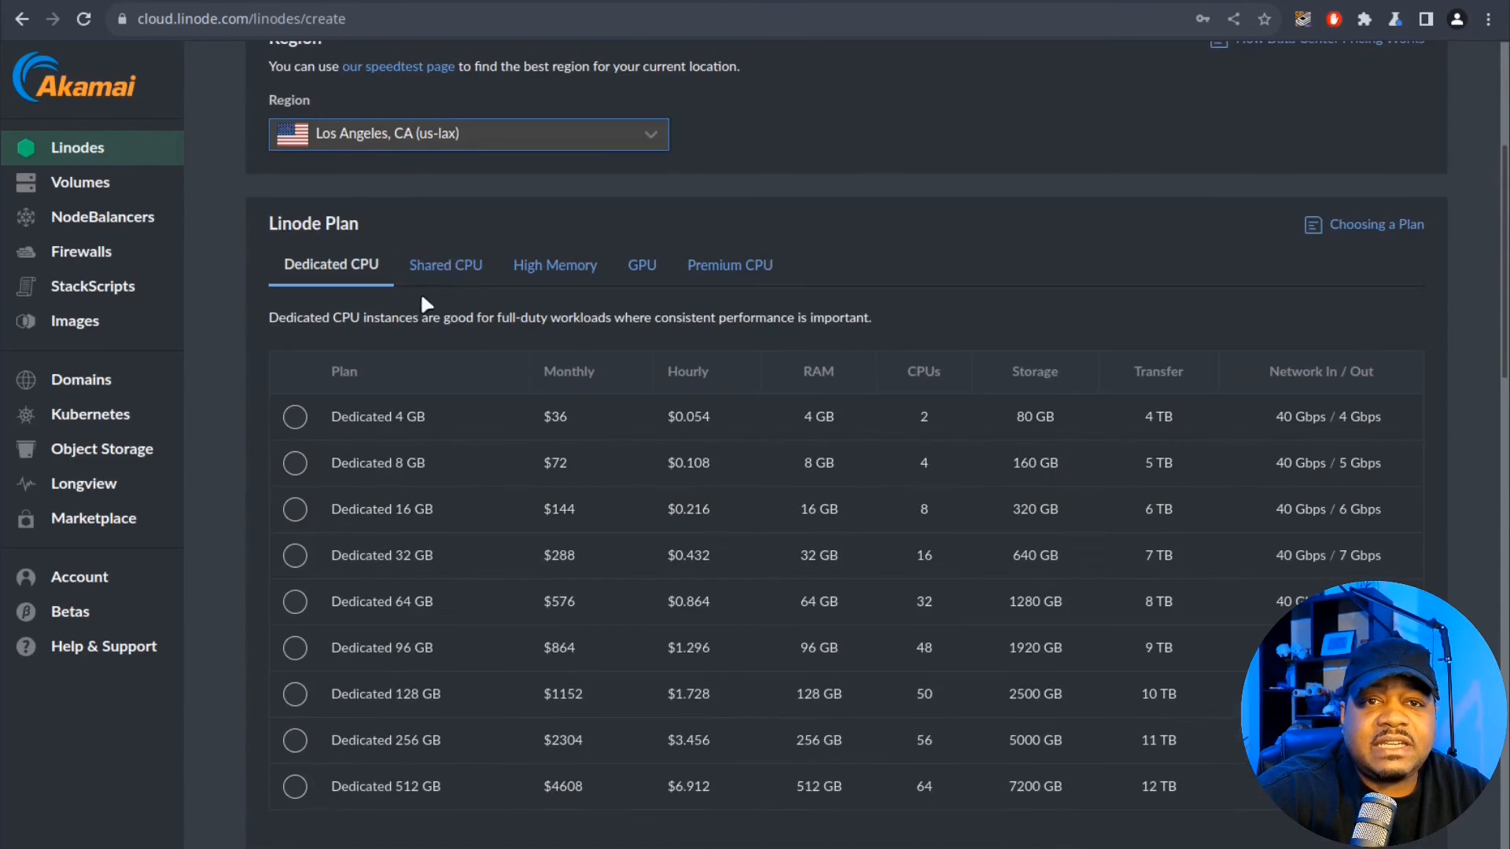
scroll("down", 3)
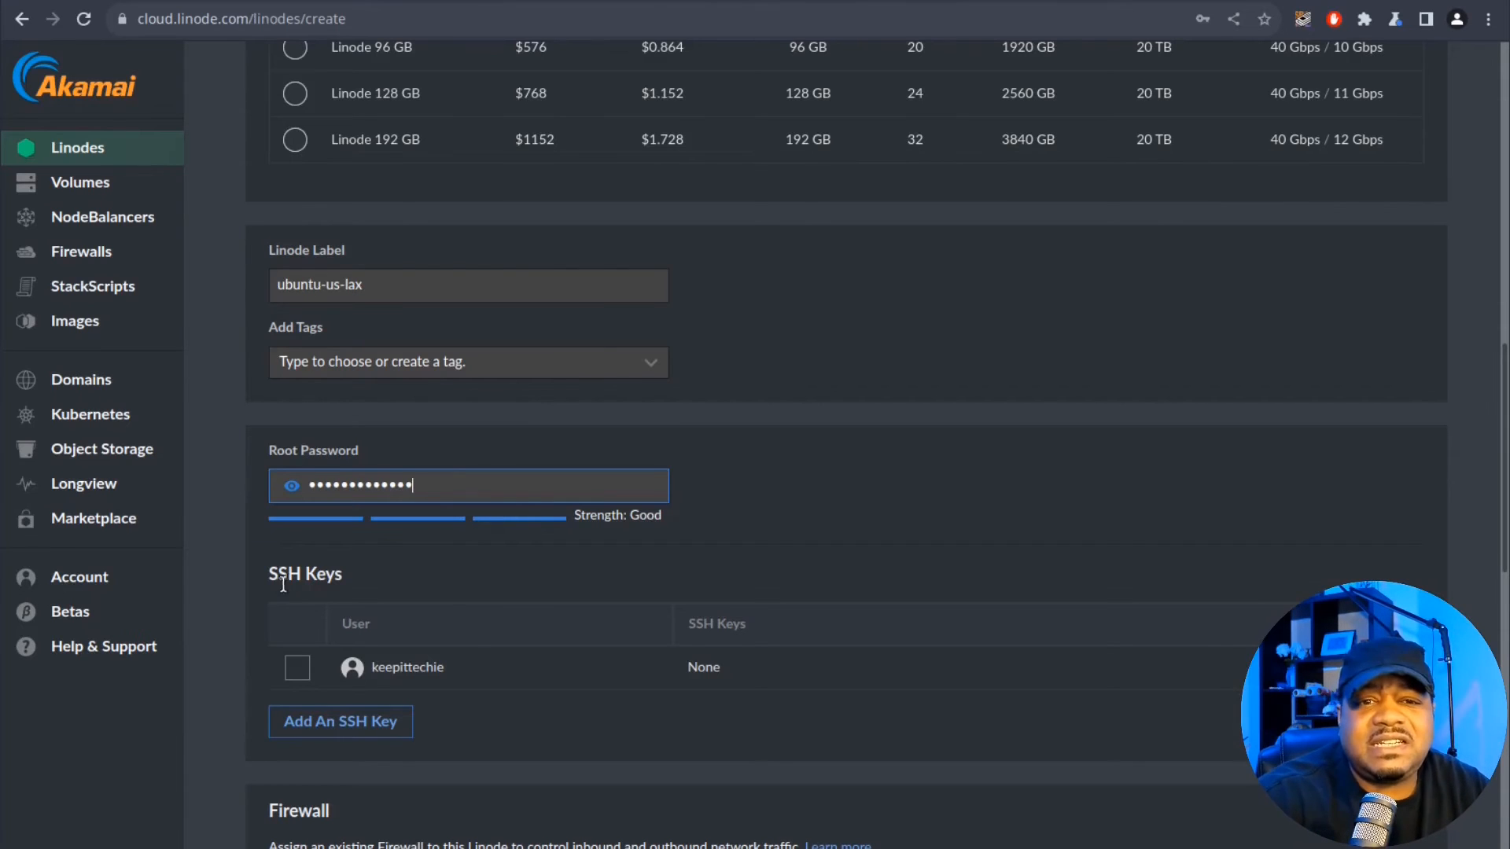
scroll("down", 3)
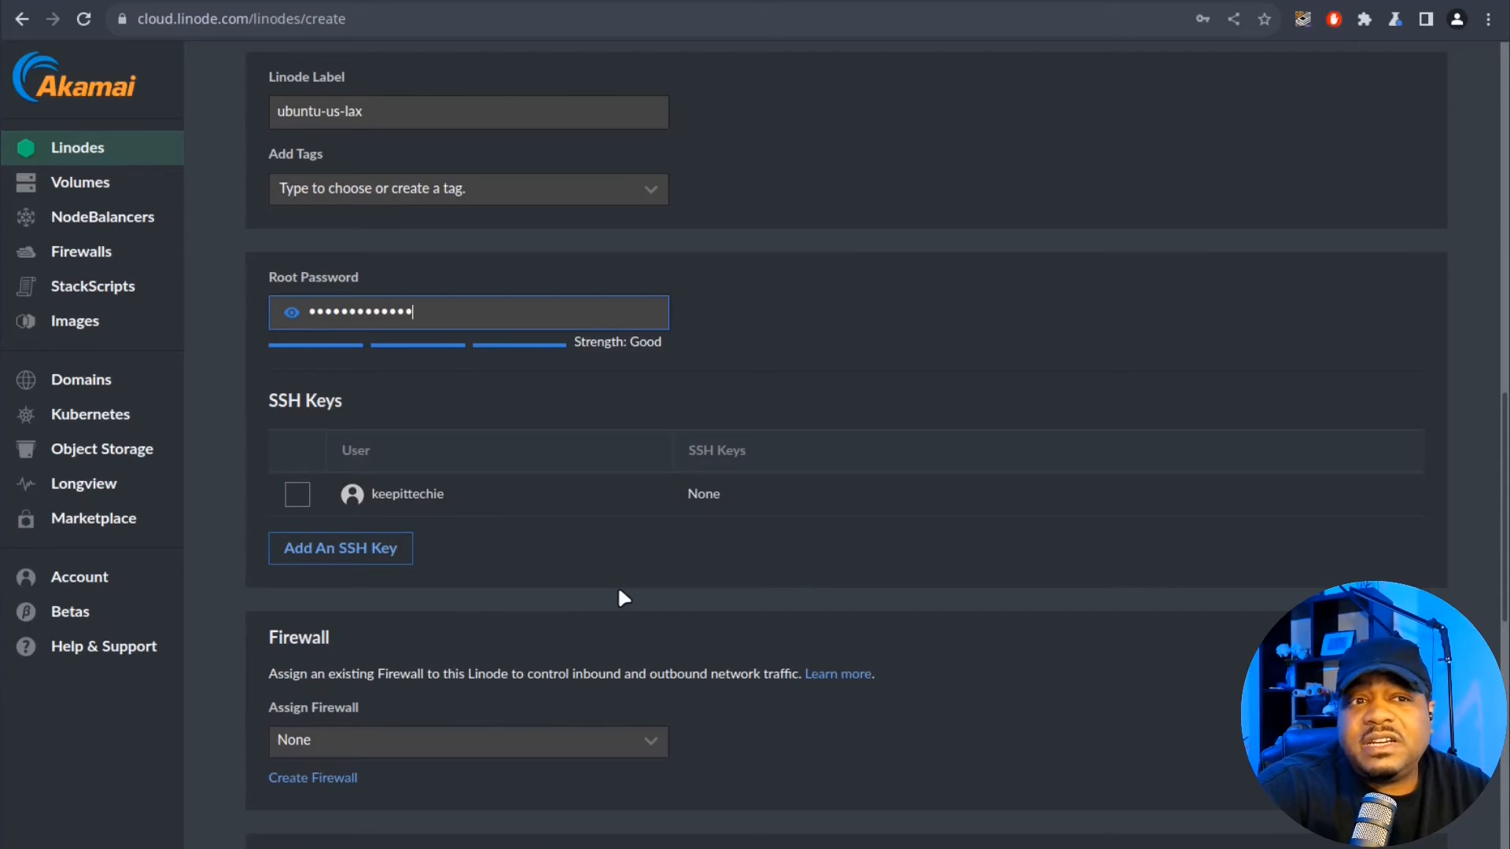
scroll("down", 3)
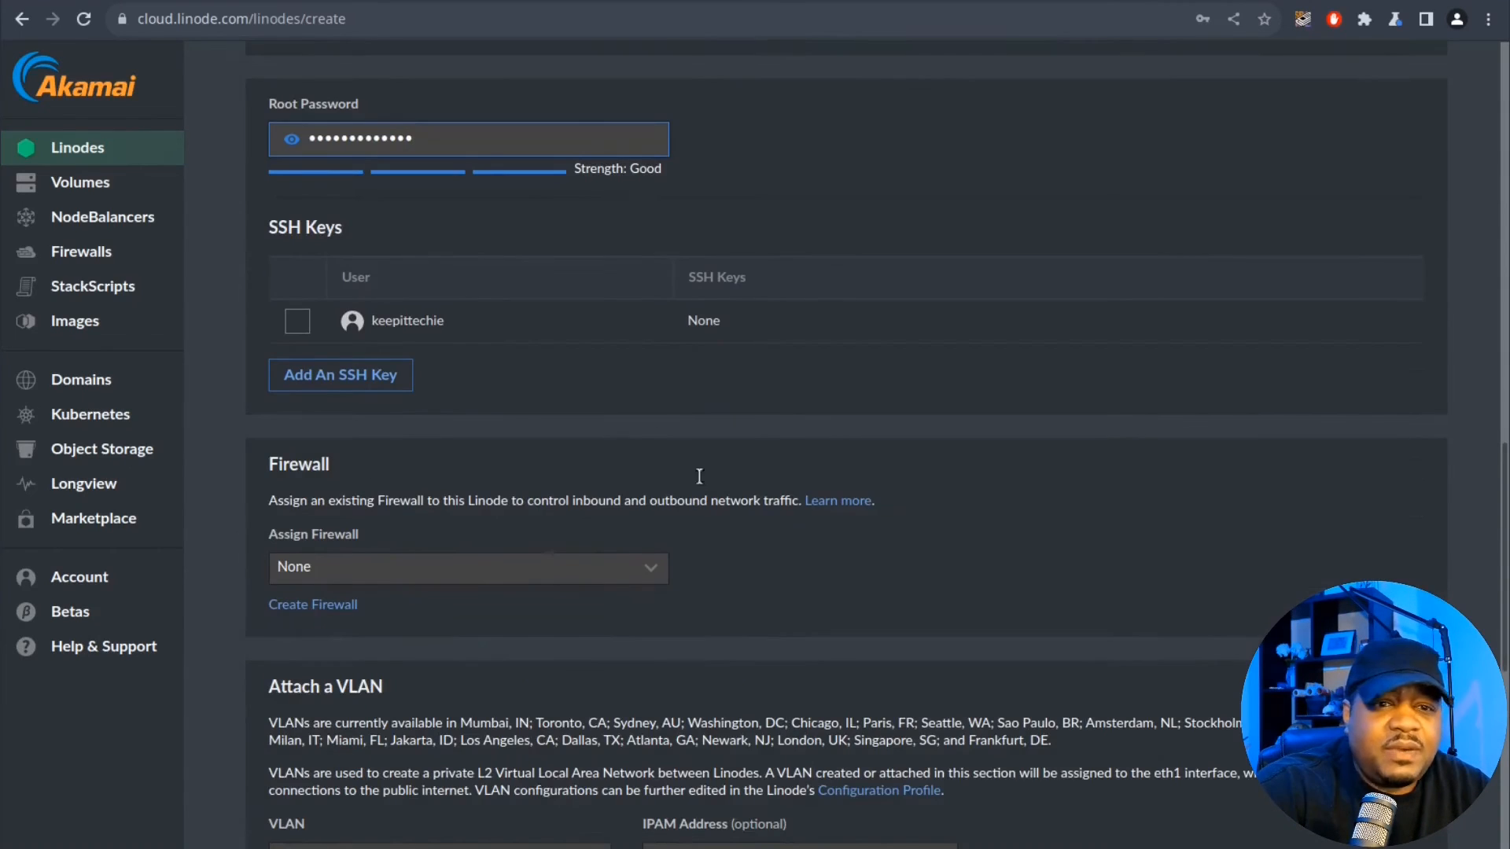
scroll("down", 3)
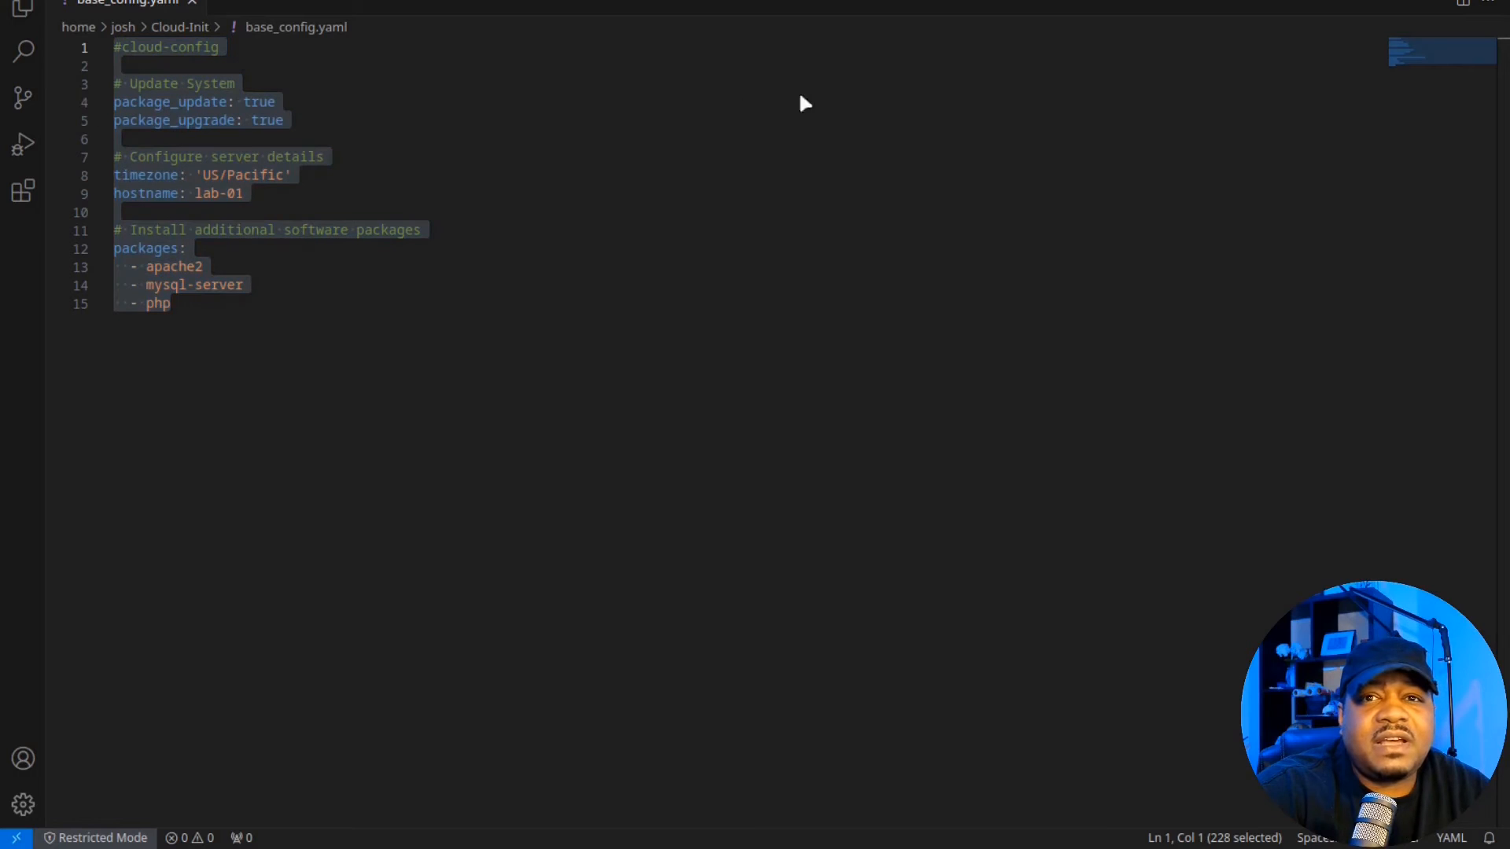
Compare harden_config.yaml against base_config.yaml, noting the sudo user, SSH key and root-login lockdown.
left_click(294, 3)
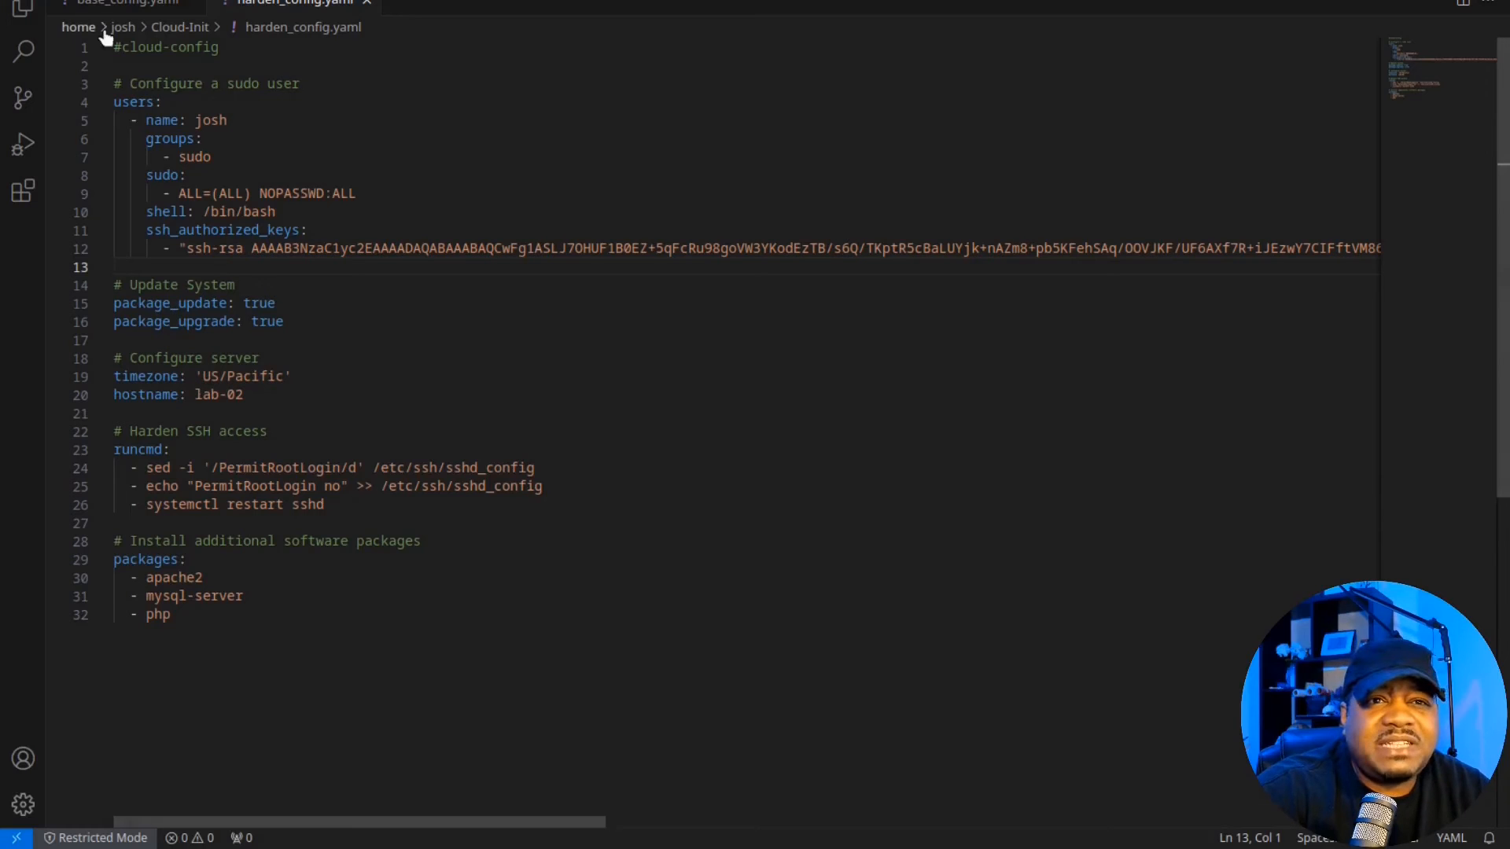
left_click(122, 3)
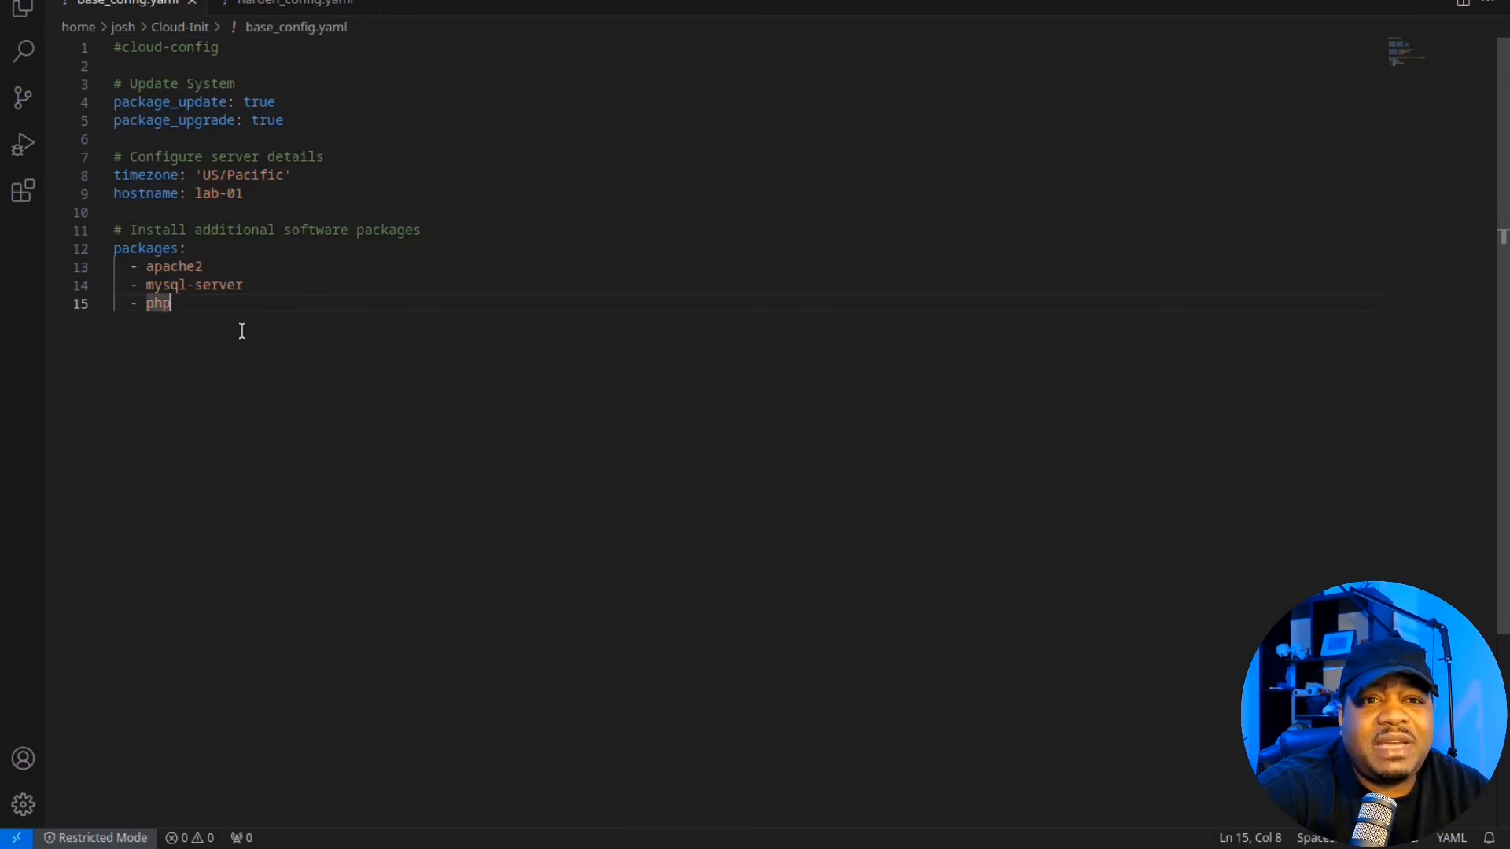
left_click(294, 3)
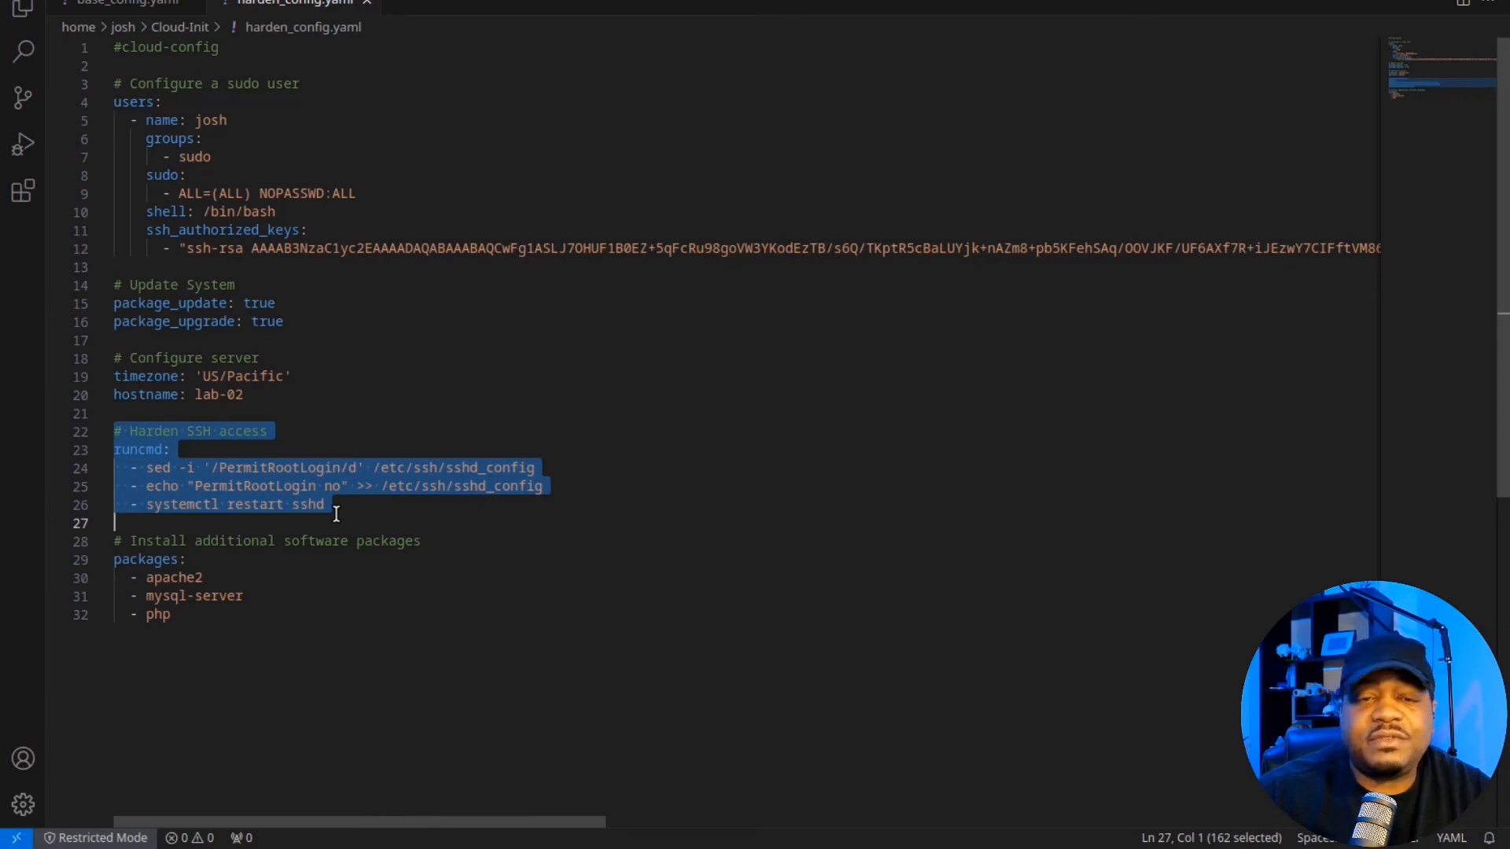
Select and copy the full contents of harden_config.yaml for the Linode's user data.
left_click(170, 615)
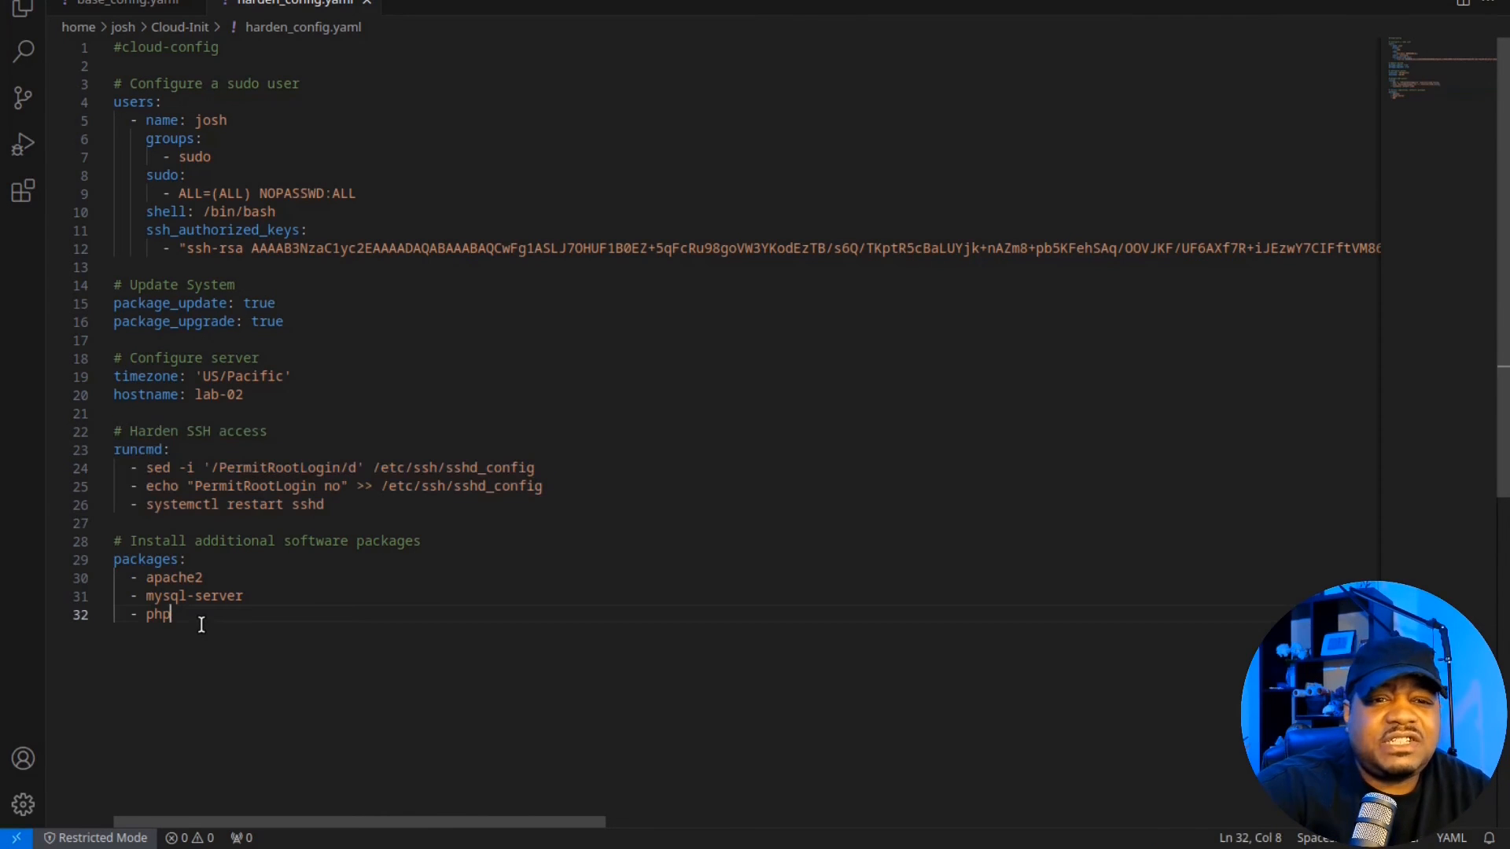
double_click(157, 615)
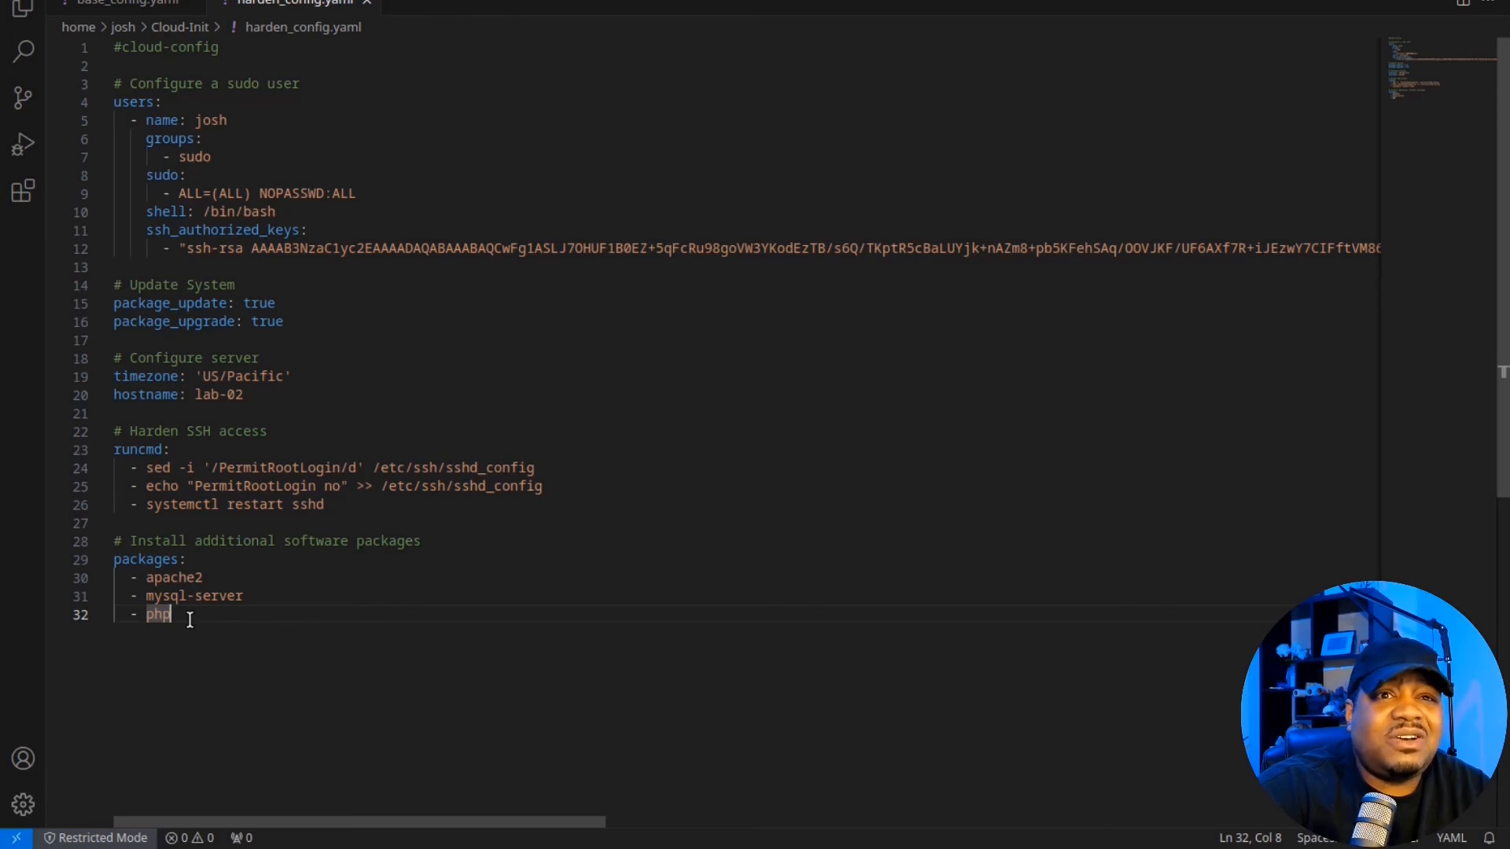
key("ctrl+a")
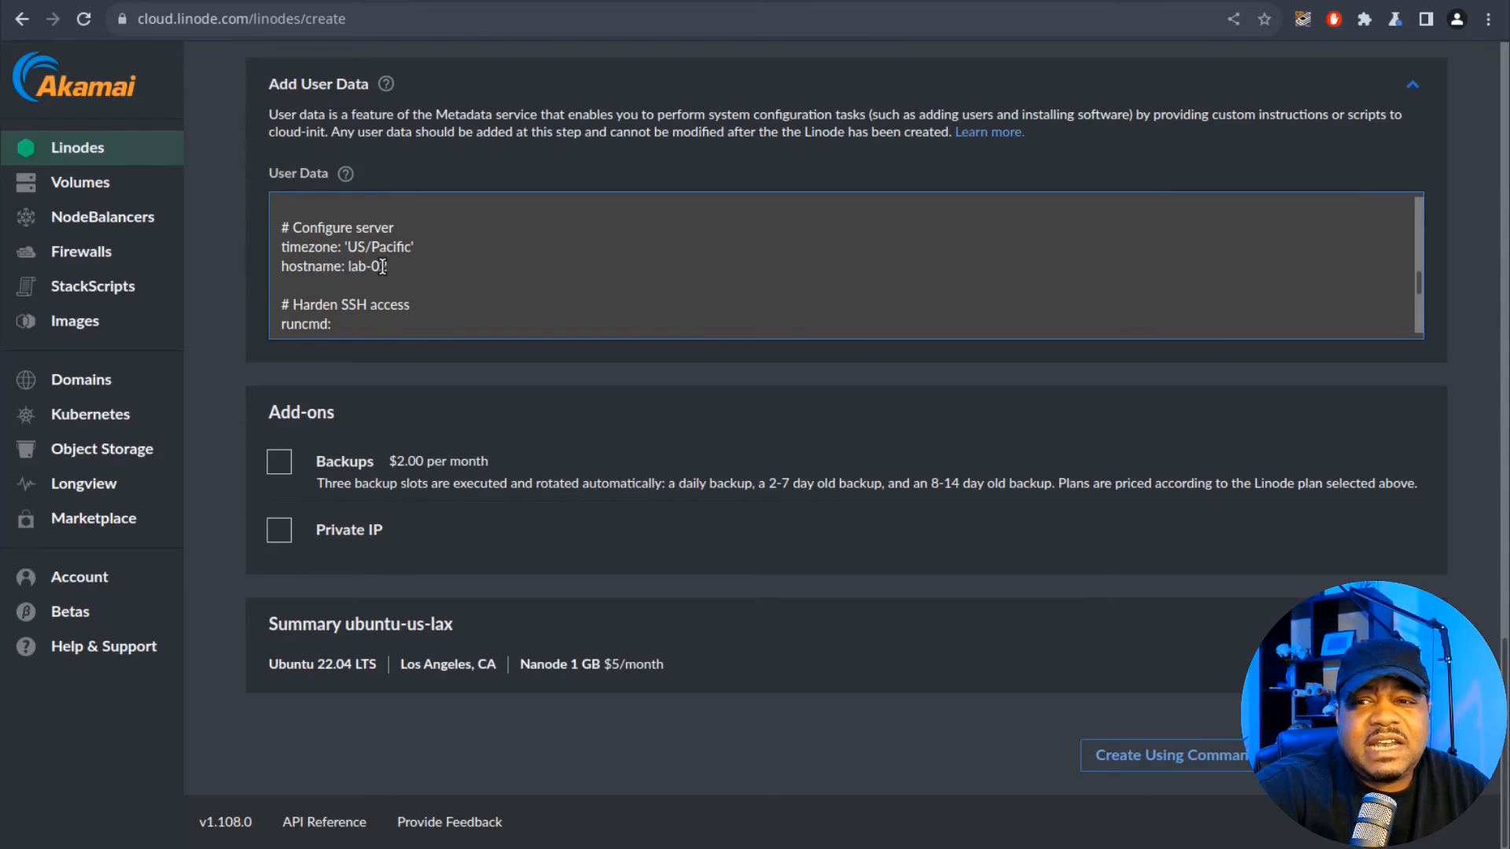
Set the user-data hostname to lab-02 and create the hardened ubuntu-us-lax Linode.
type("2")
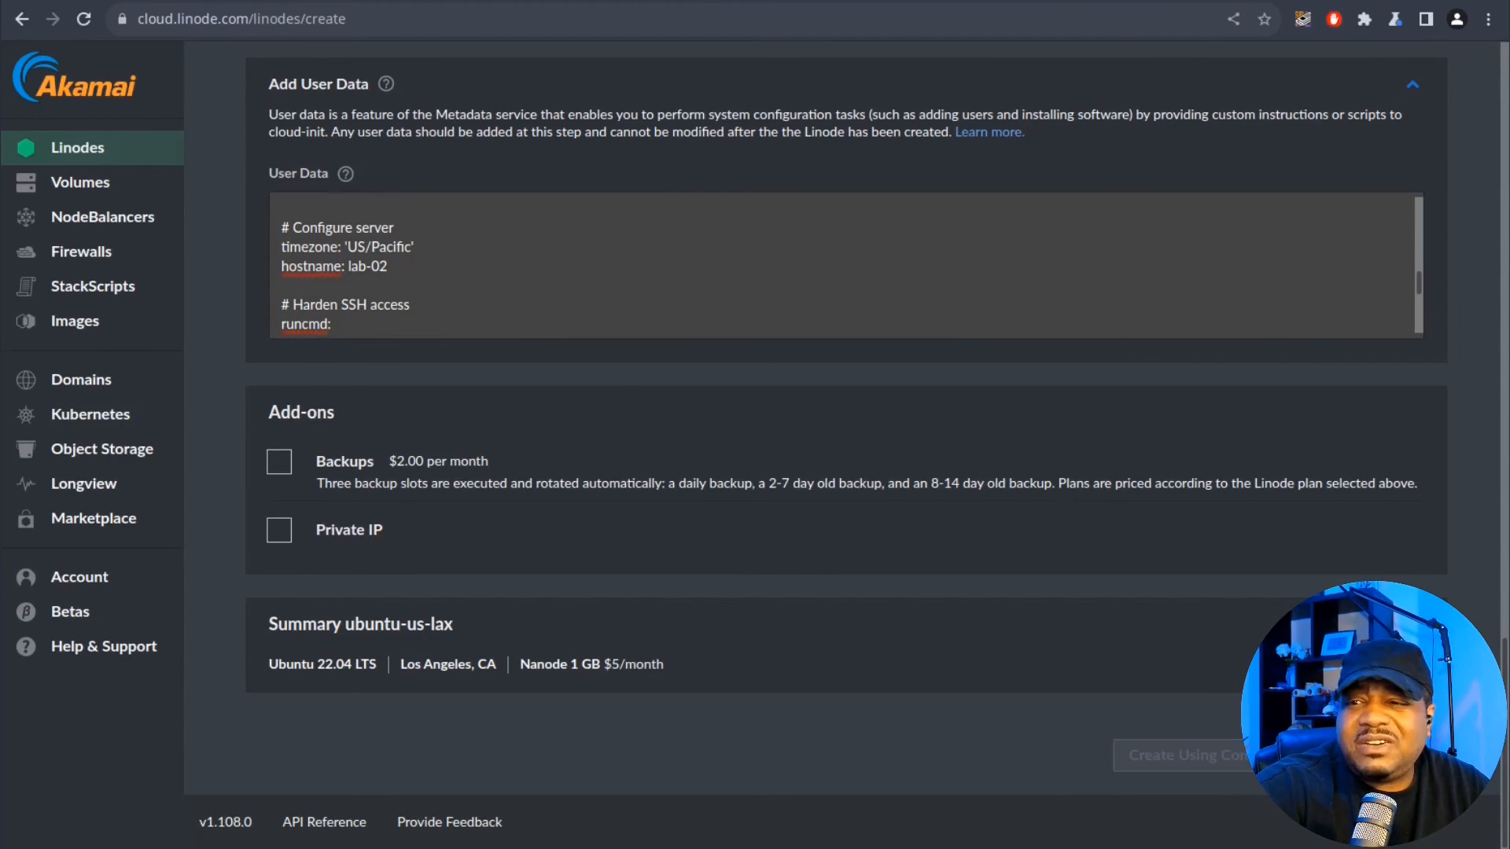
left_click(1185, 755)
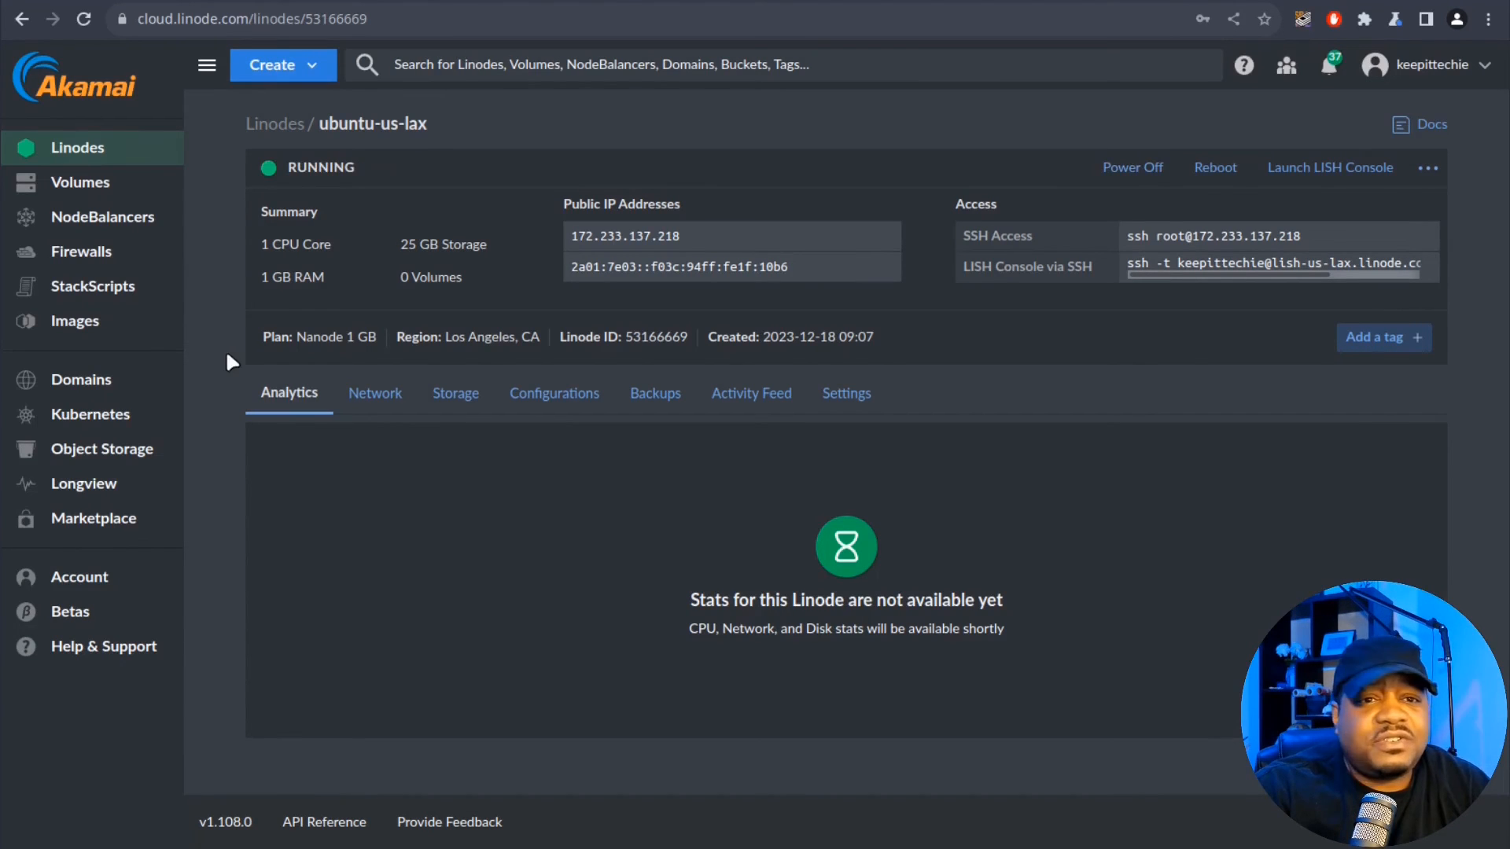
mouse_move(1430, 238)
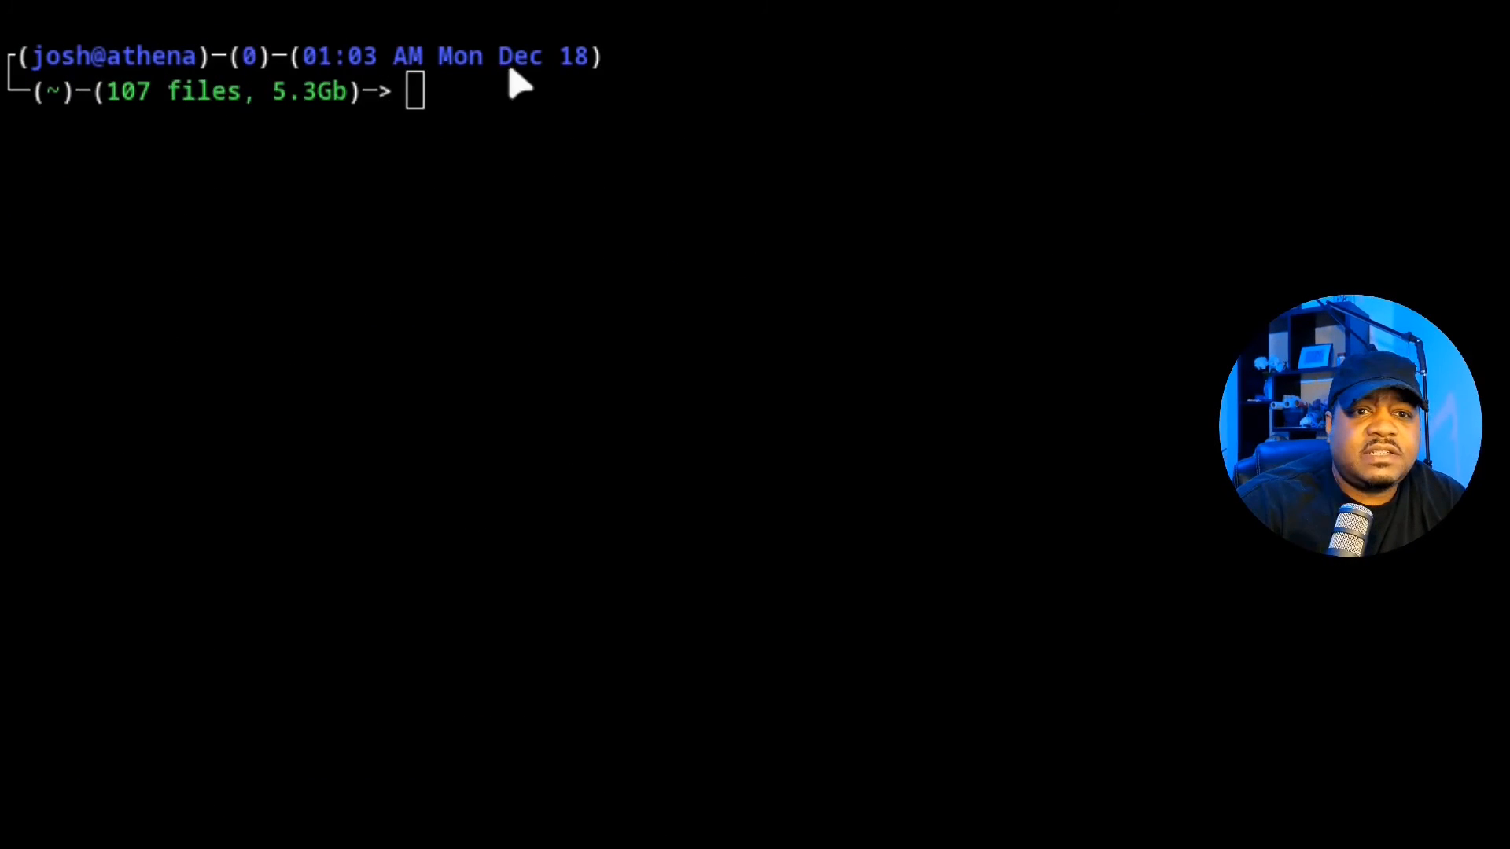
type("ssh root@172.233.137.218")
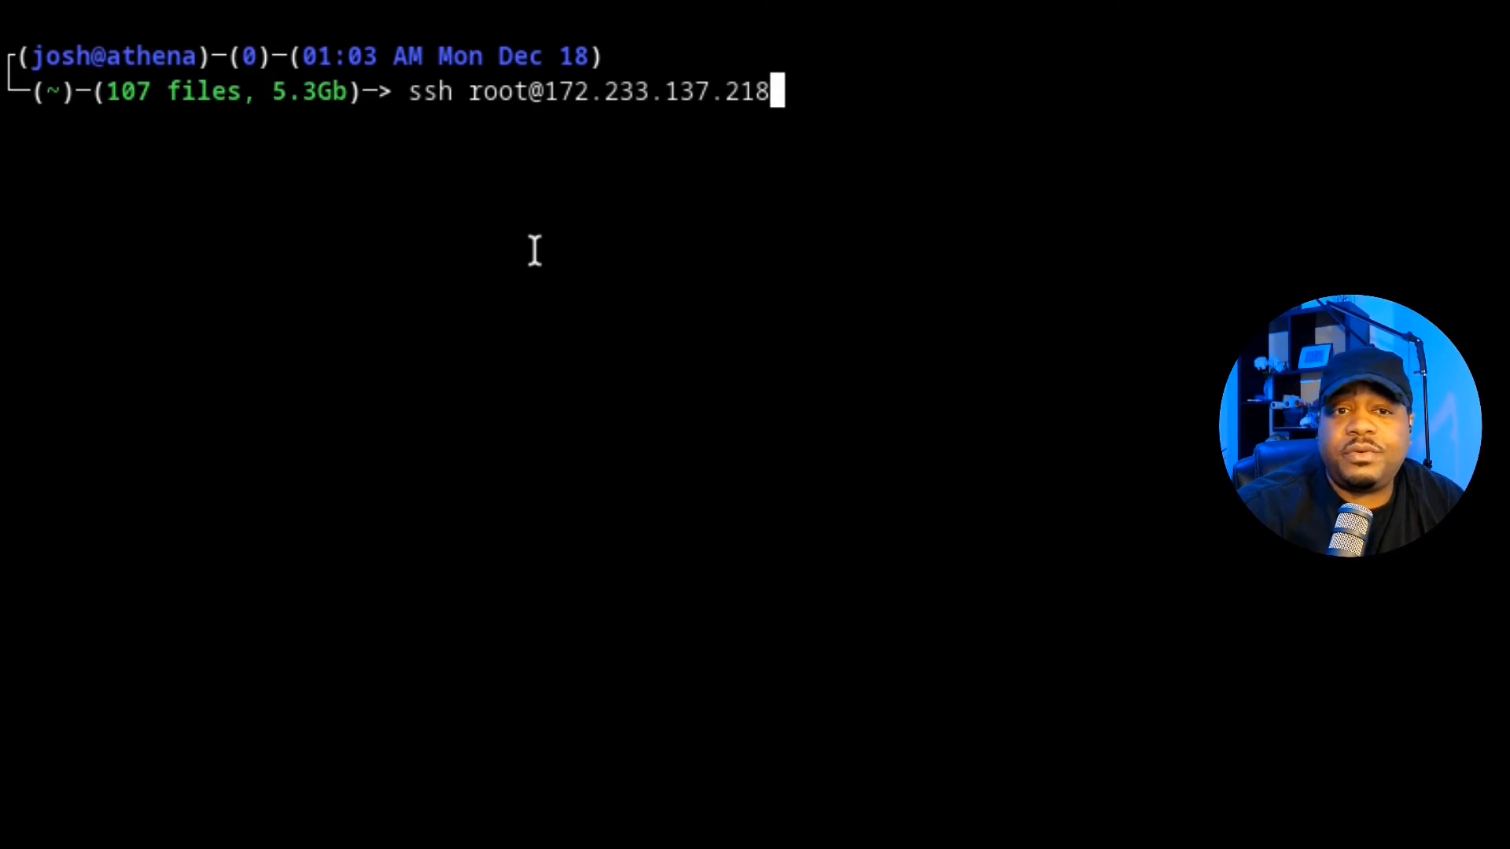
key("Return")
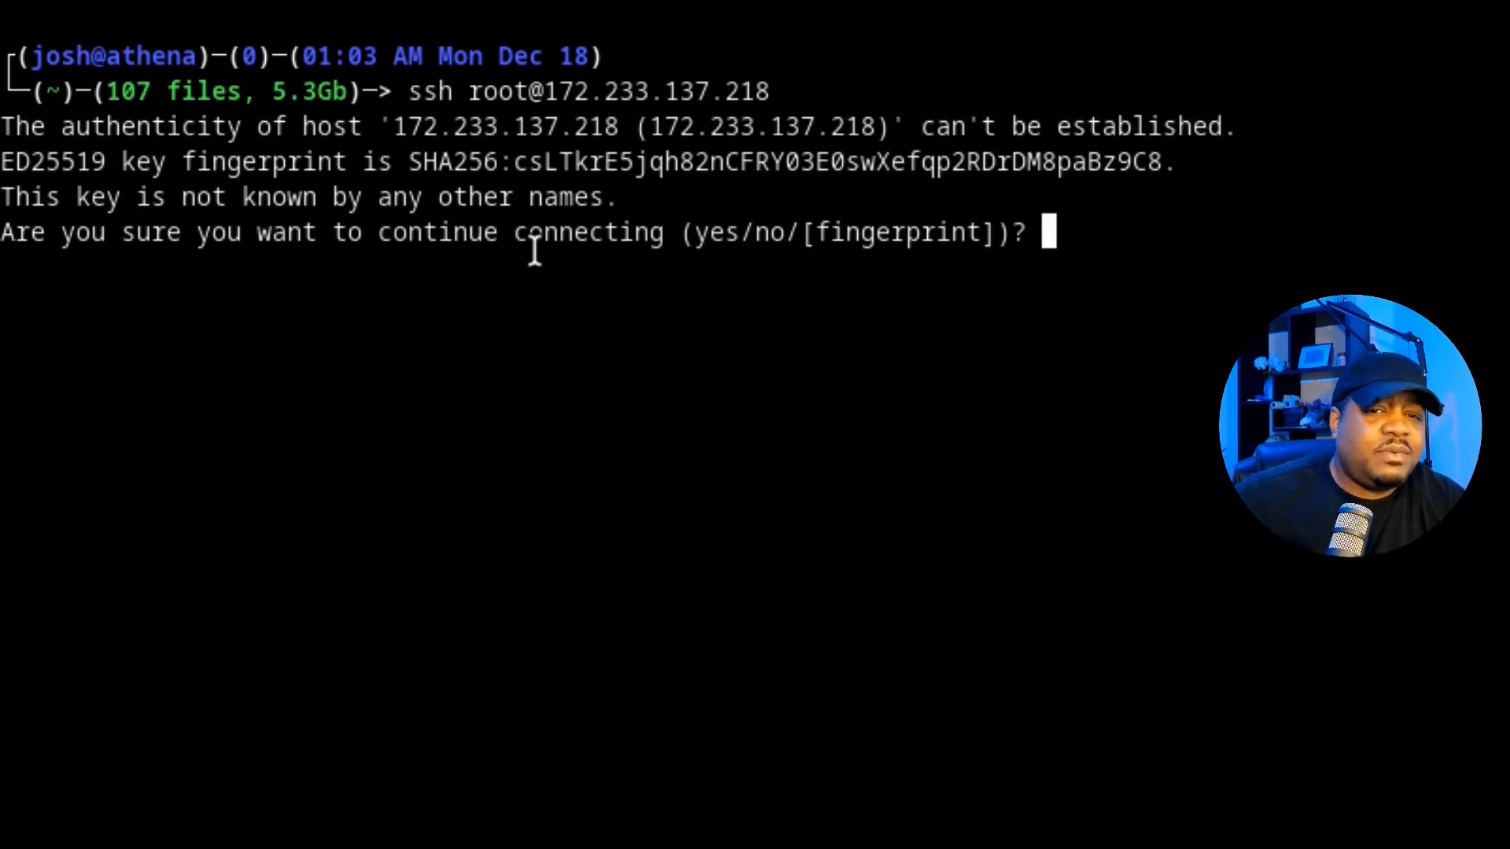
type("yes")
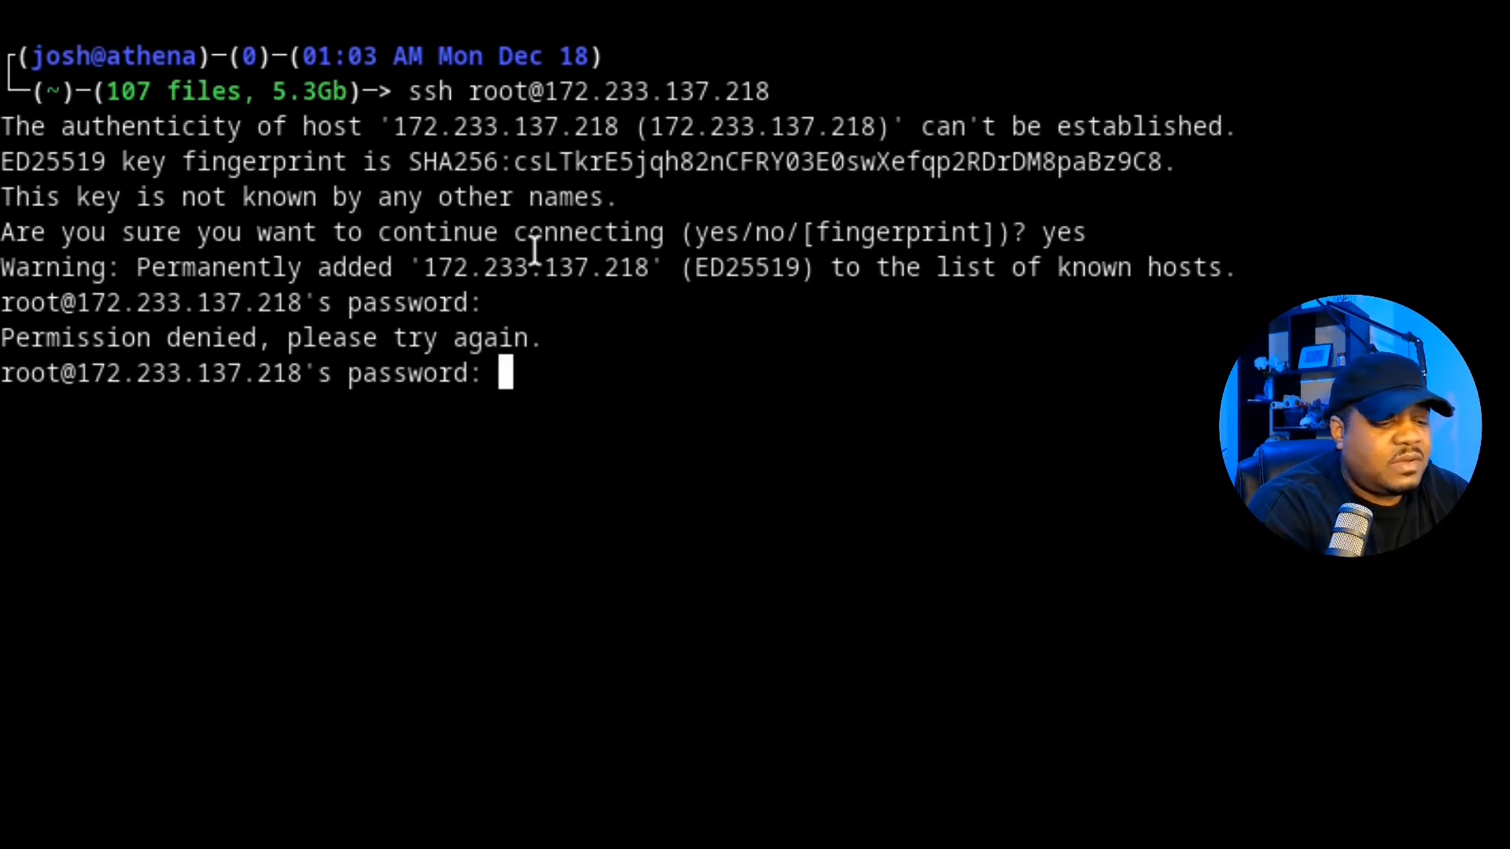
key("ctrl+c")
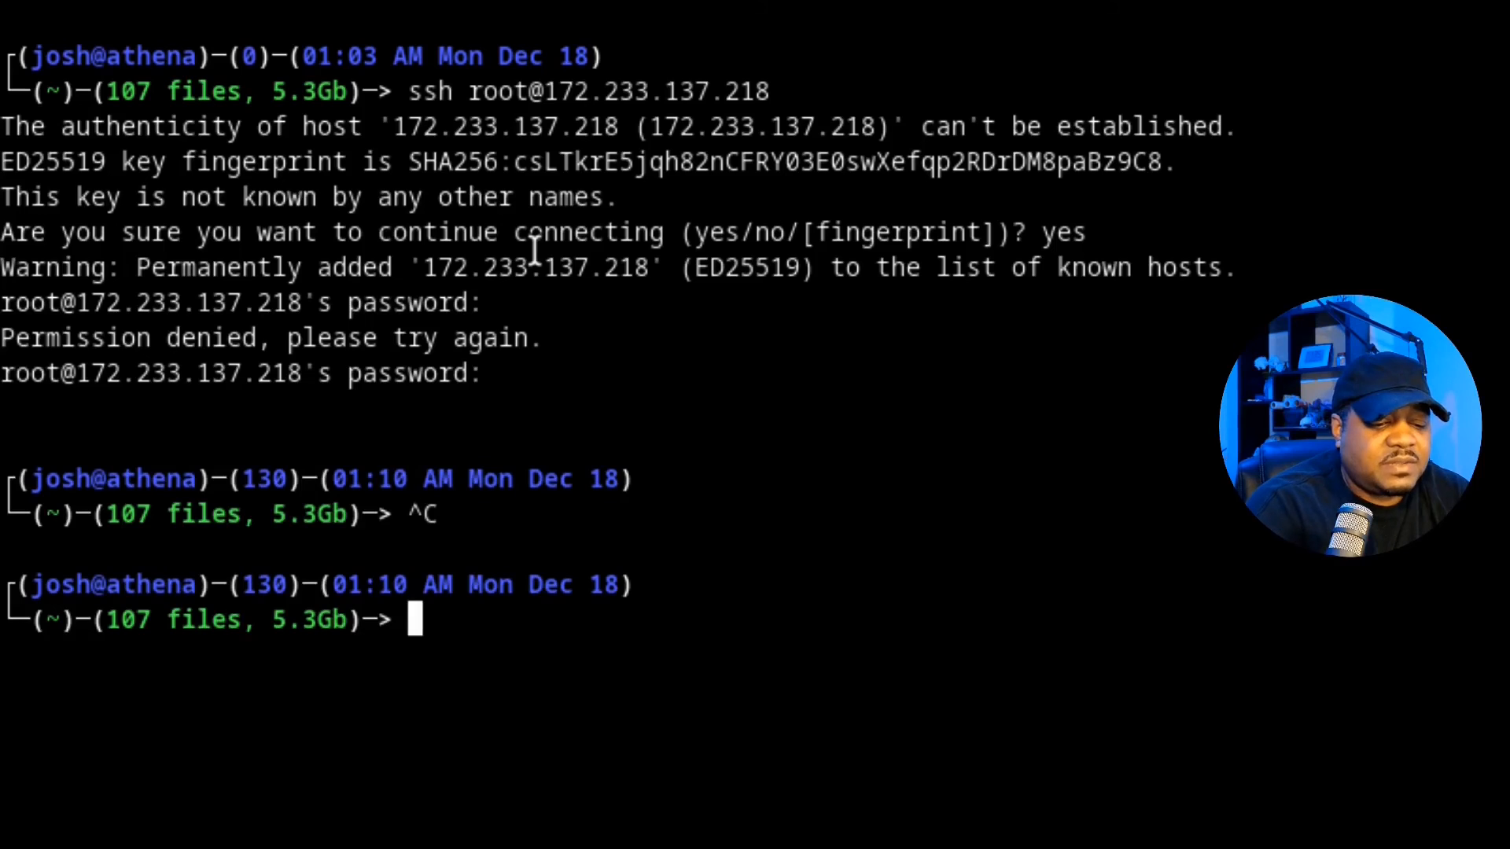
type("ssh root@172.233.137.218")
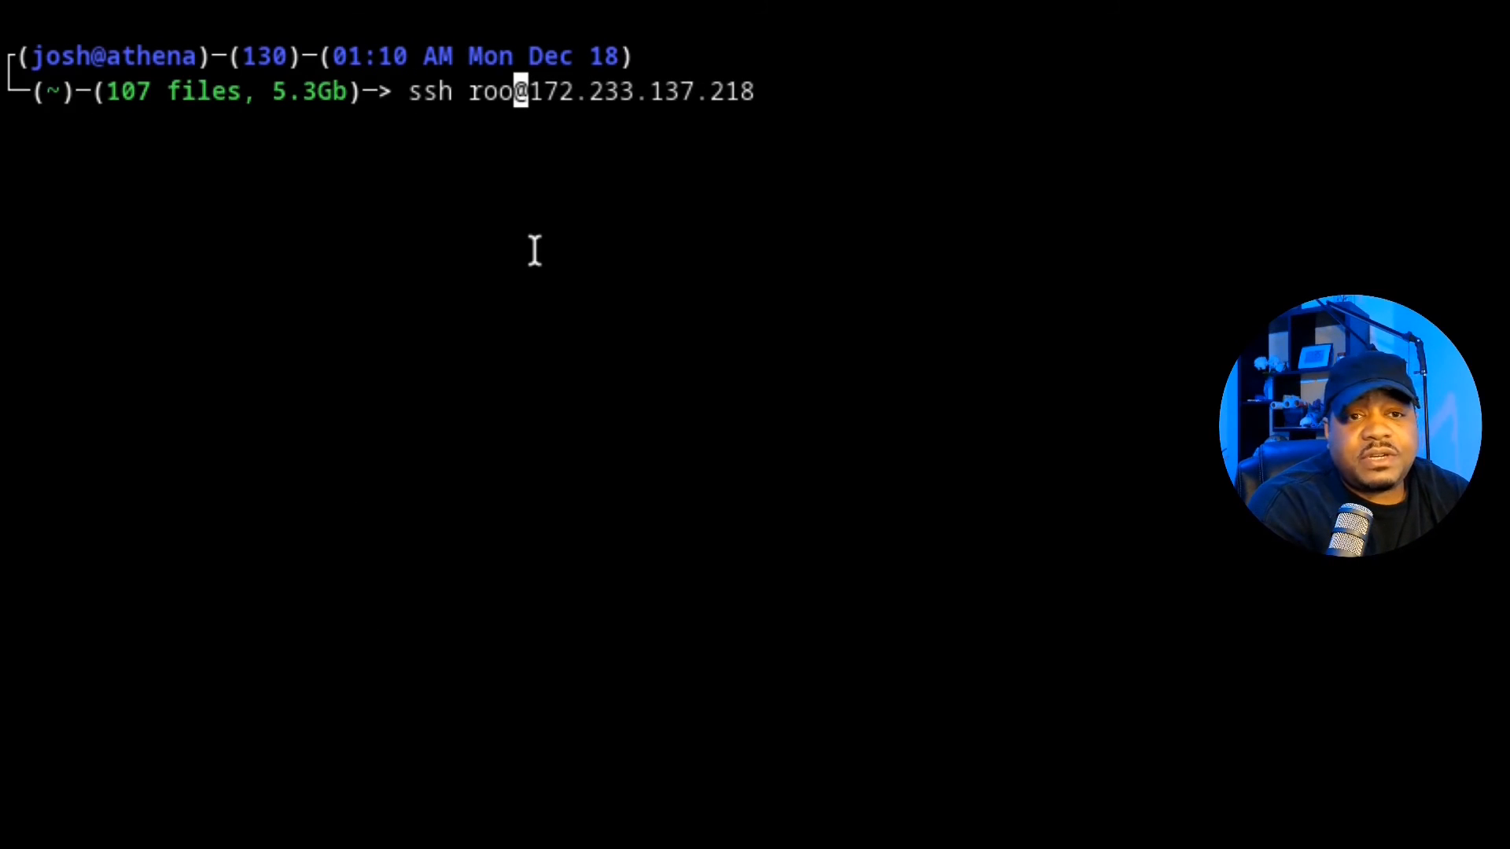
type("josh")
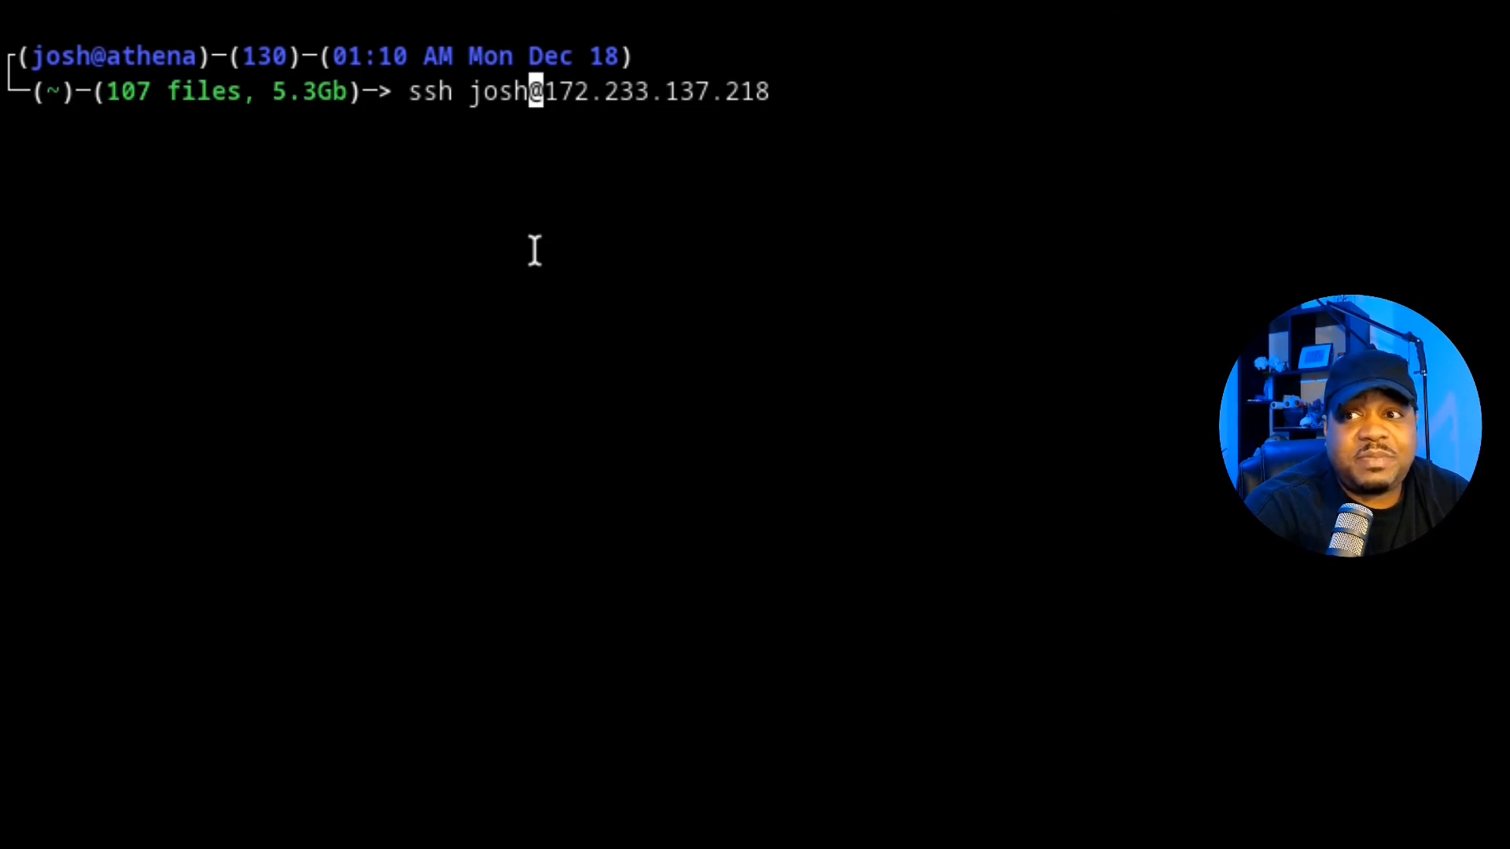
key("Return")
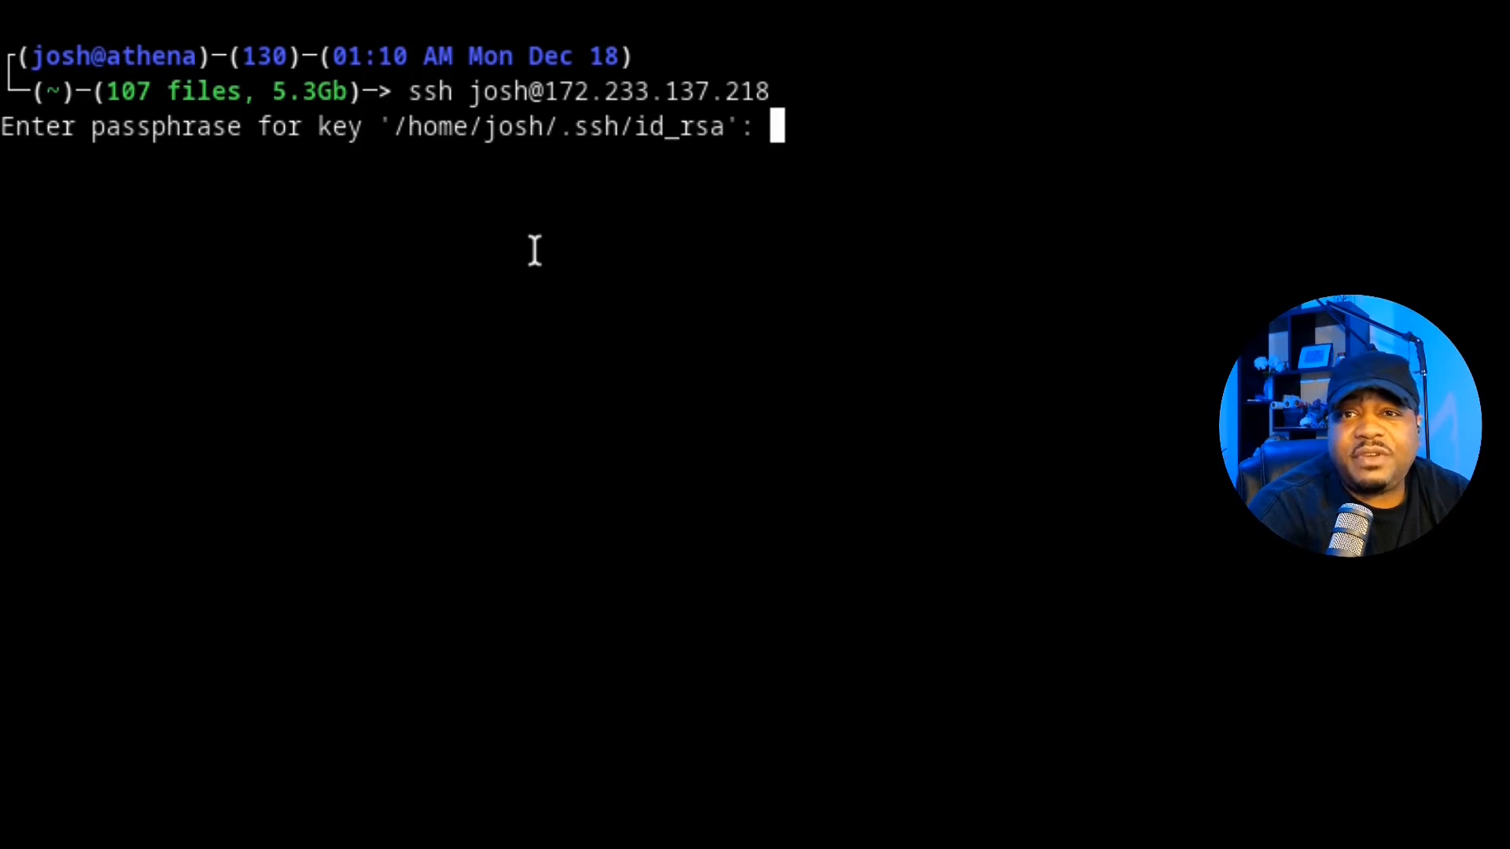
key("Return")
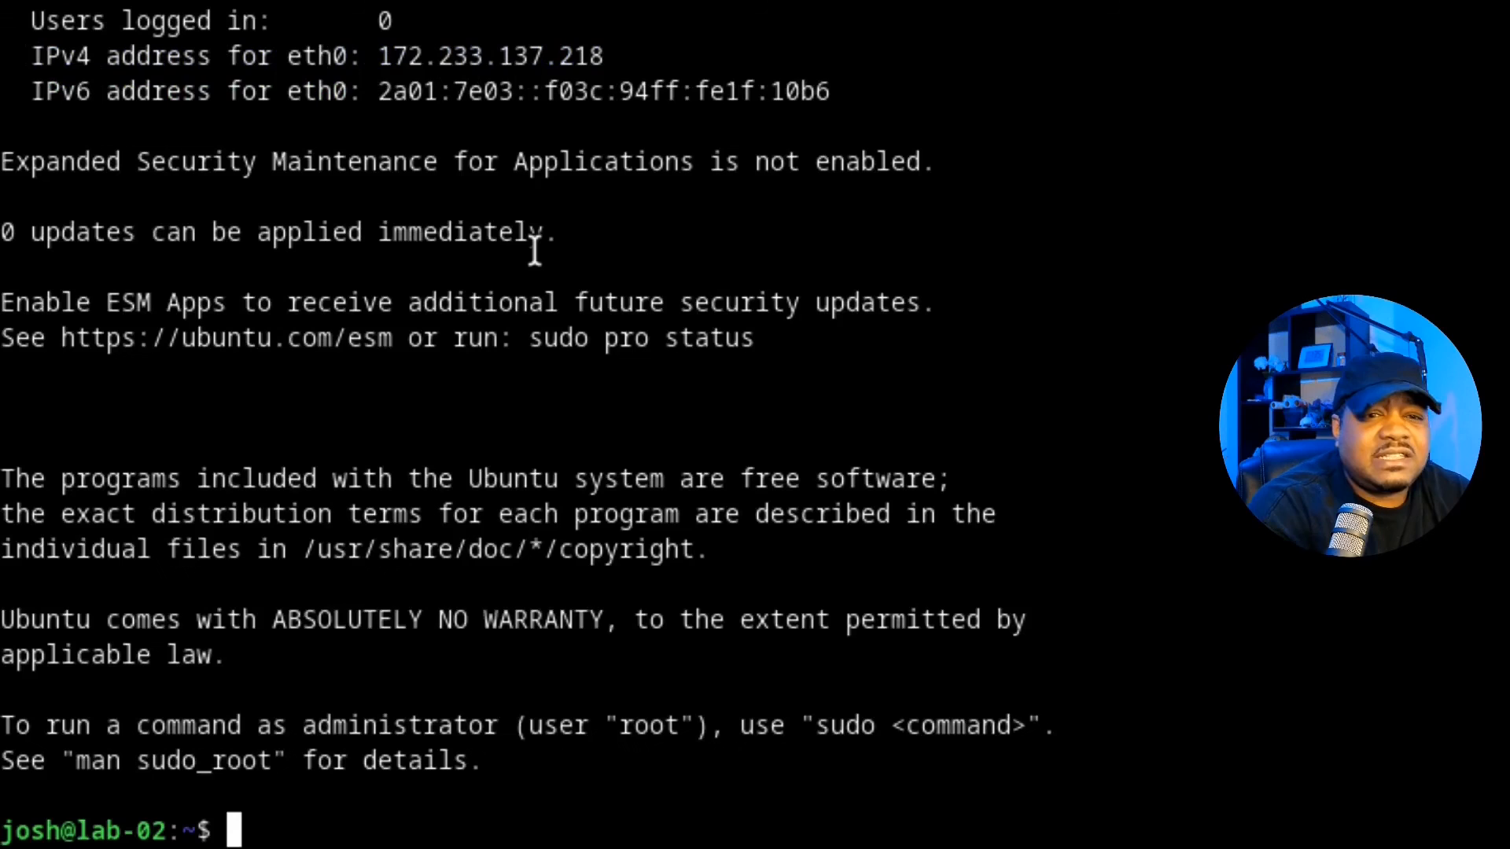